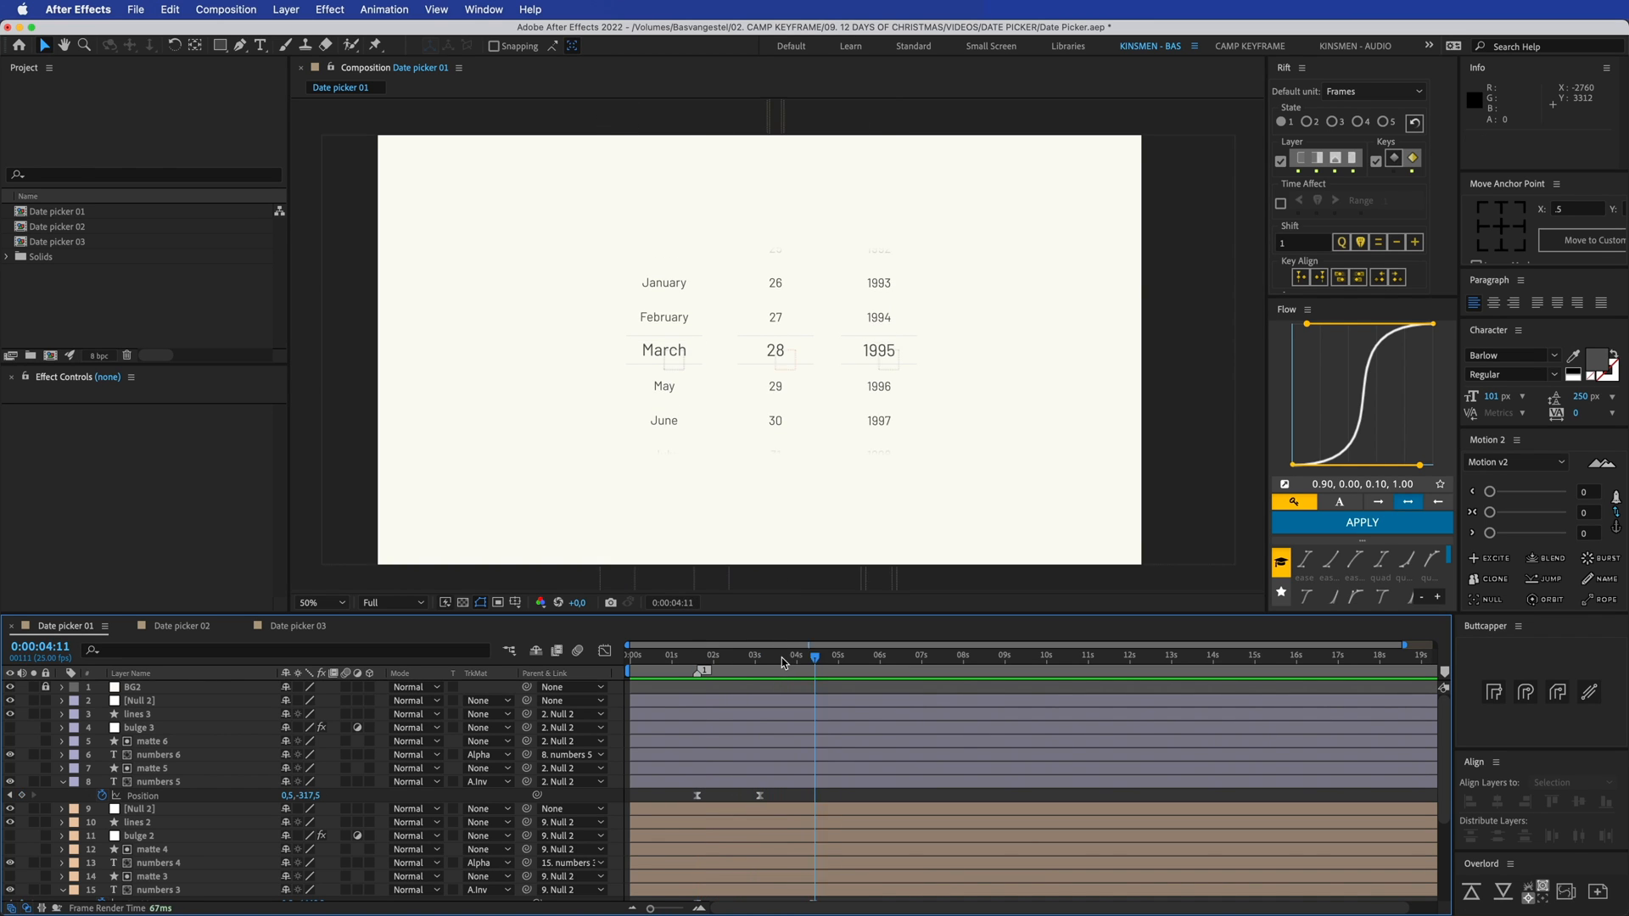
Scrub through the Date picker 01 month-scrolling animation to inspect the month transition
{"action": "left_click", "coordinate": [745, 657]}
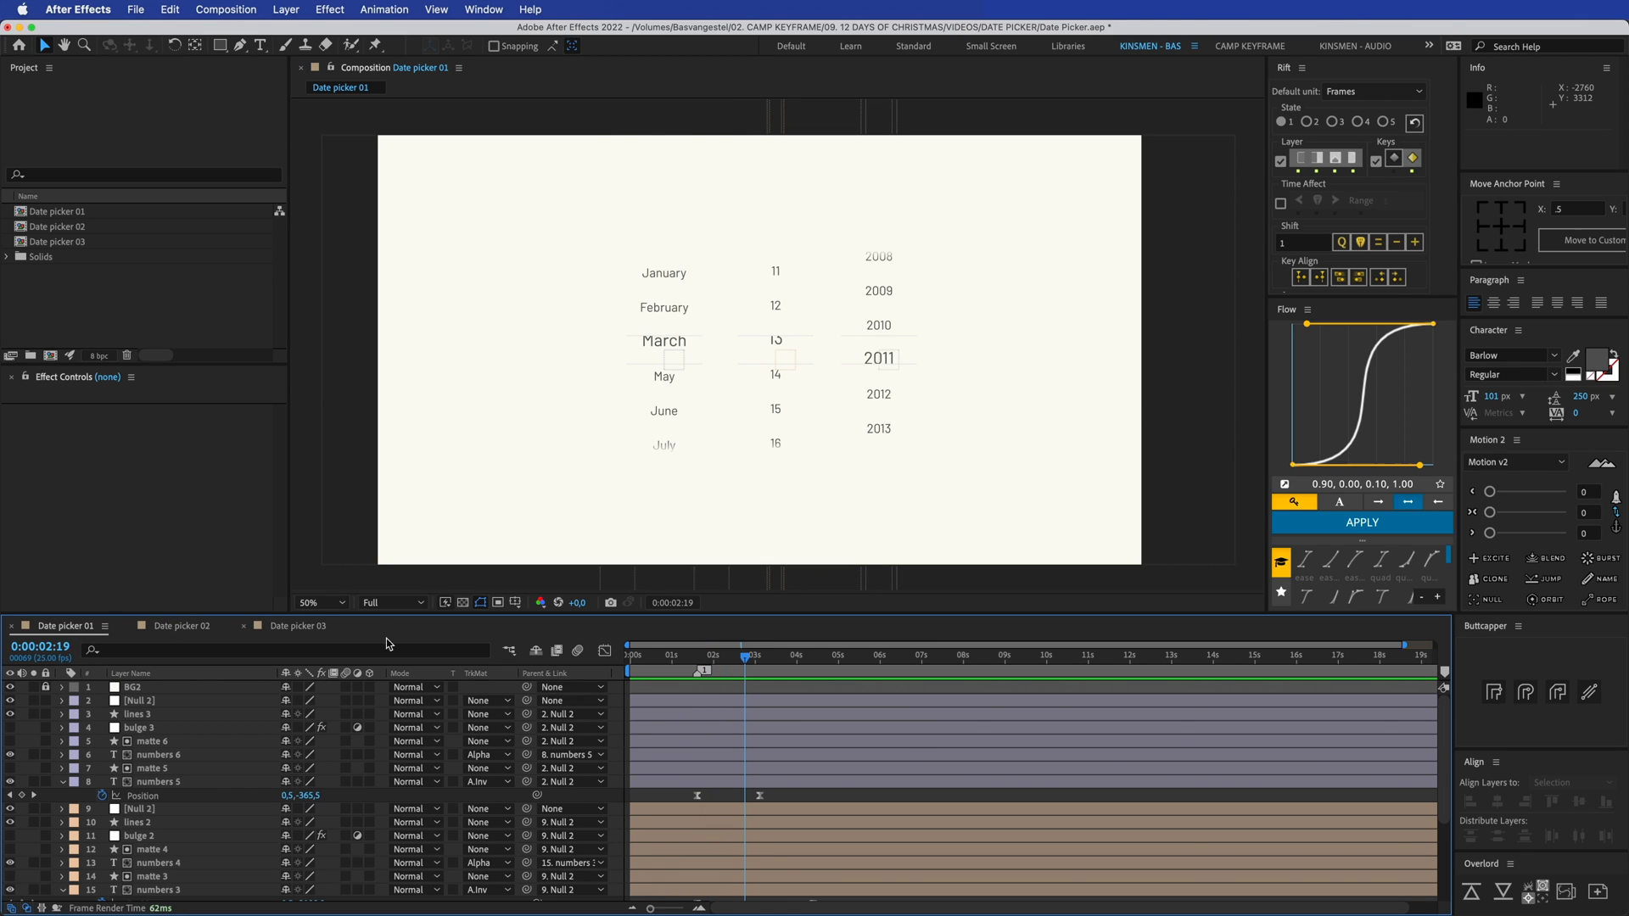
{"action": "left_click_drag", "start_coordinate": [745, 657], "coordinate": [696, 656]}
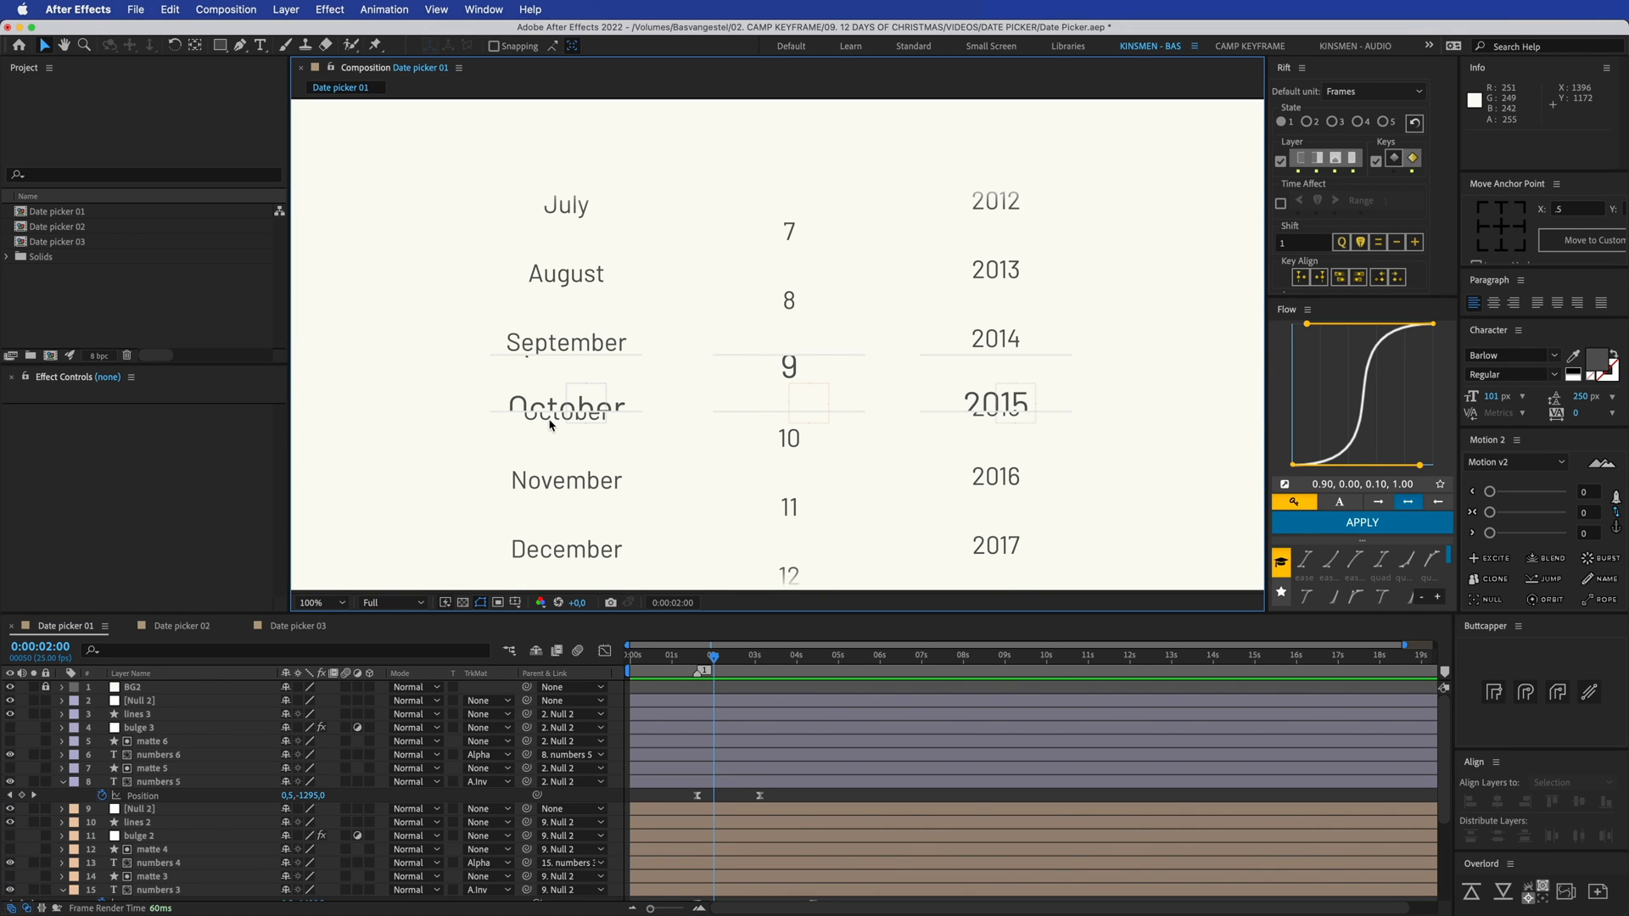
{"action": "left_click_drag", "start_coordinate": [713, 662], "coordinate": [711, 662]}
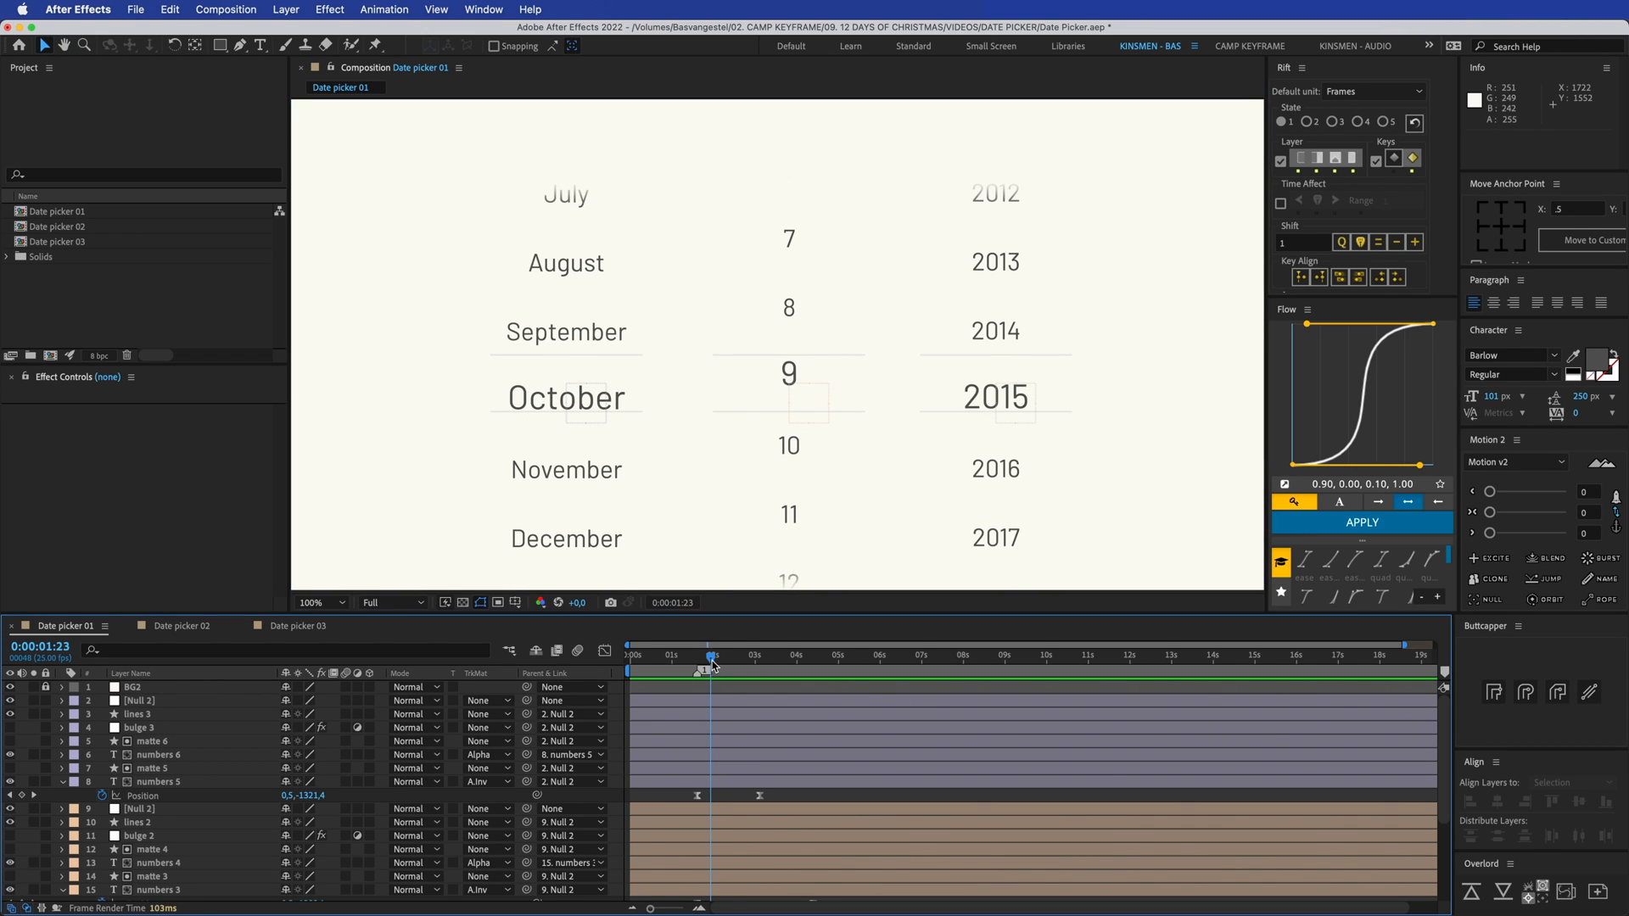
{"action": "left_click_drag", "start_coordinate": [711, 665], "coordinate": [721, 666]}
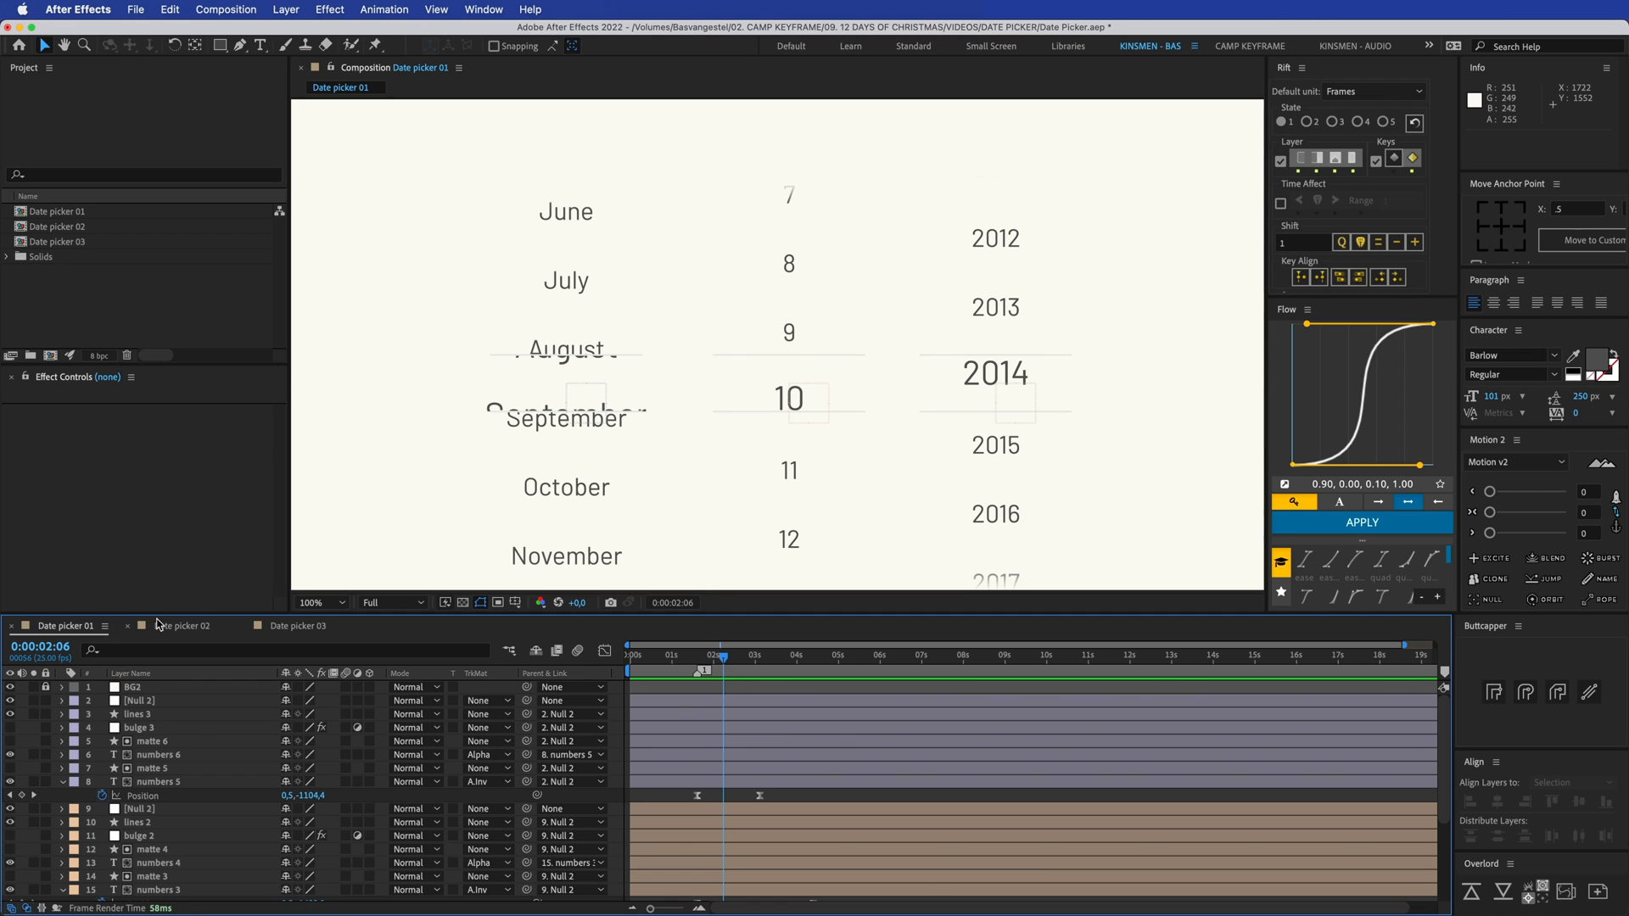
Switch to Date picker 02 and play back its scrolling years animation
{"action": "left_click", "coordinate": [181, 625]}
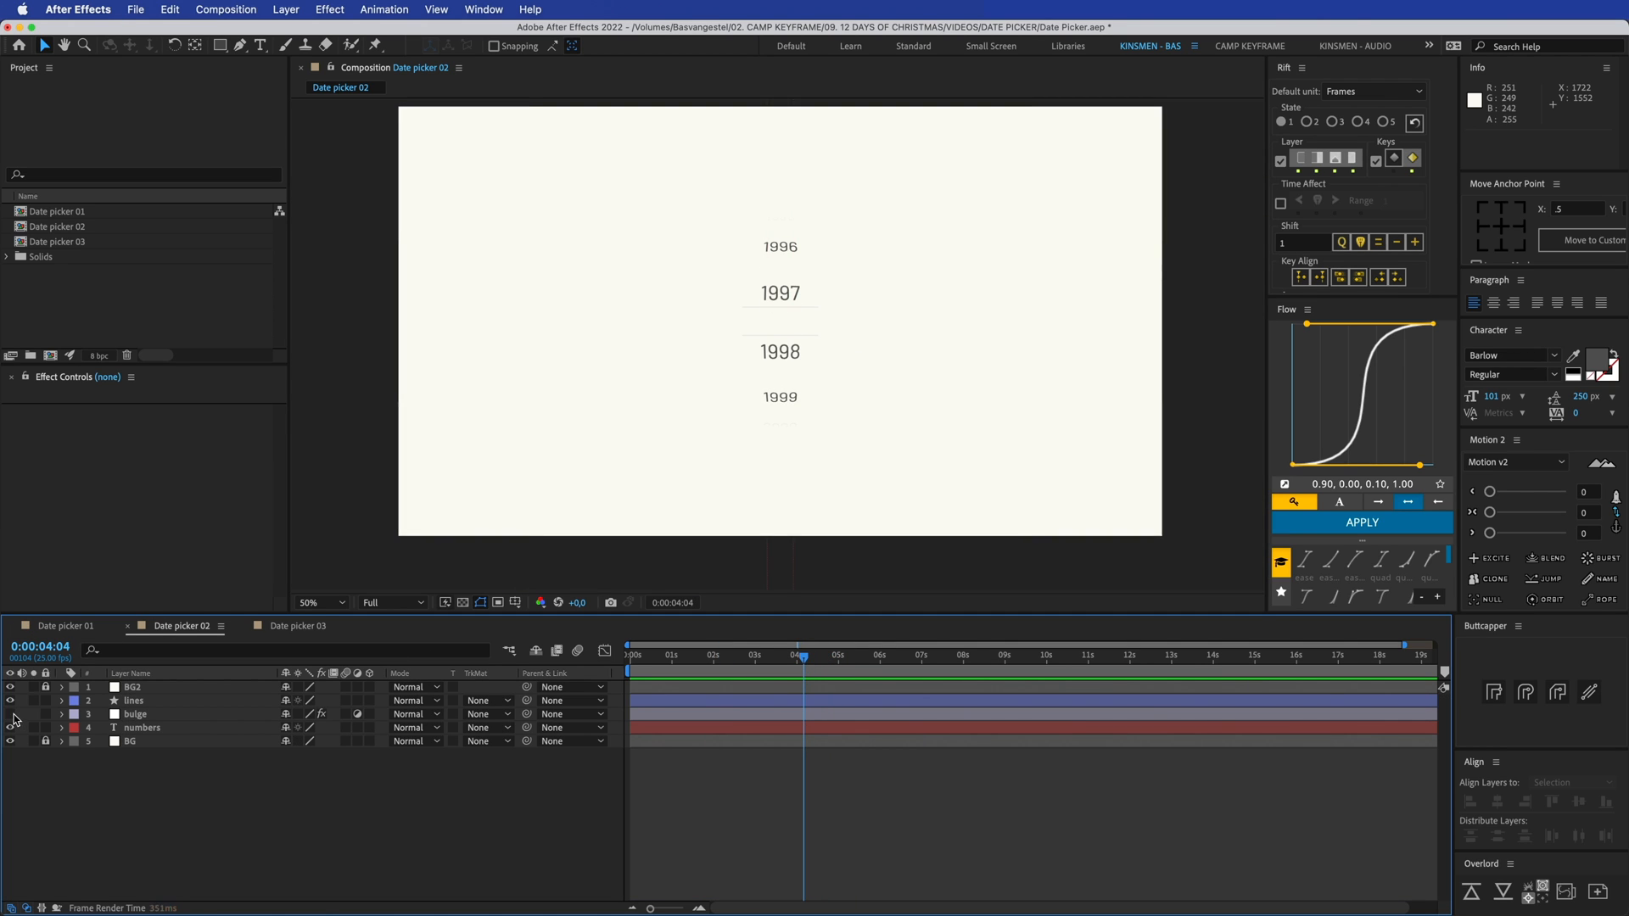
{"action": "key", "text": "Space"}
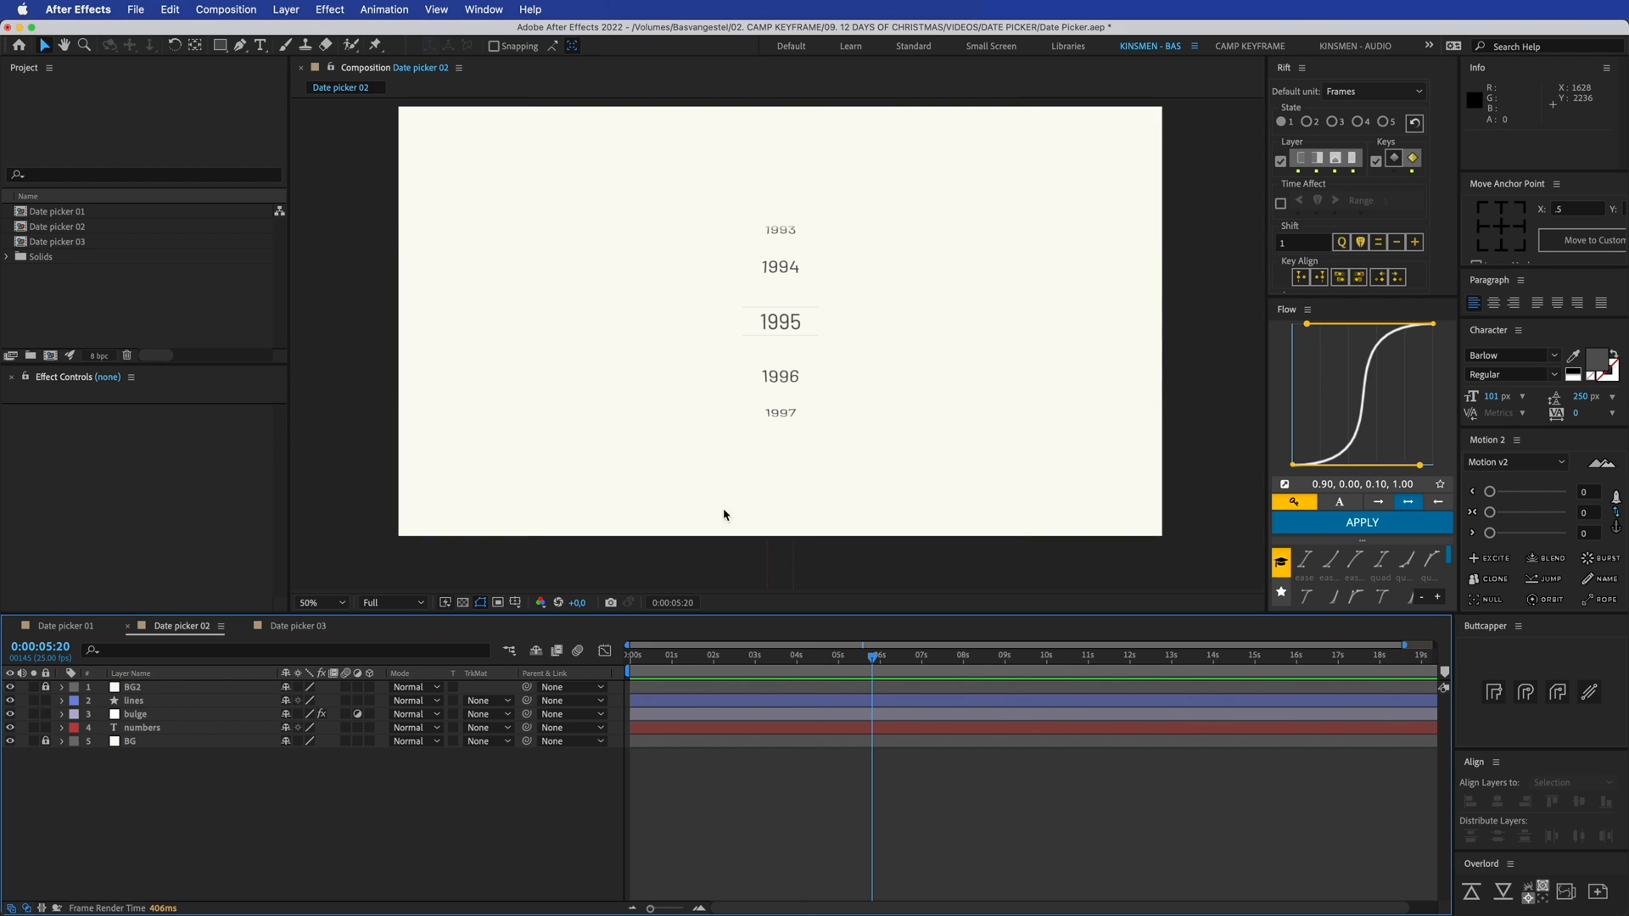
{"action": "left_click", "coordinate": [297, 625]}
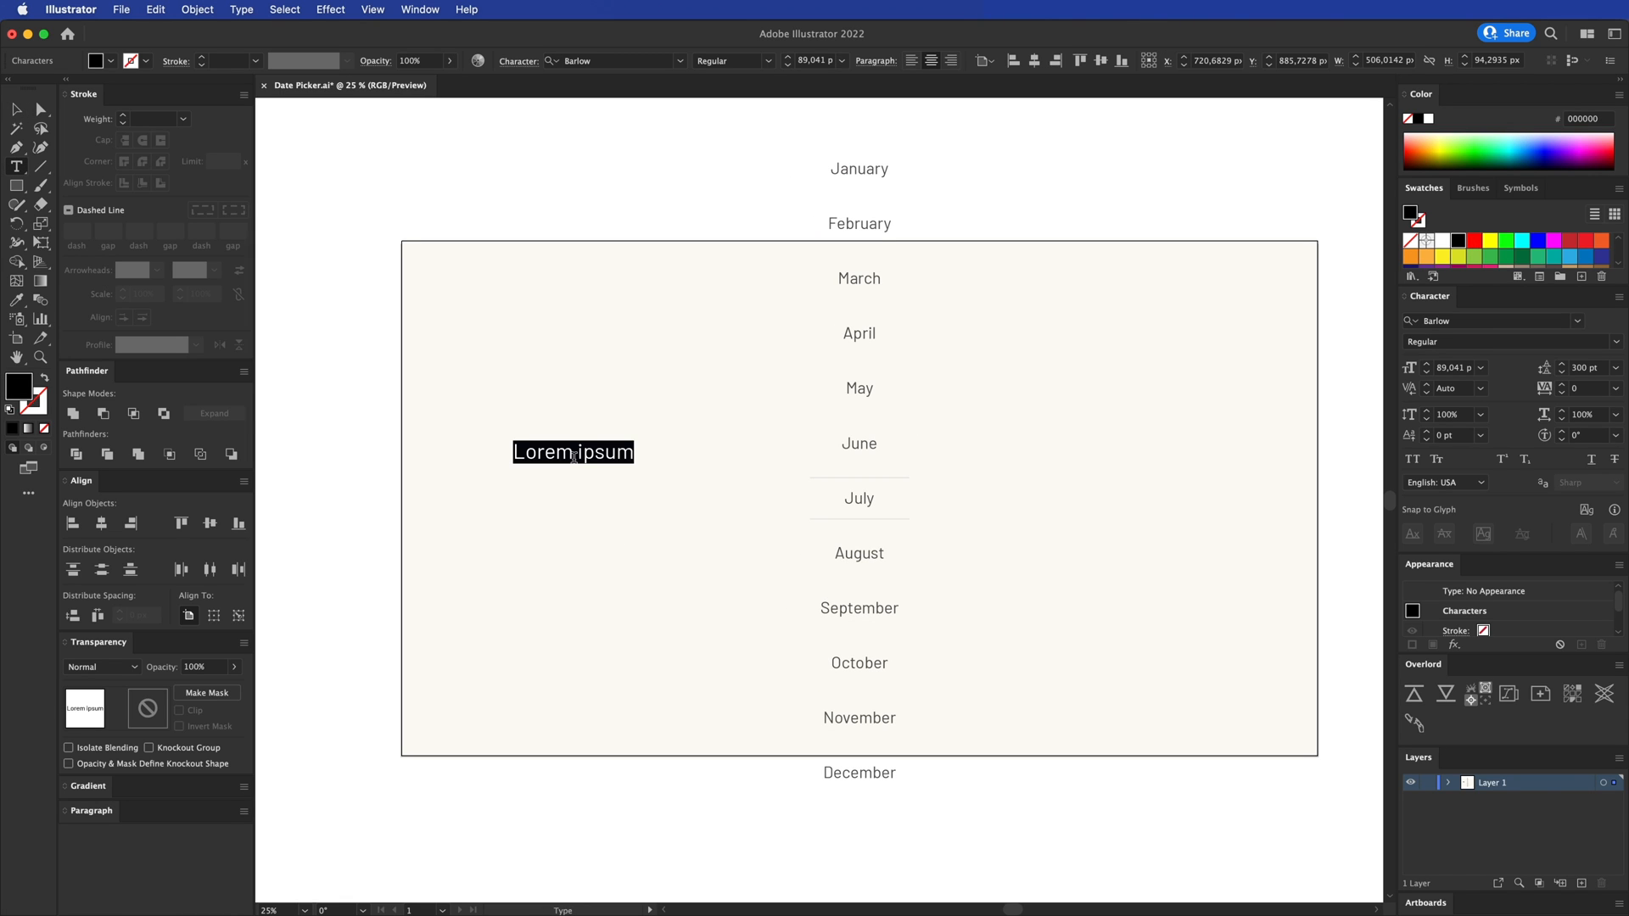
Type a column of month placeholders beginning with January in Illustrator
{"action": "type", "text": "jan"}
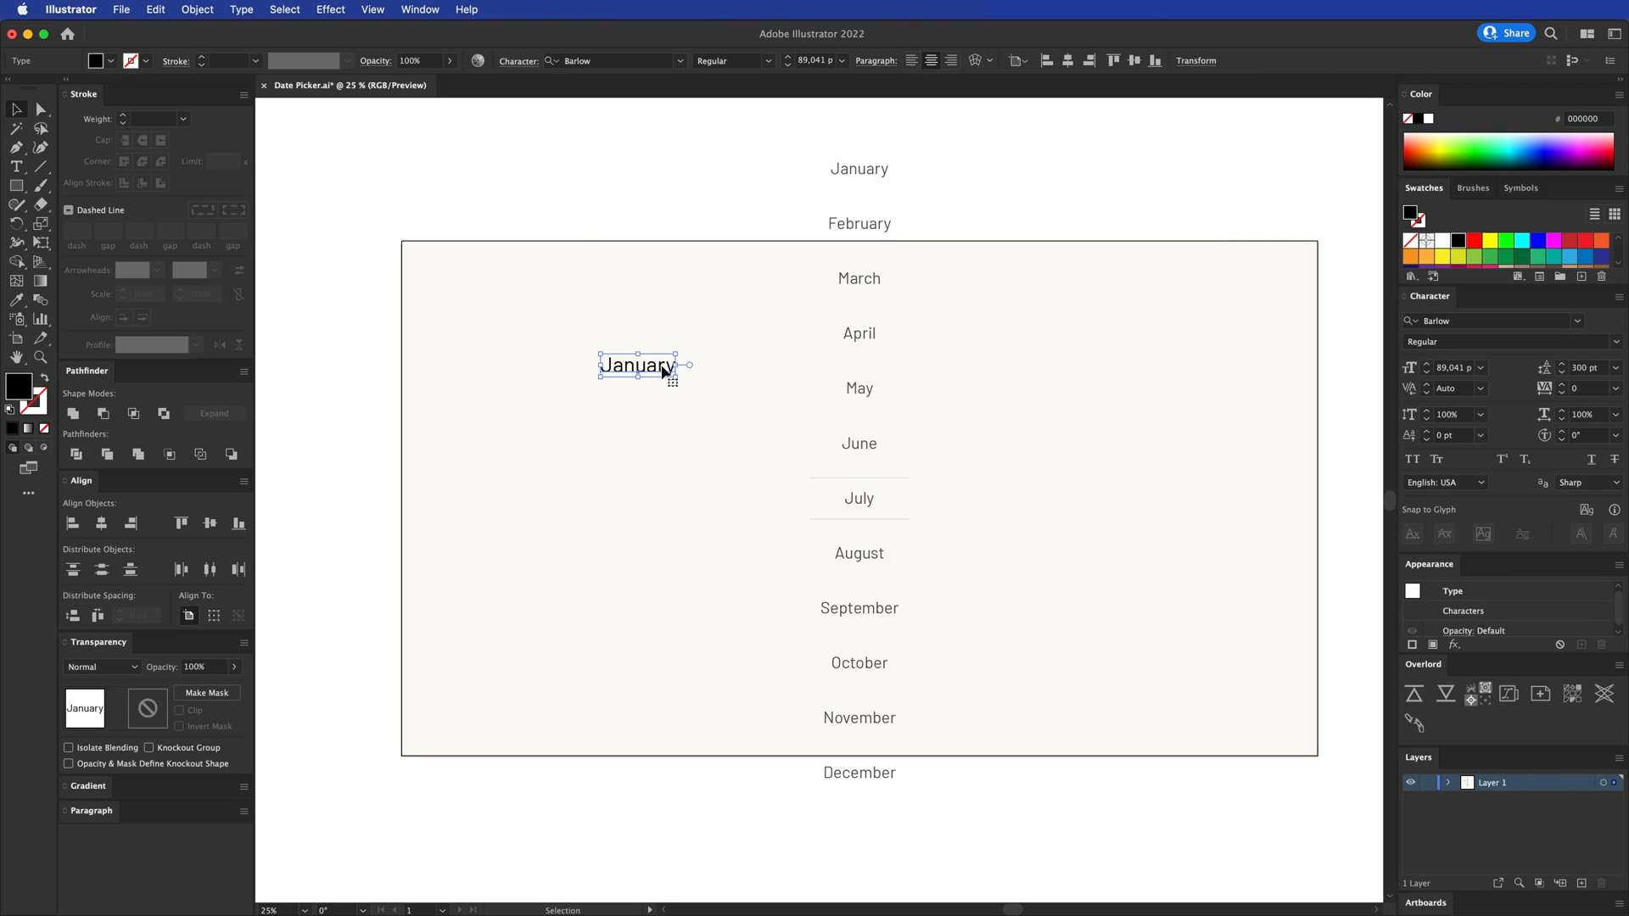
{"action": "type", "text": "Febd"}
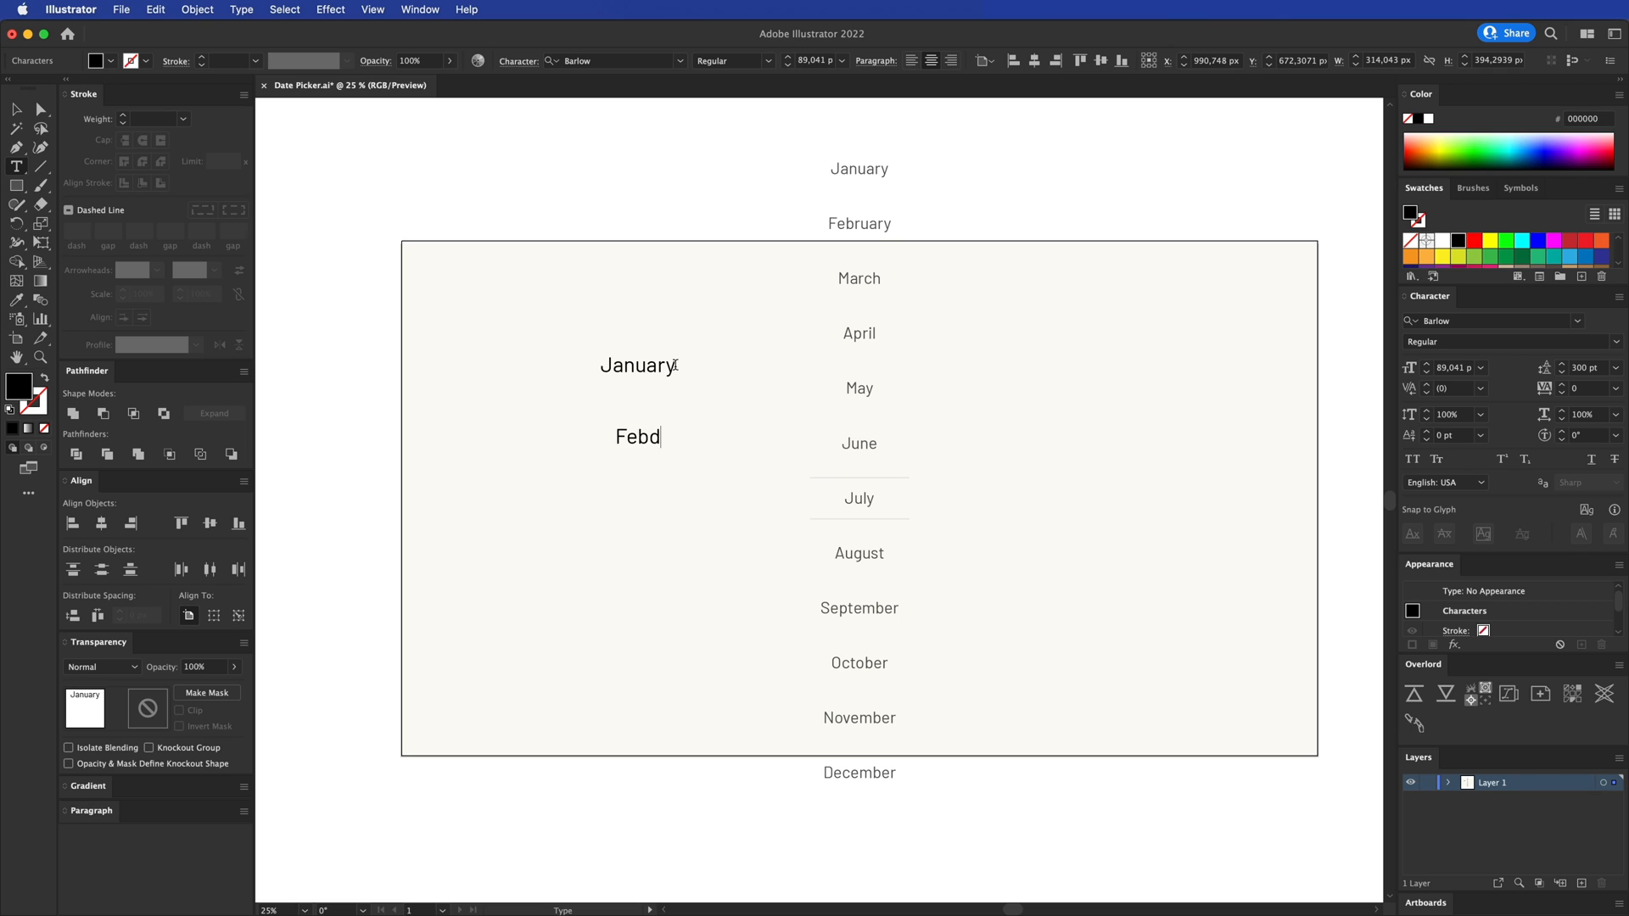
{"action": "type", "text": "rufo"}
{"action": "type", "text": "regr"}
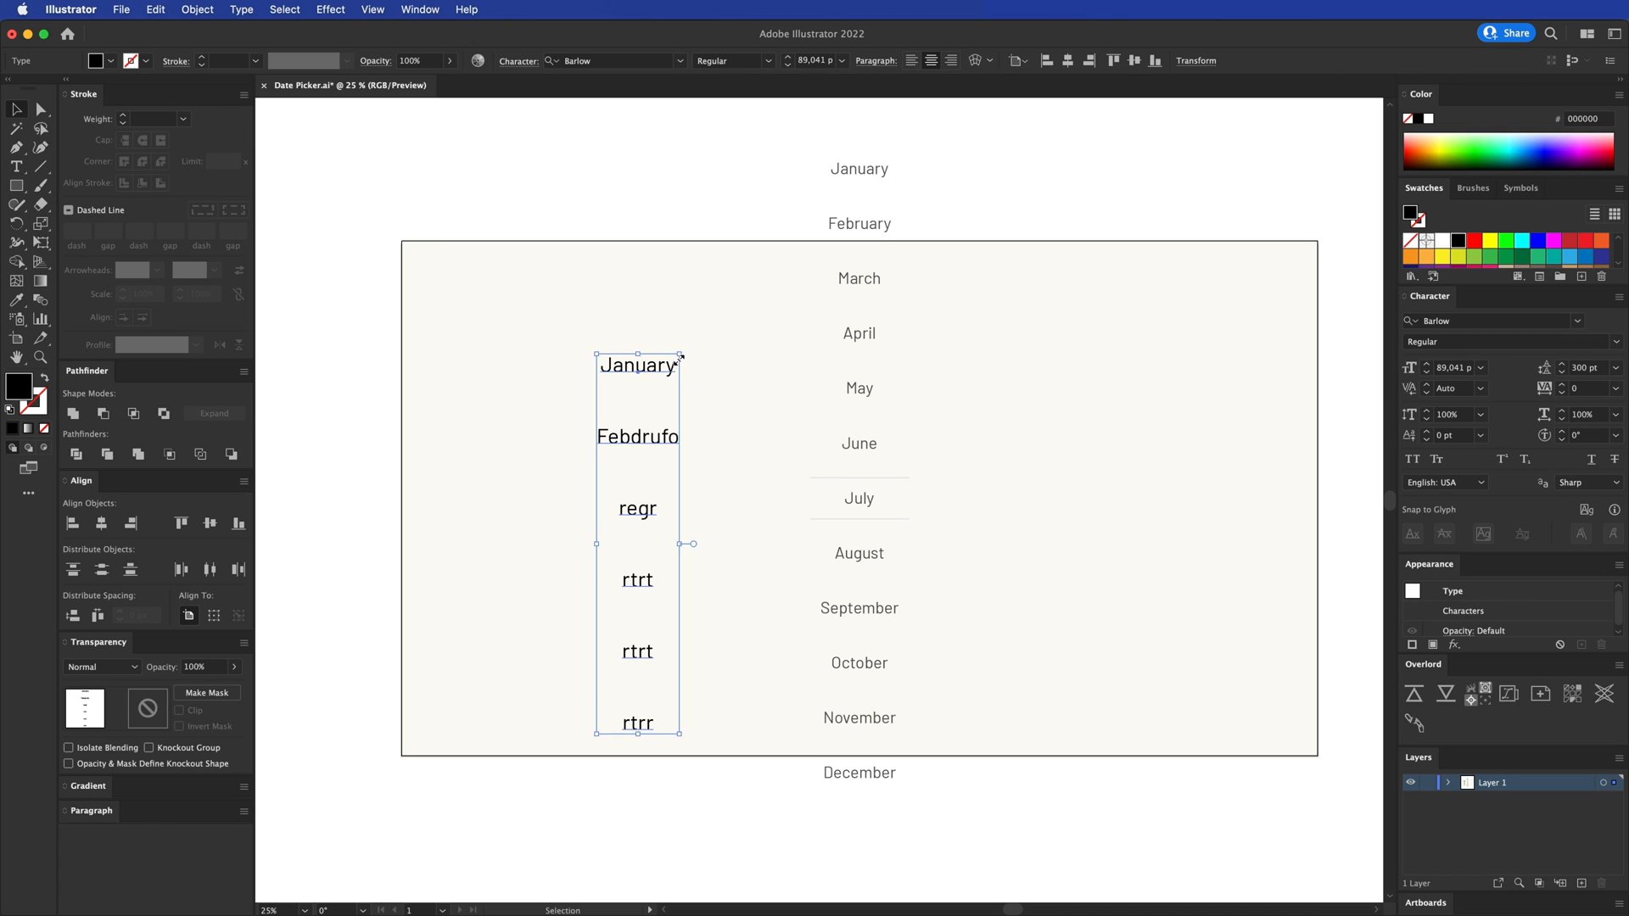
Move the new text column higher on the artboard and set its leading to 300
{"action": "left_click_drag", "start_coordinate": [638, 543], "coordinate": [630, 473]}
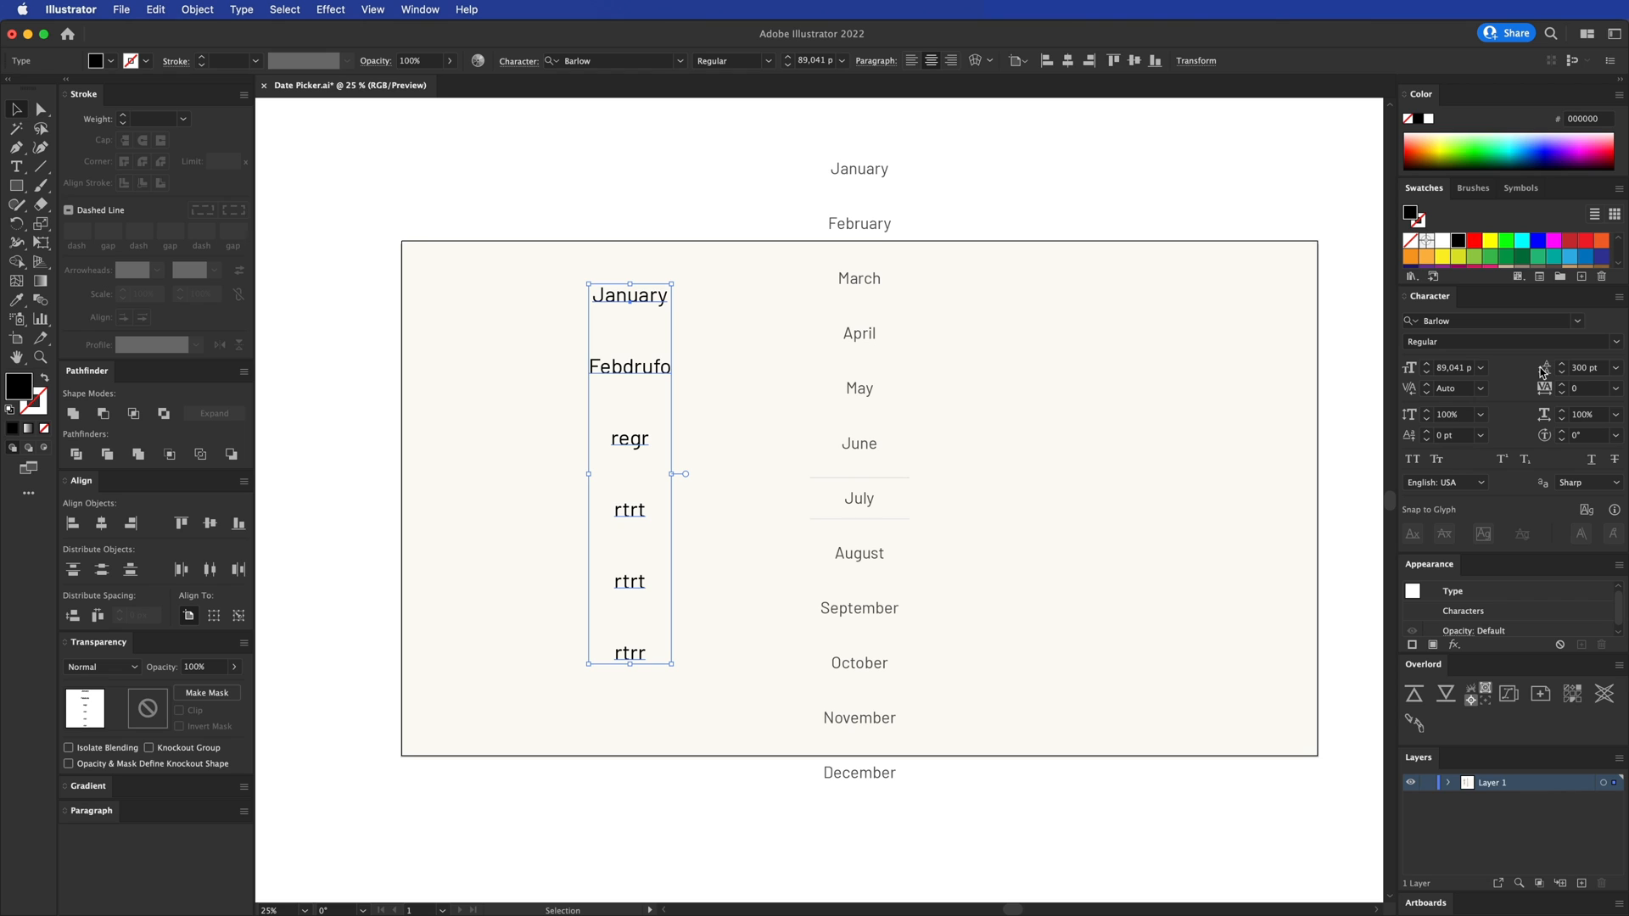
{"action": "mouse_move", "coordinate": [1577, 367]}
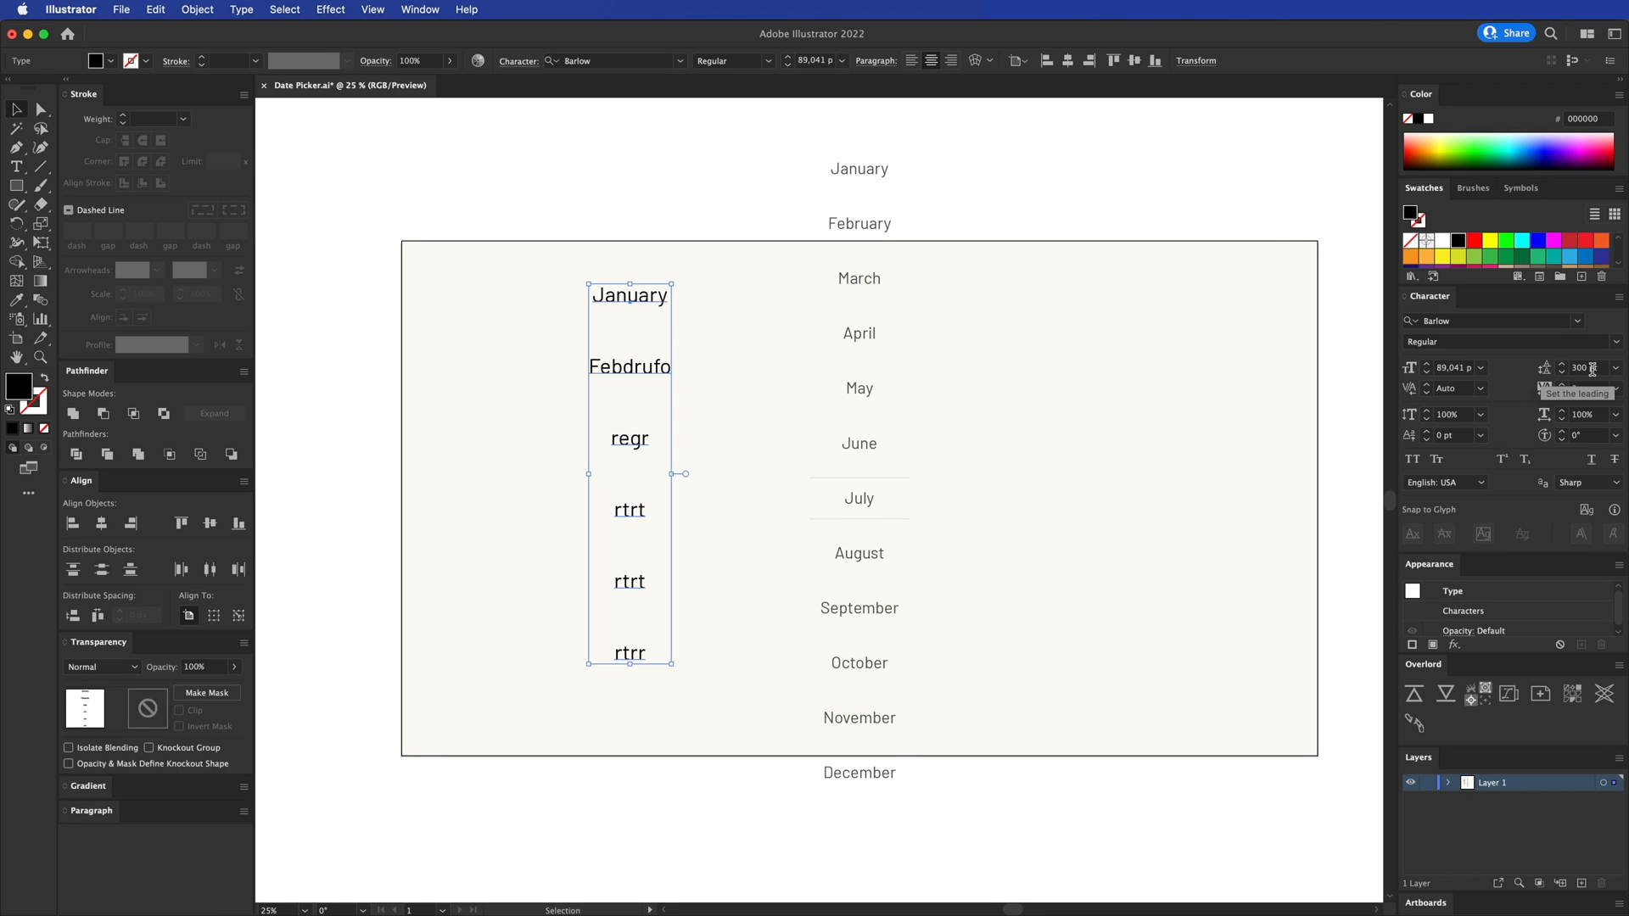
{"action": "left_click", "coordinate": [1563, 388]}
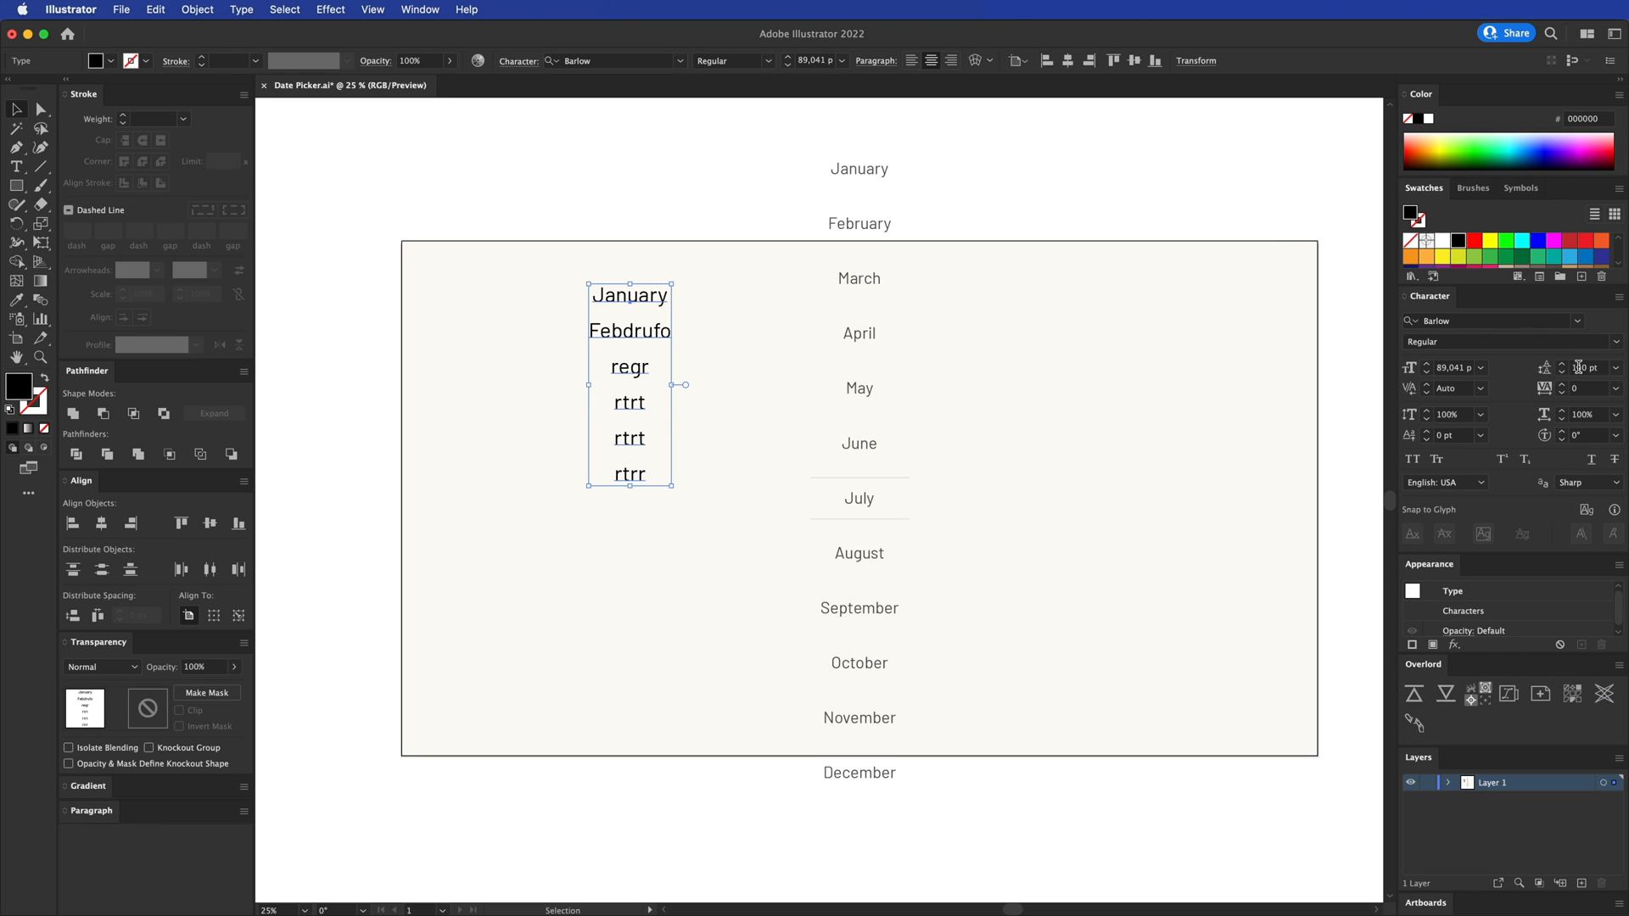
{"action": "type", "text": "300"}
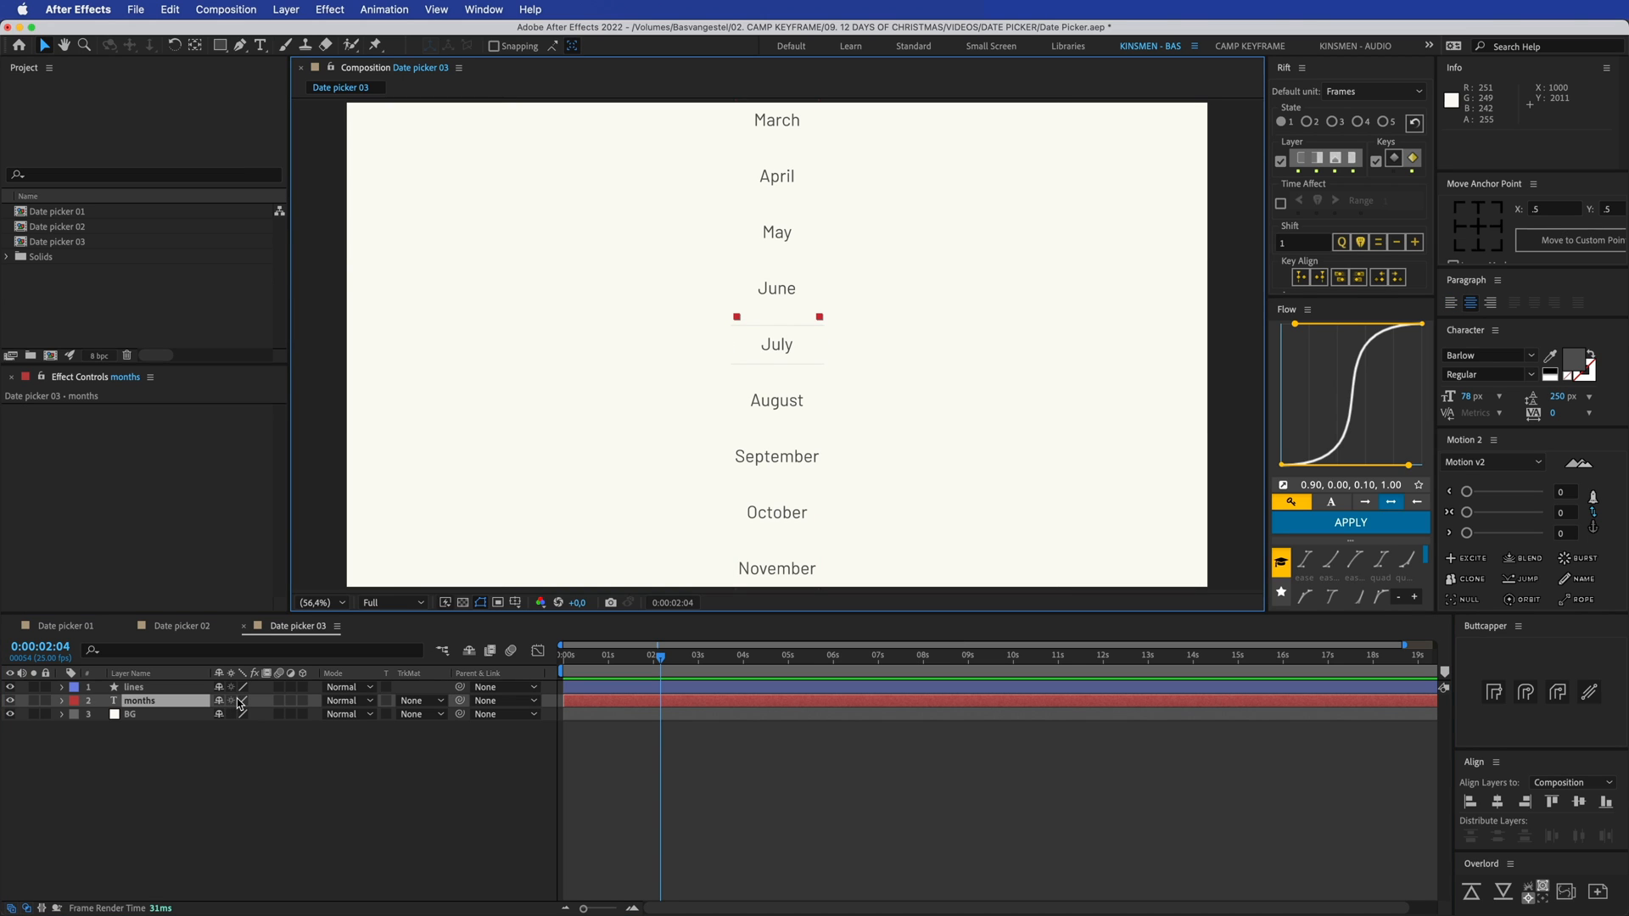
Select the months text layer in Date picker 03 to work on its Position keyframes
{"action": "left_click", "coordinate": [61, 700]}
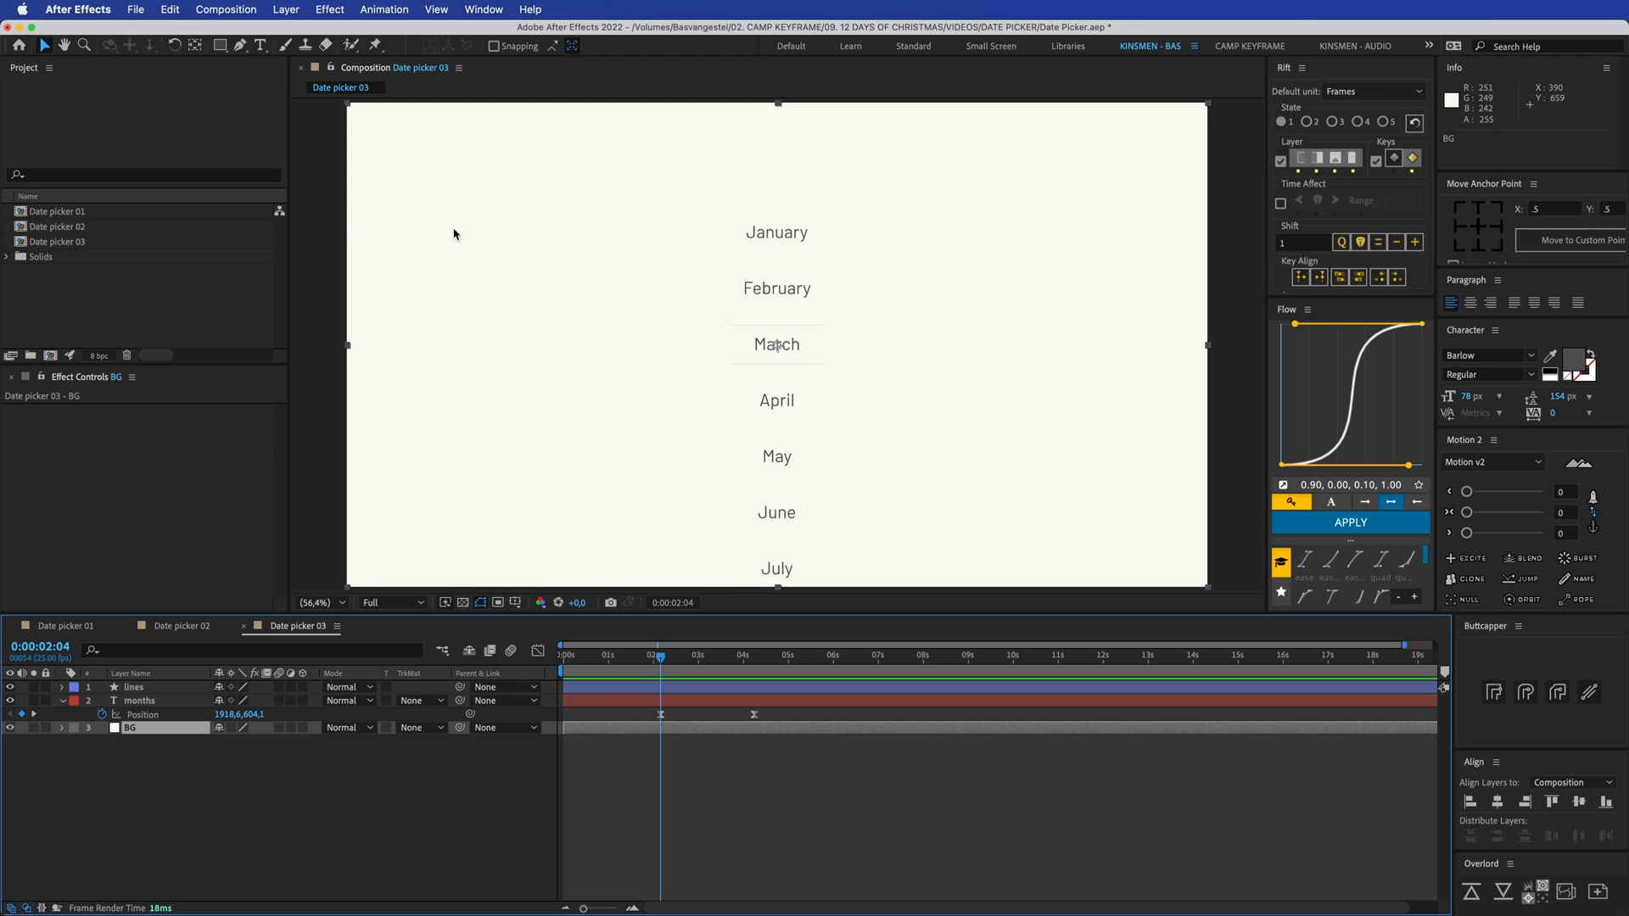
Work in the composition viewer to mask the top and bottom bands on BG 2
{"action": "left_click", "coordinate": [777, 344]}
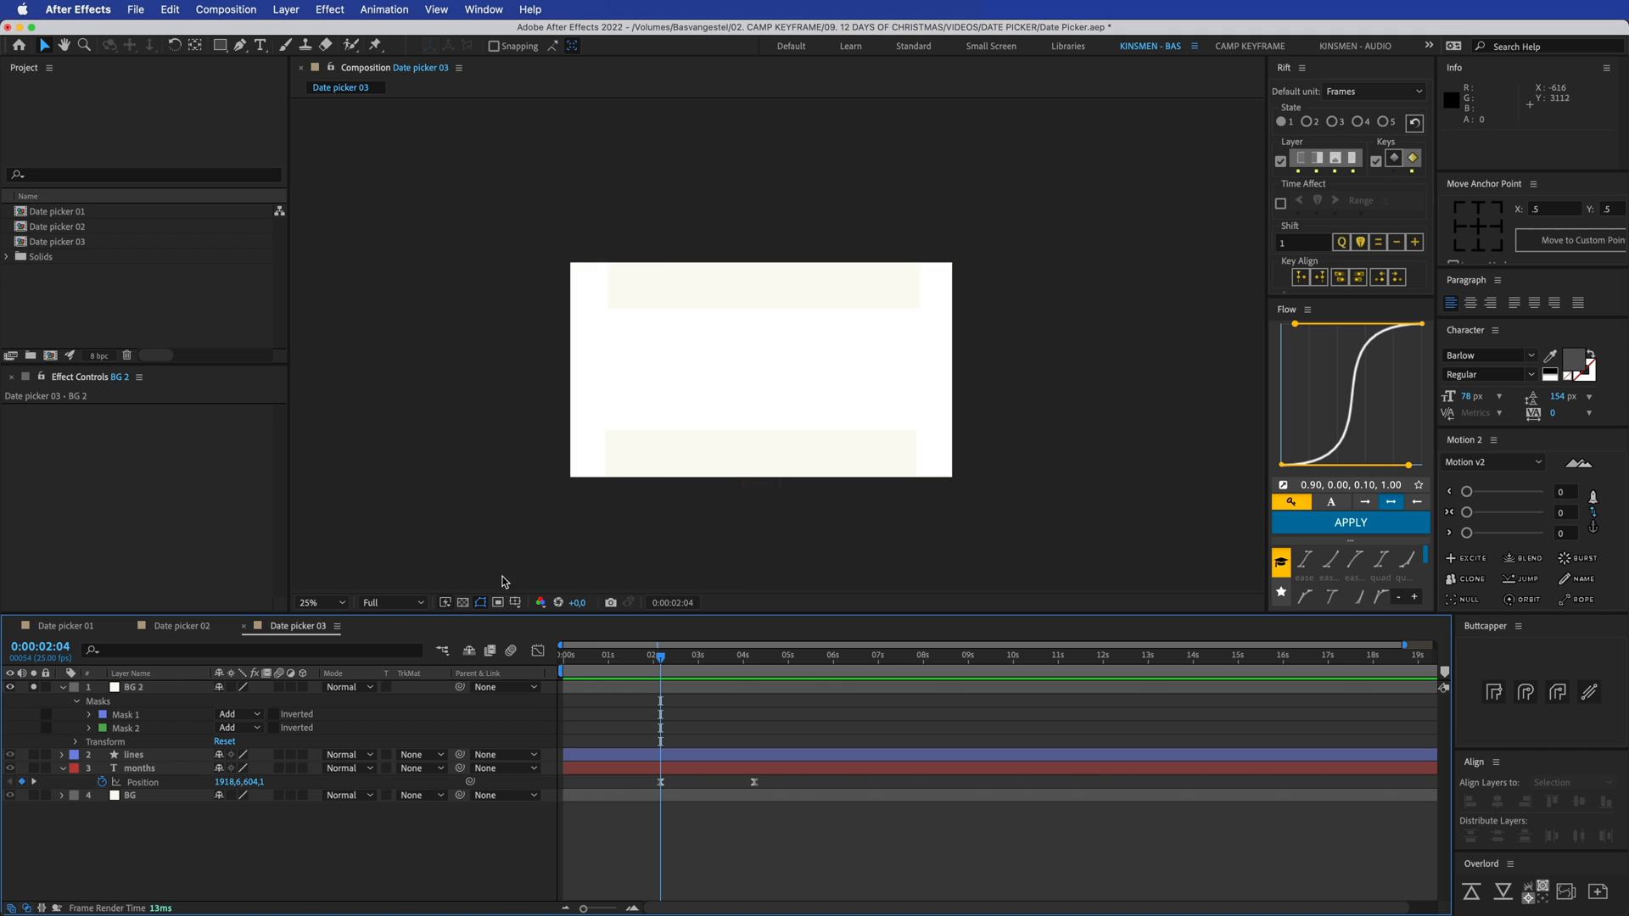
Toggle the transparency grid and select BG 2 to feather its masks by 100 px
{"action": "left_click", "coordinate": [133, 686]}
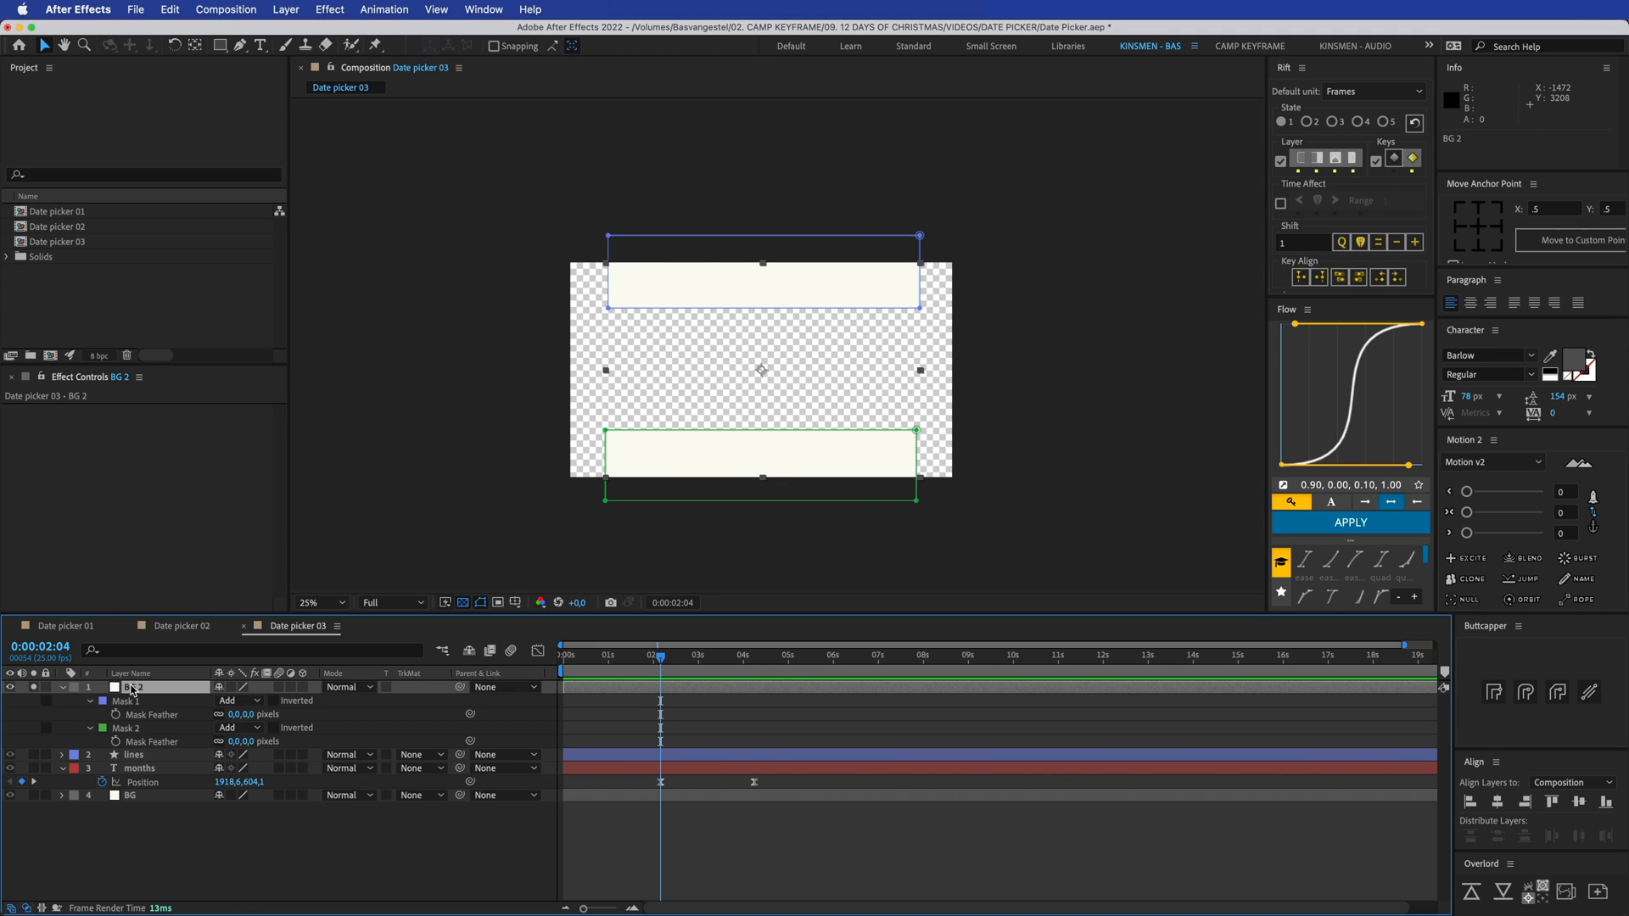
{"action": "left_click", "coordinate": [309, 602]}
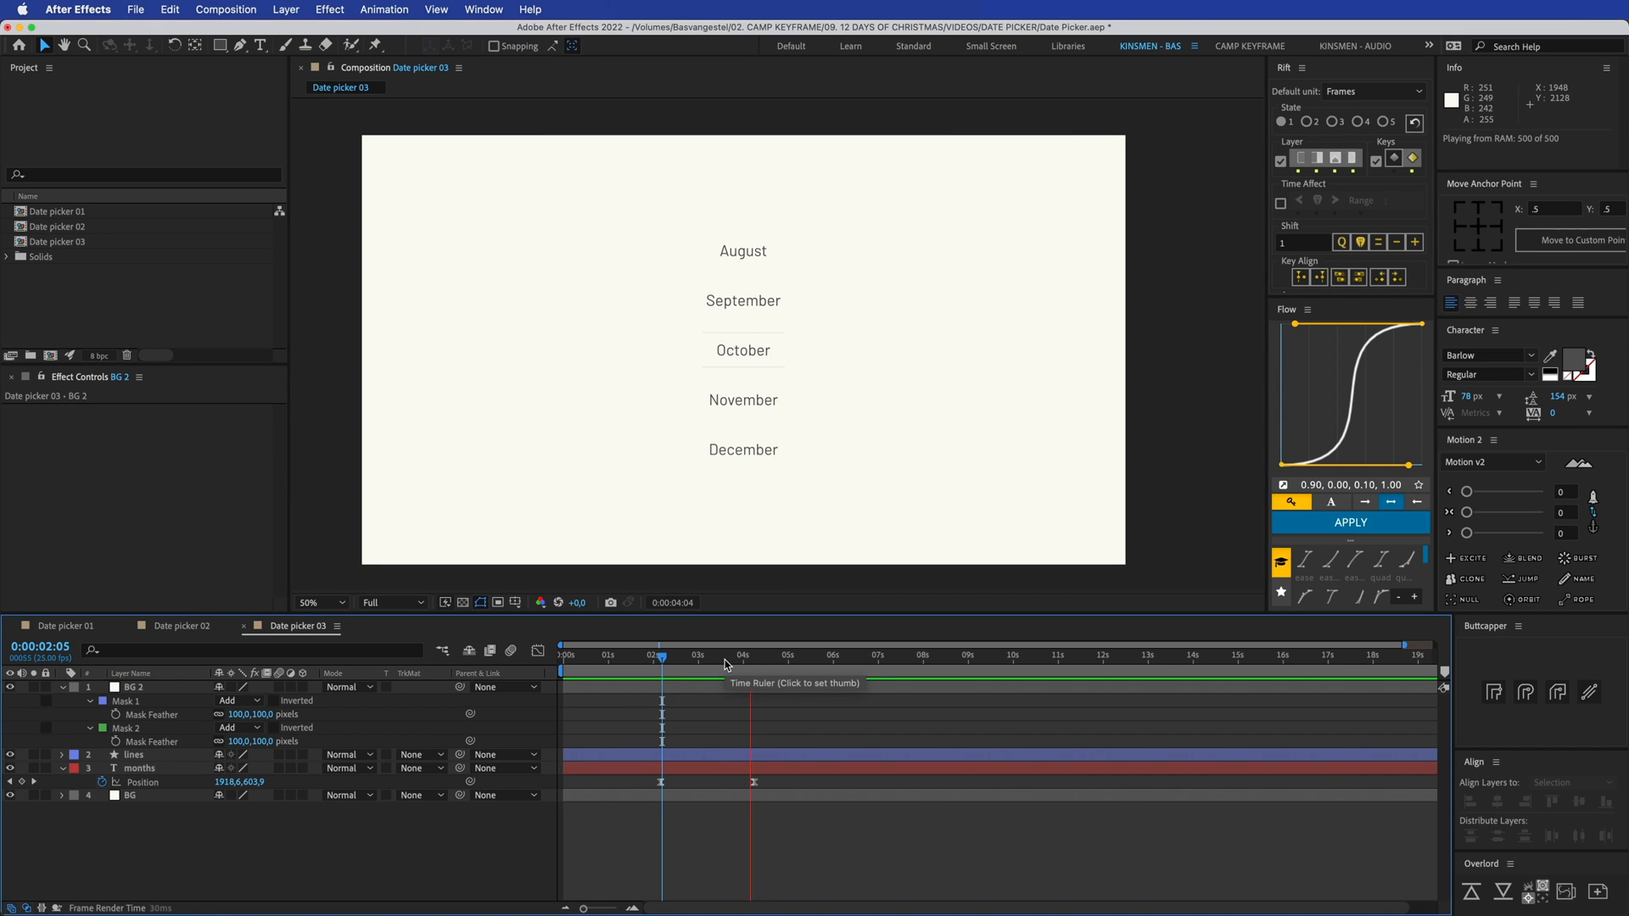
Check Date picker 01 for reference, then duplicate months as months 2 parented to months
{"action": "left_click", "coordinate": [760, 654]}
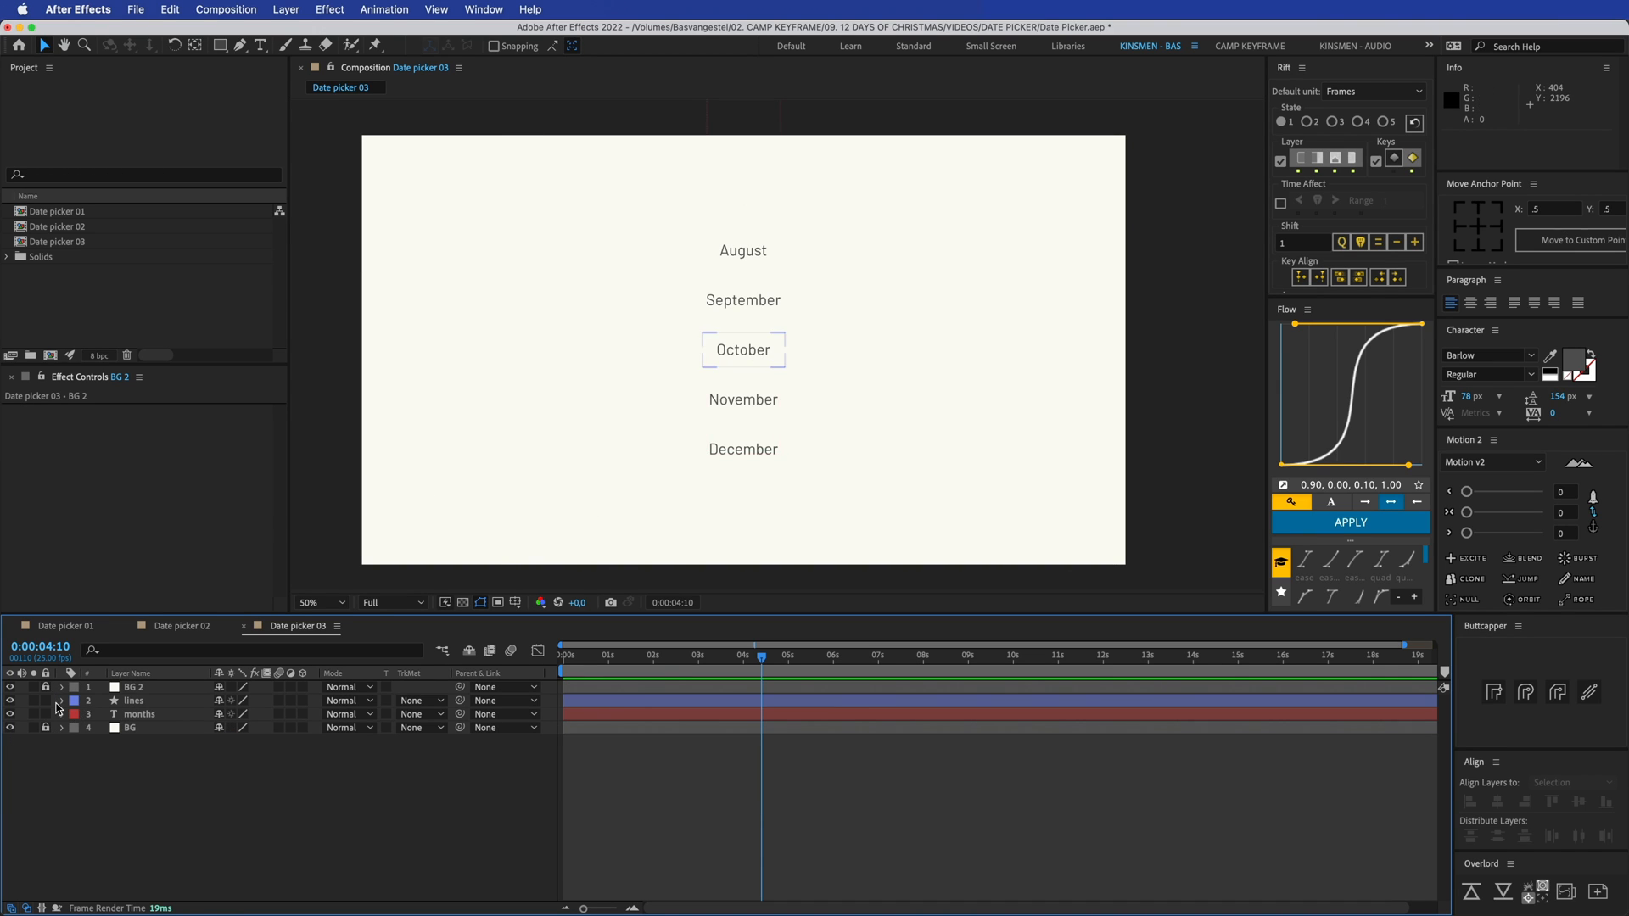
{"action": "left_click", "coordinate": [140, 713]}
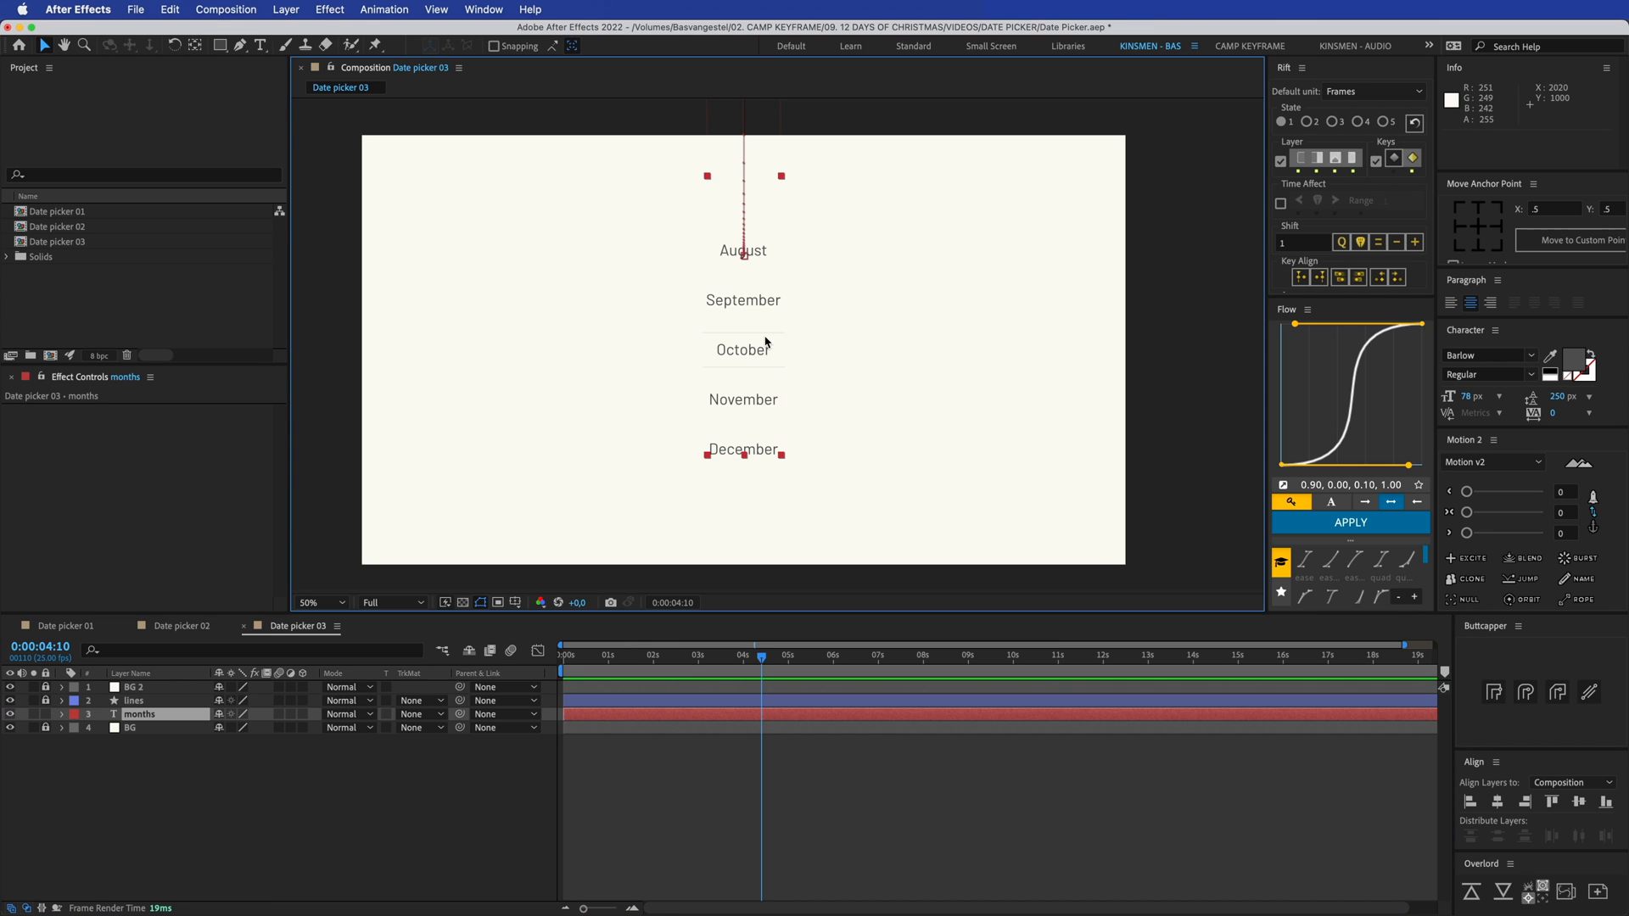
{"action": "left_click", "coordinate": [65, 625]}
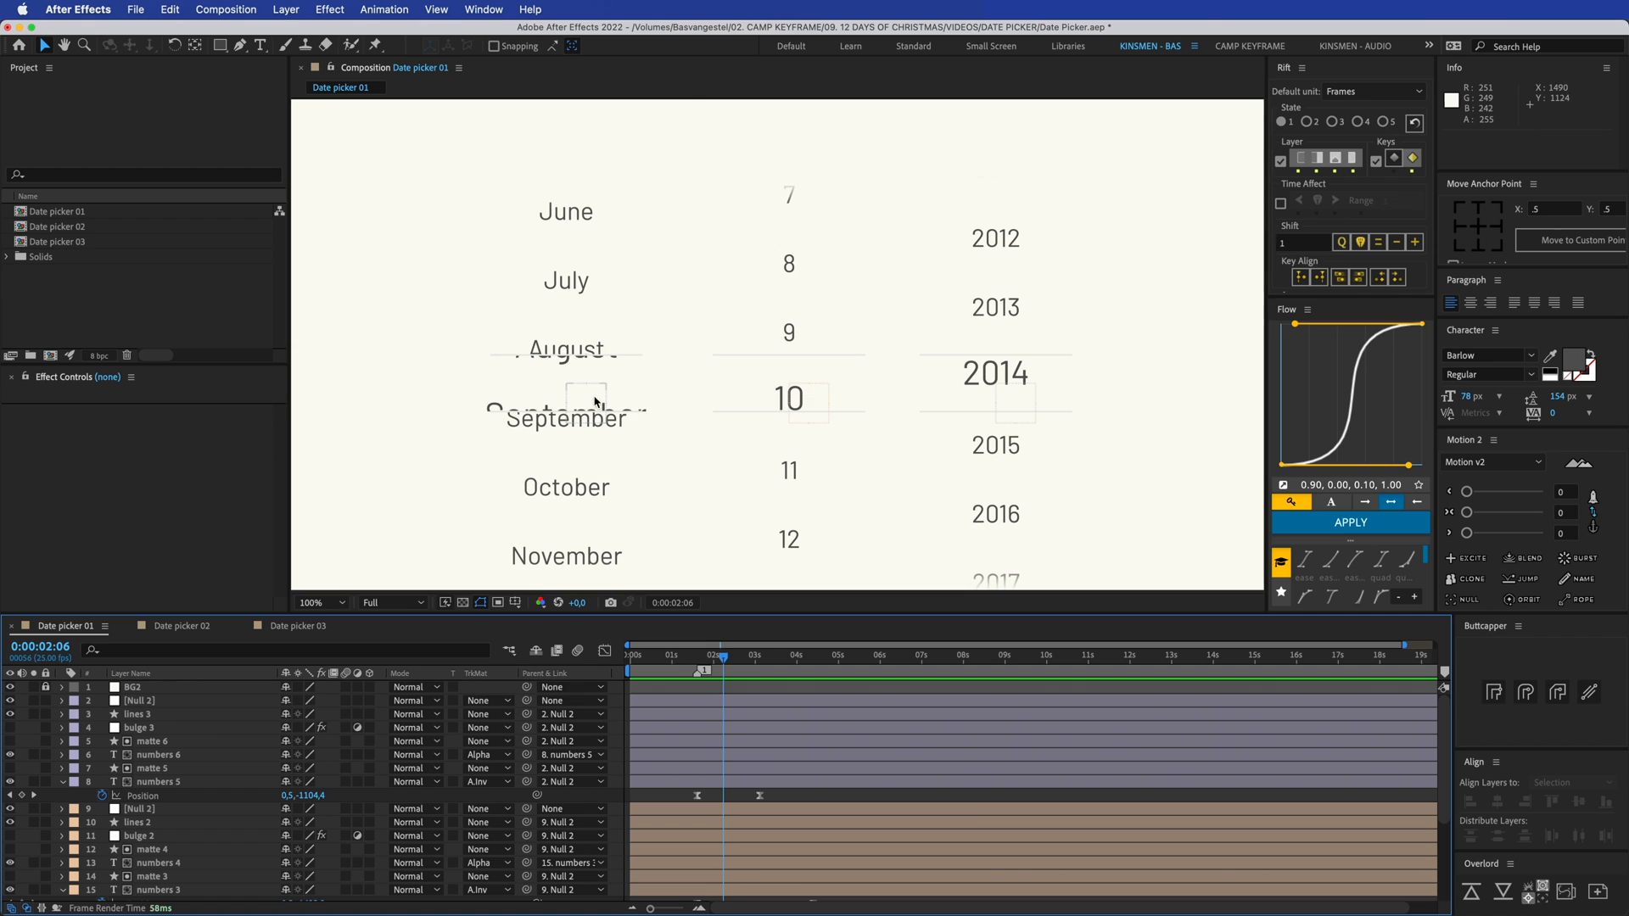
{"action": "left_click", "coordinate": [297, 625]}
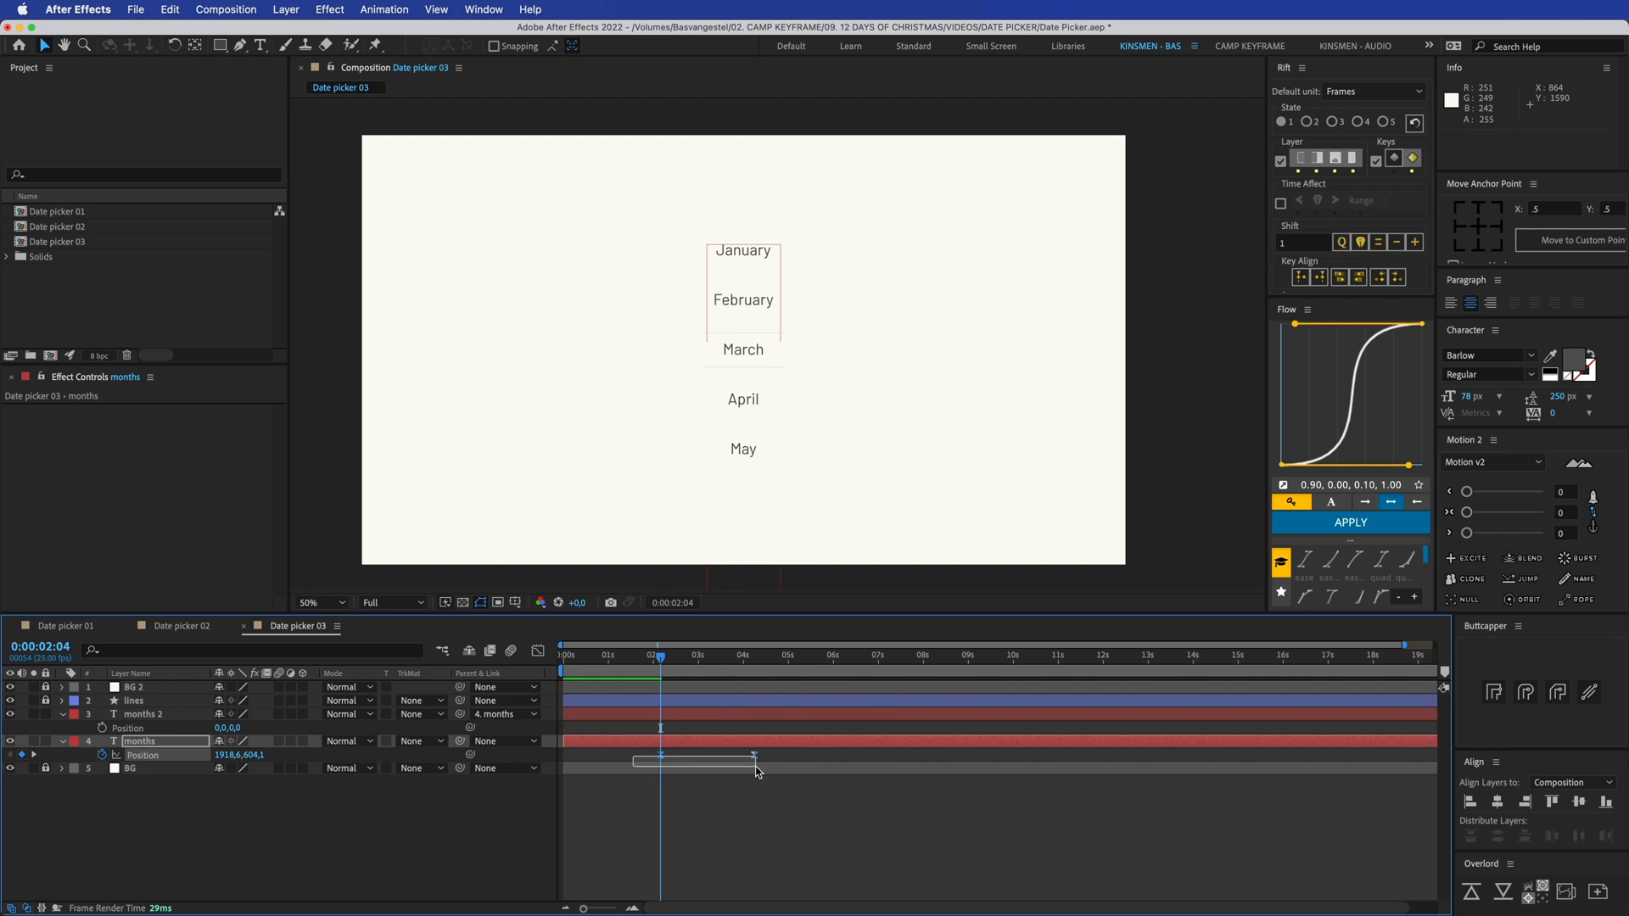
{"action": "left_click", "coordinate": [778, 755]}
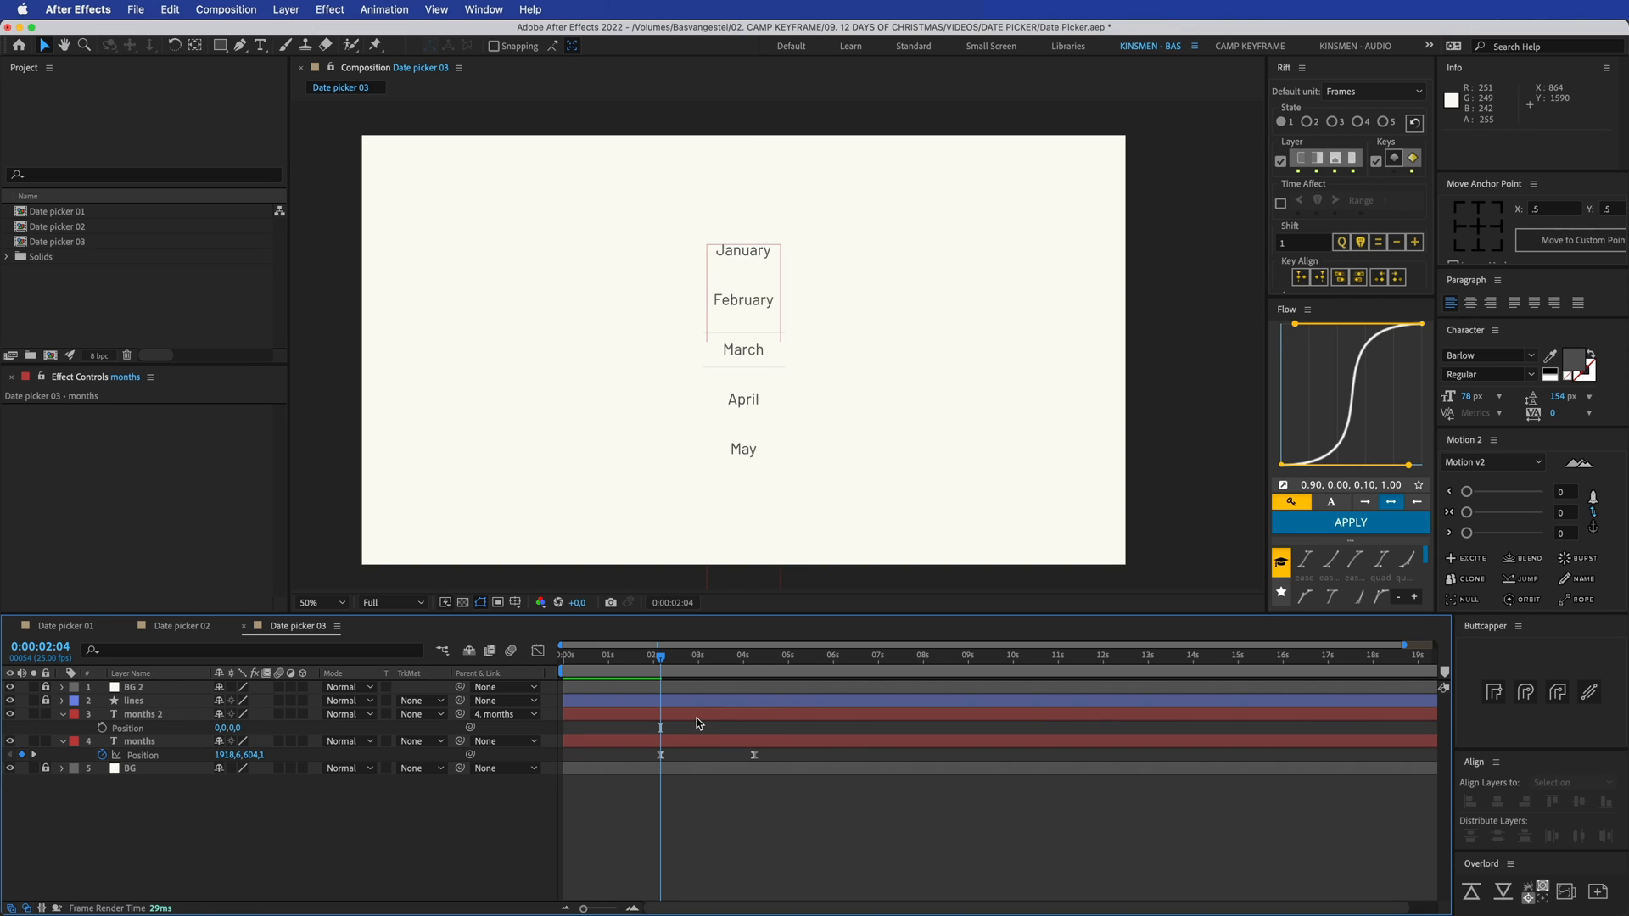
Draw a rectangle over the centre March band and rename it 'track matte'
{"action": "left_click", "coordinate": [319, 602]}
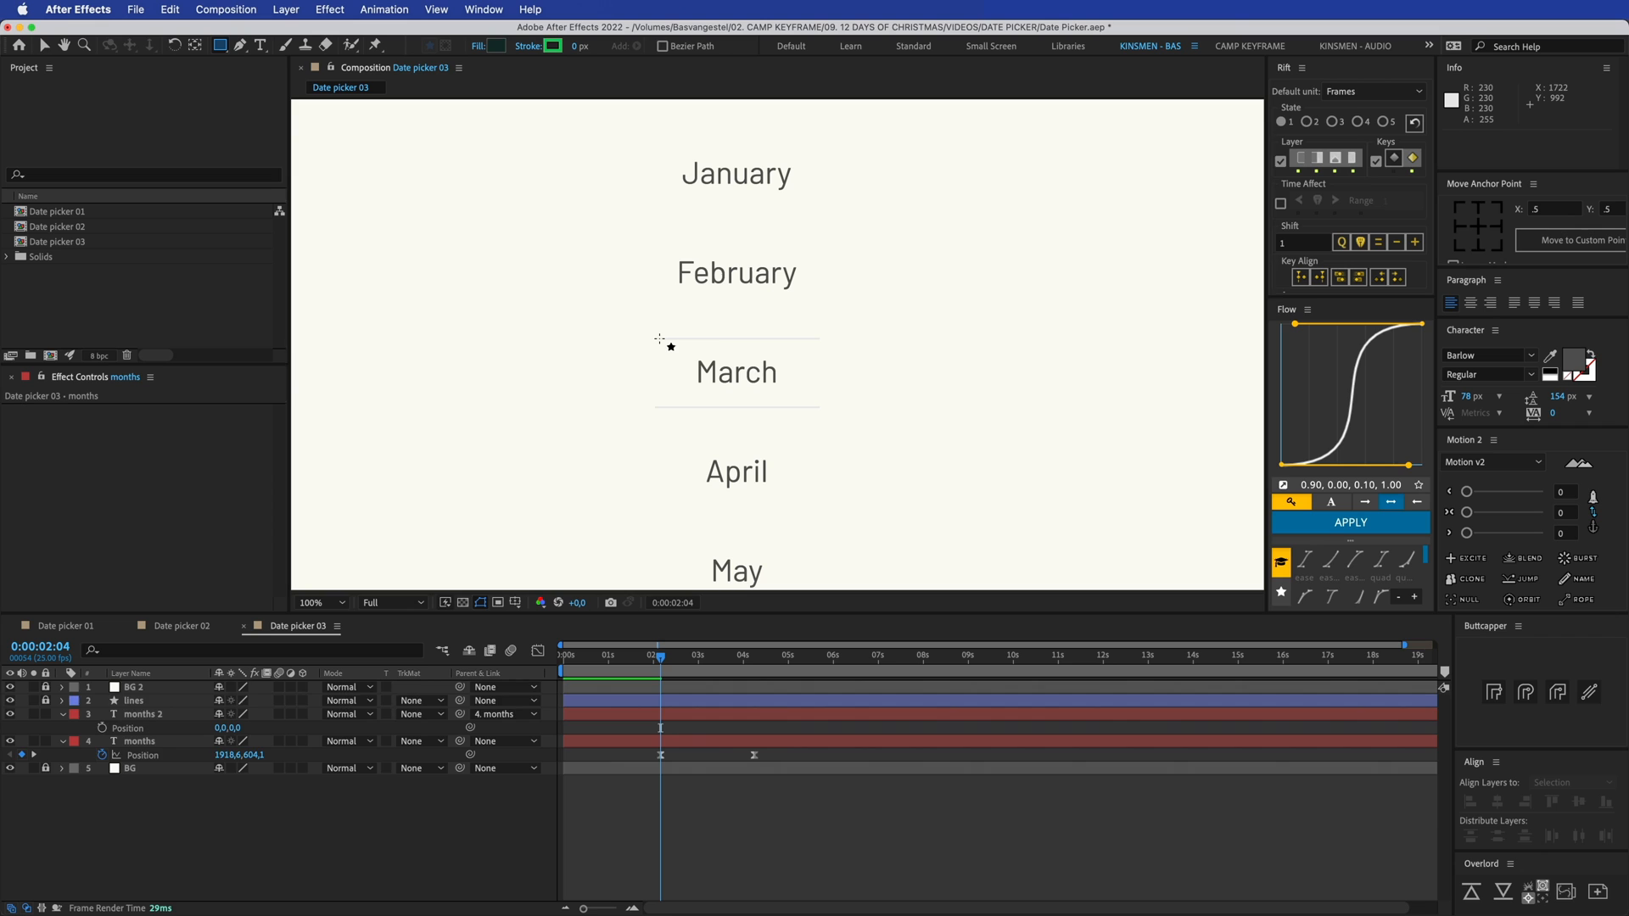
{"action": "left_click_drag", "start_coordinate": [658, 341], "coordinate": [1024, 407]}
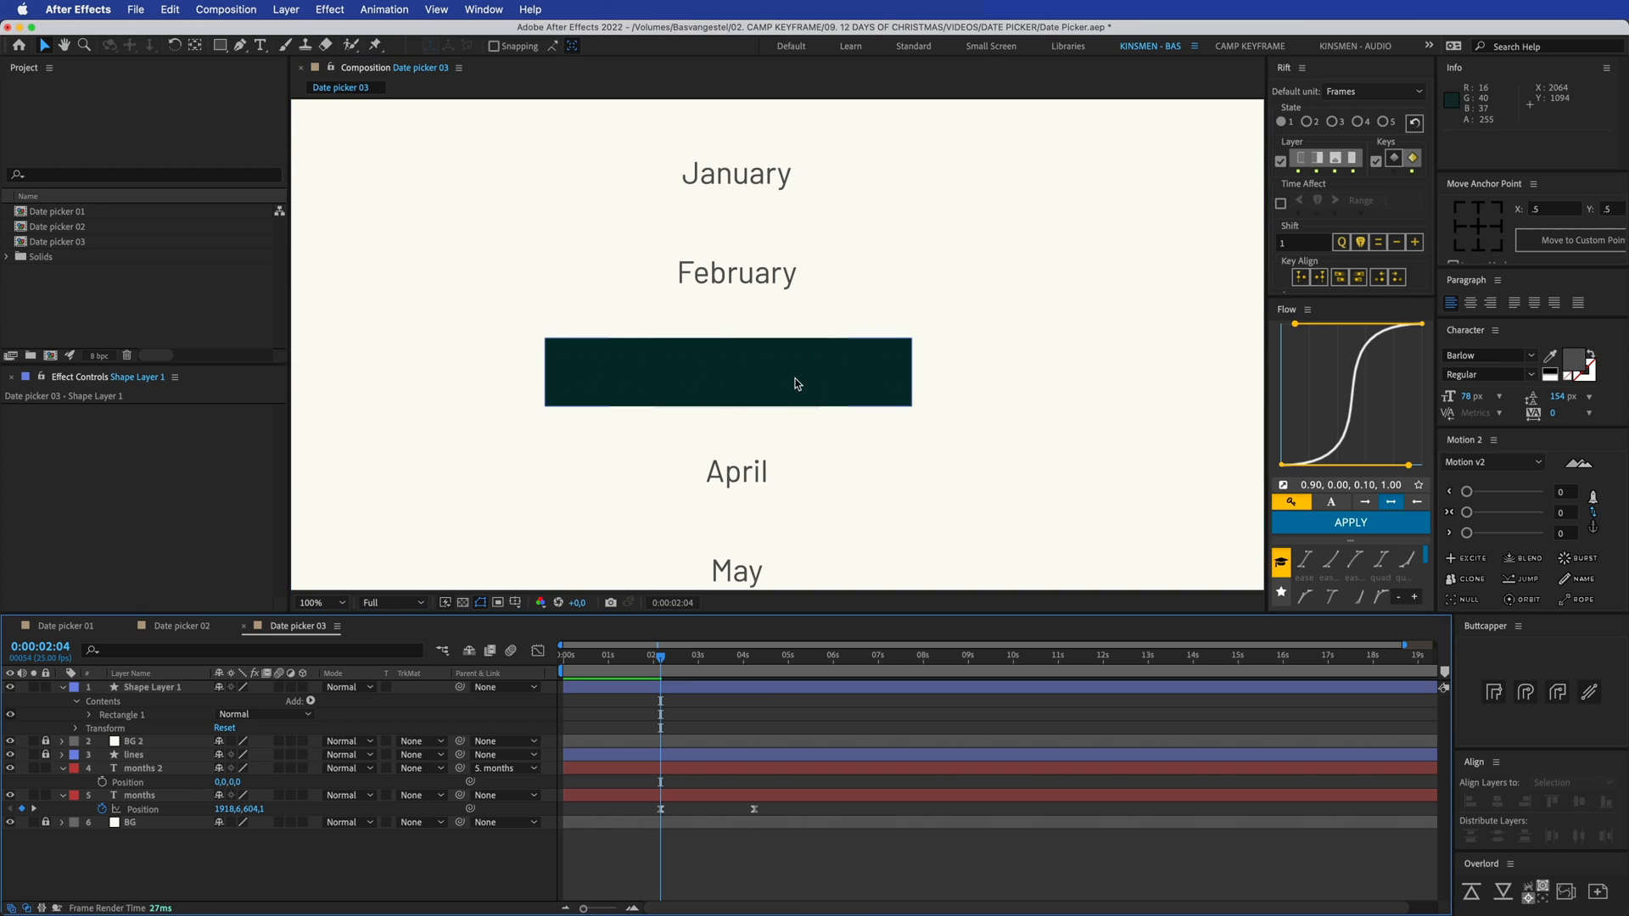
{"action": "left_click", "coordinate": [156, 686]}
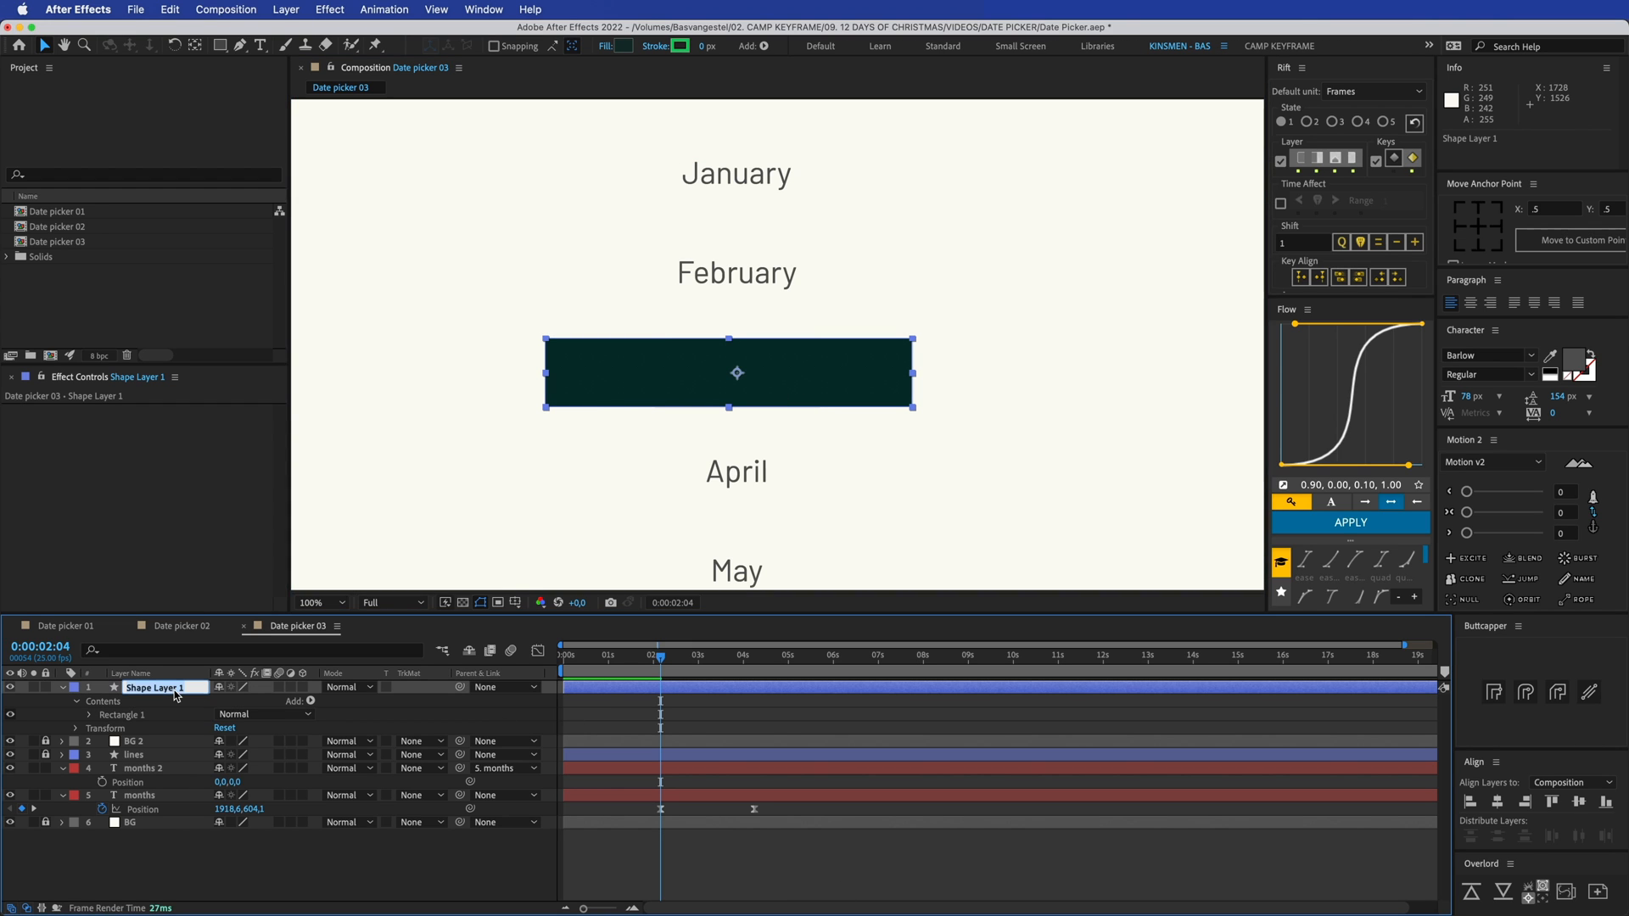
{"action": "type", "text": "trac"}
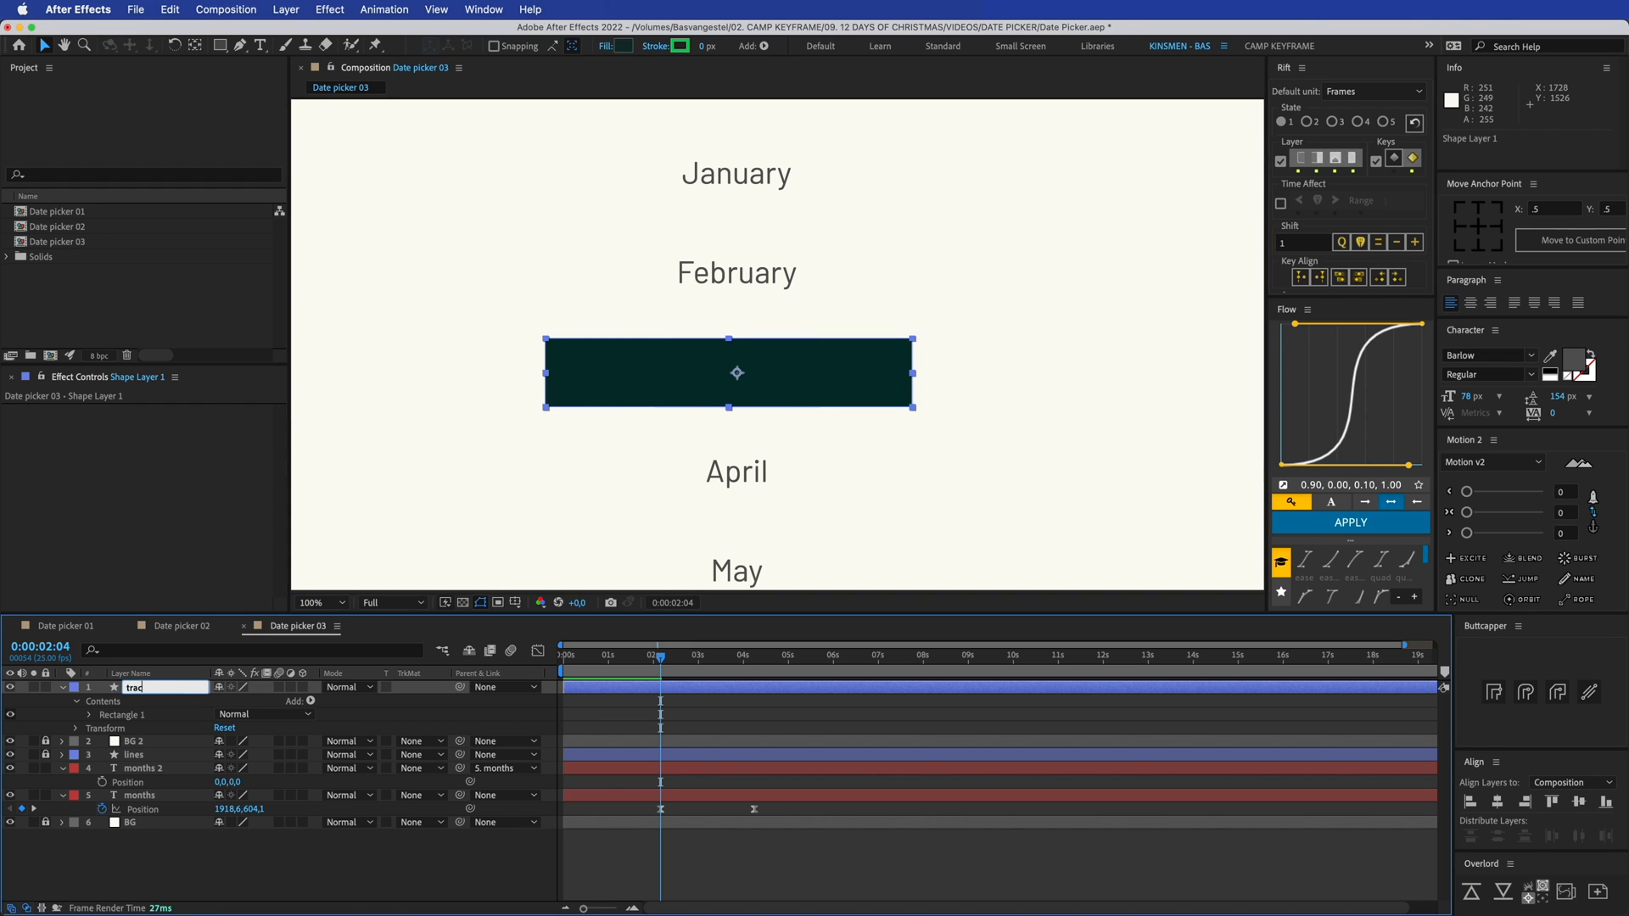
Rename the months 2 layer to 'months bigger'
{"action": "left_click", "coordinate": [140, 768]}
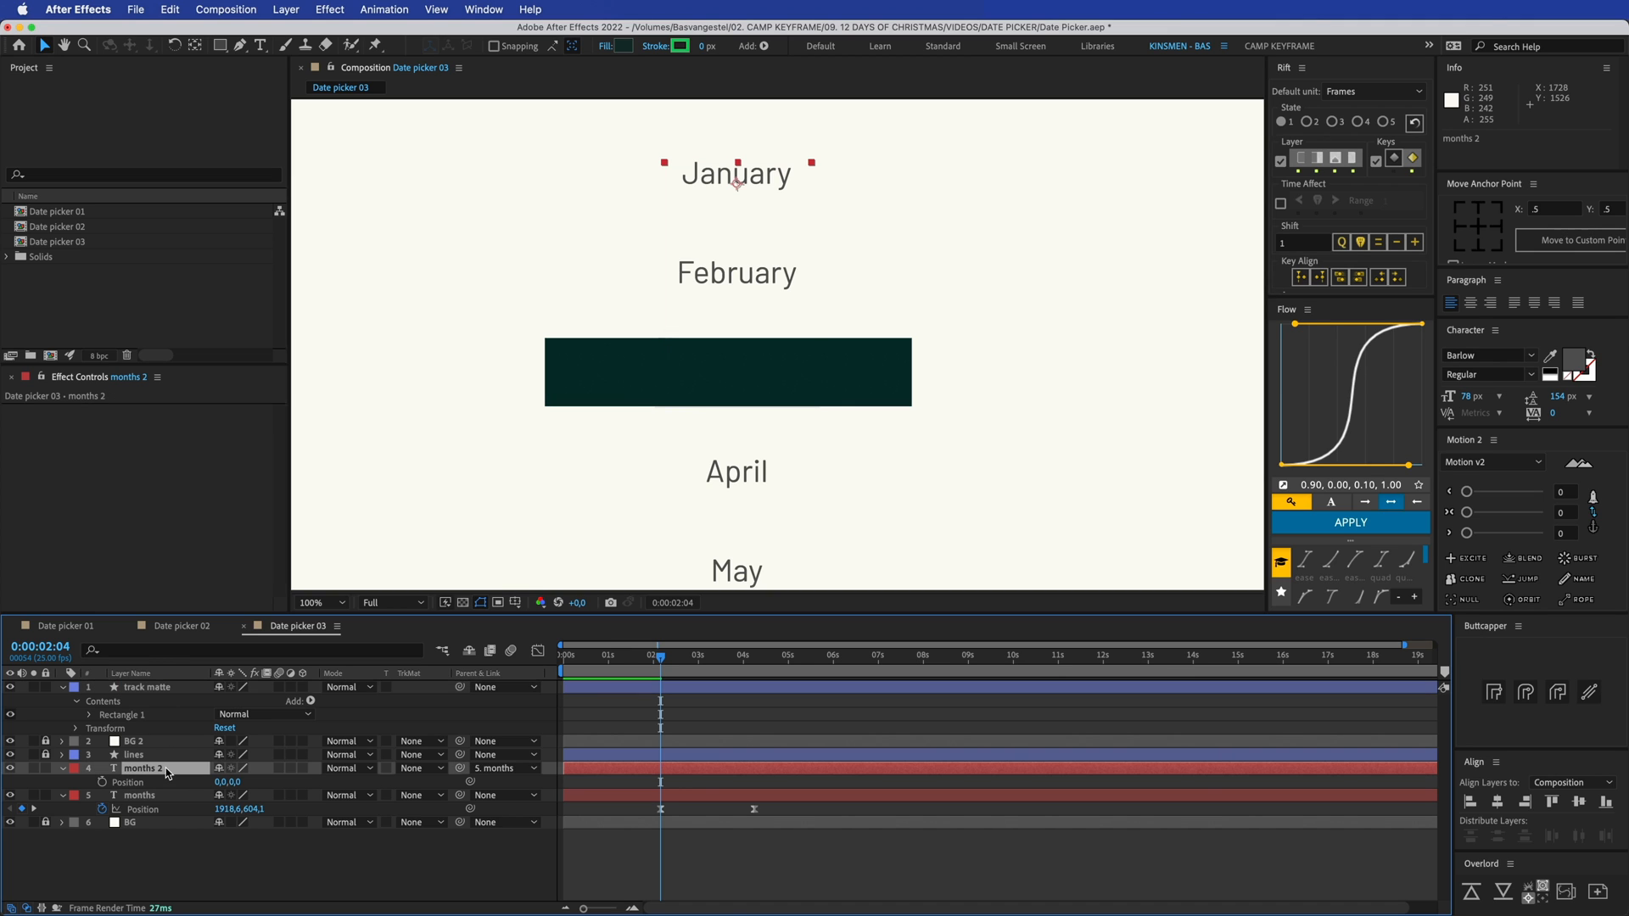
{"action": "double_click", "coordinate": [144, 768]}
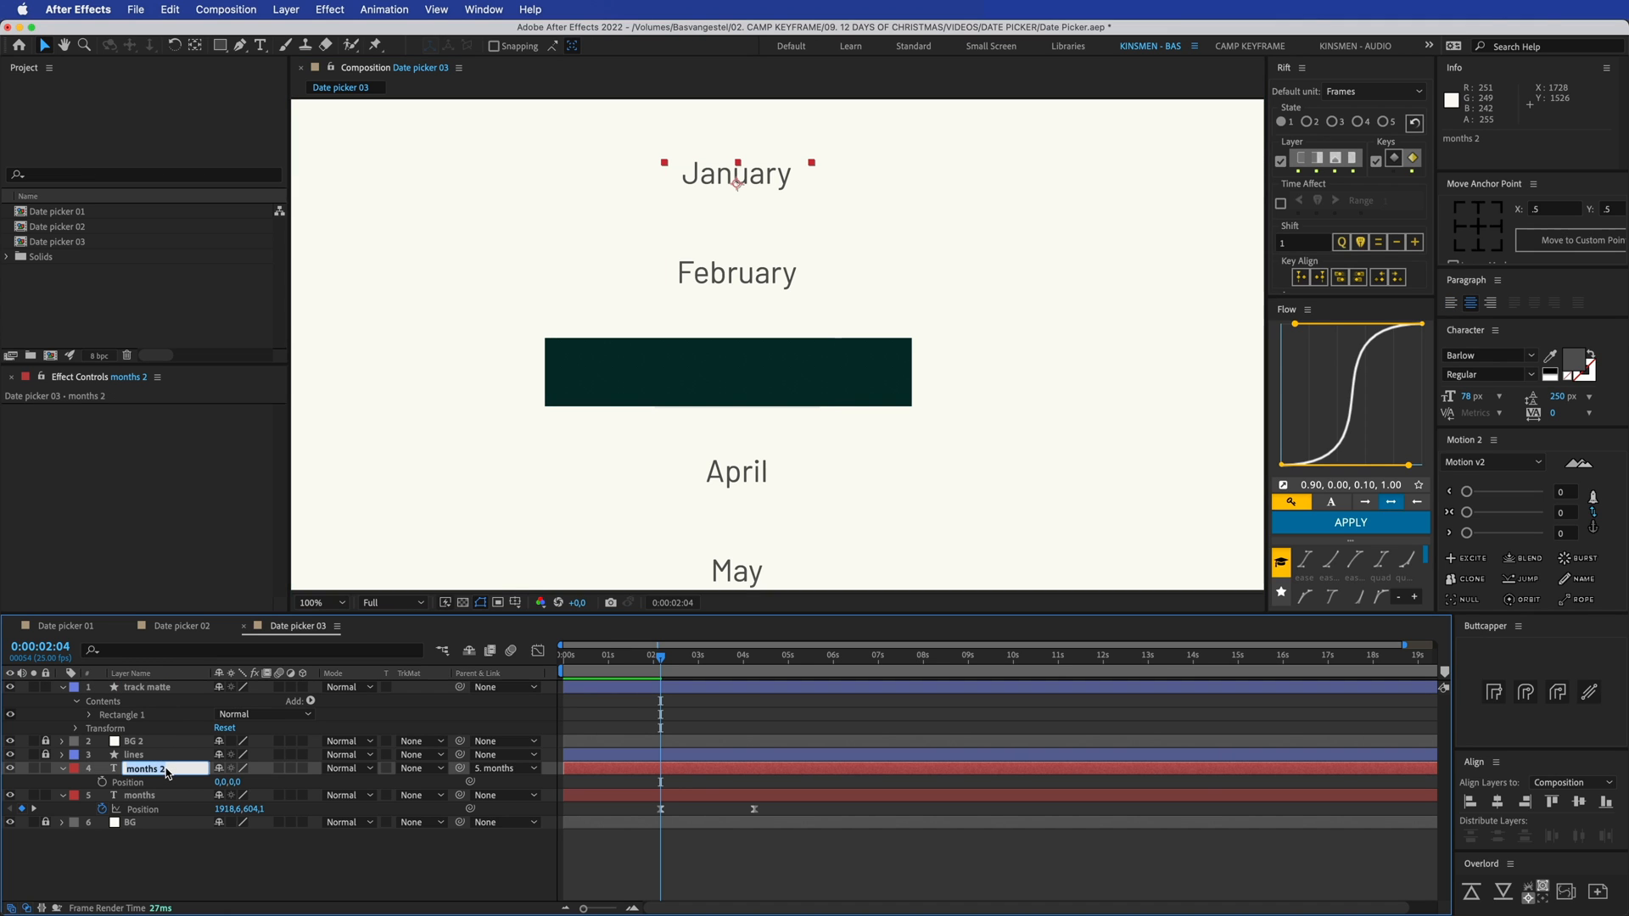
{"action": "type", "text": "months bigger"}
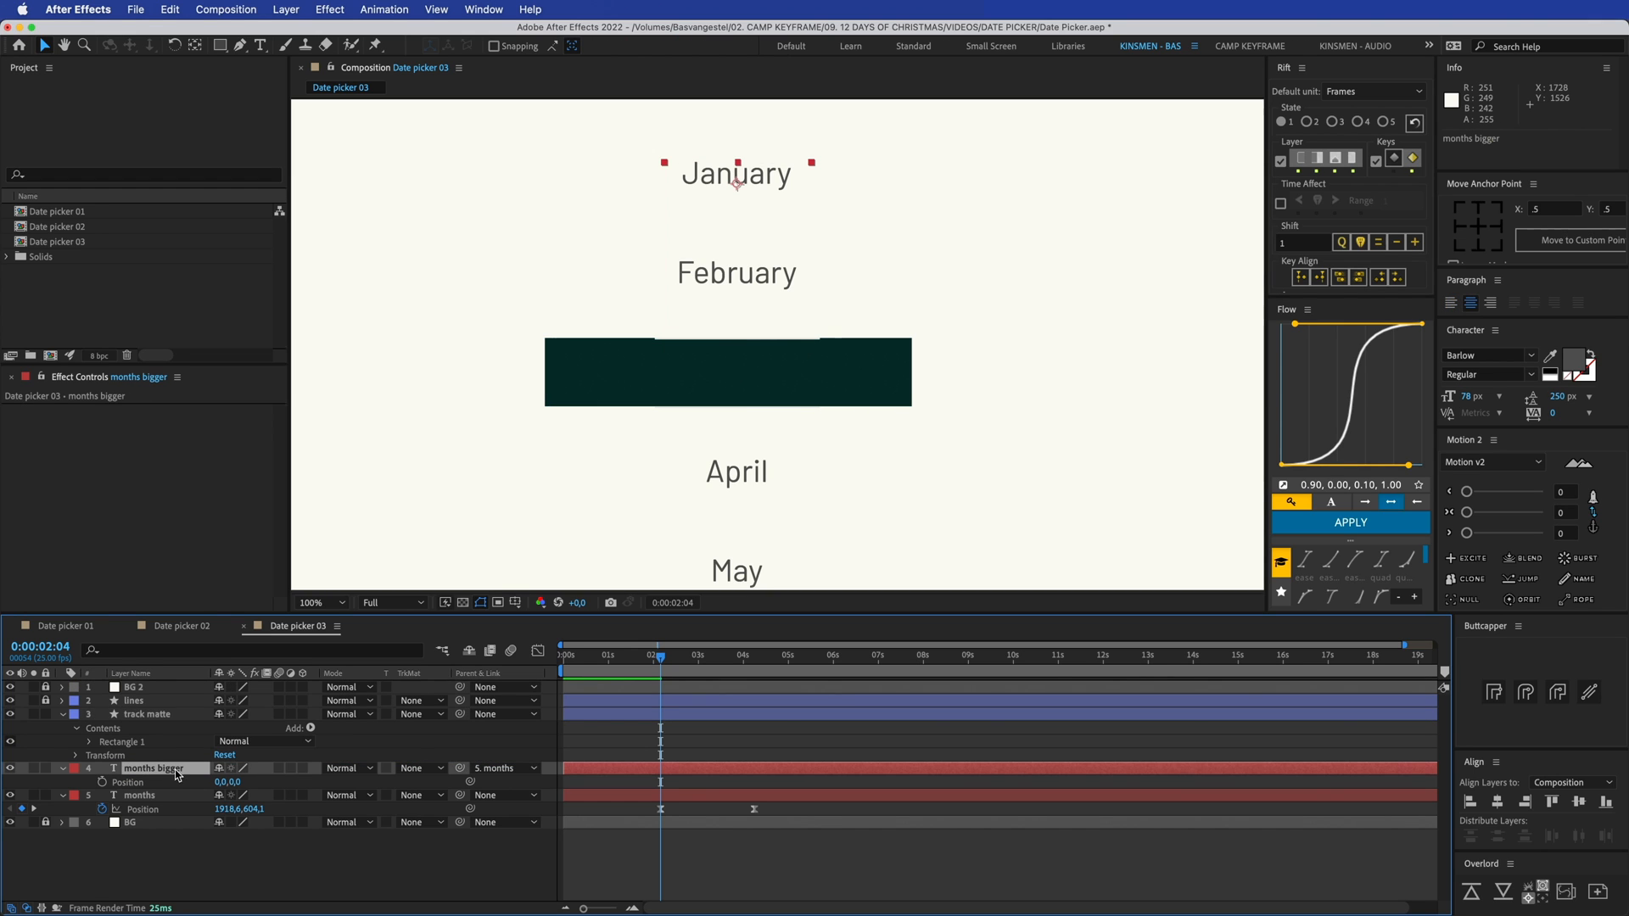
Set months bigger's Track Matte to Alpha Matte 'track matte'
{"action": "left_click", "coordinate": [416, 768]}
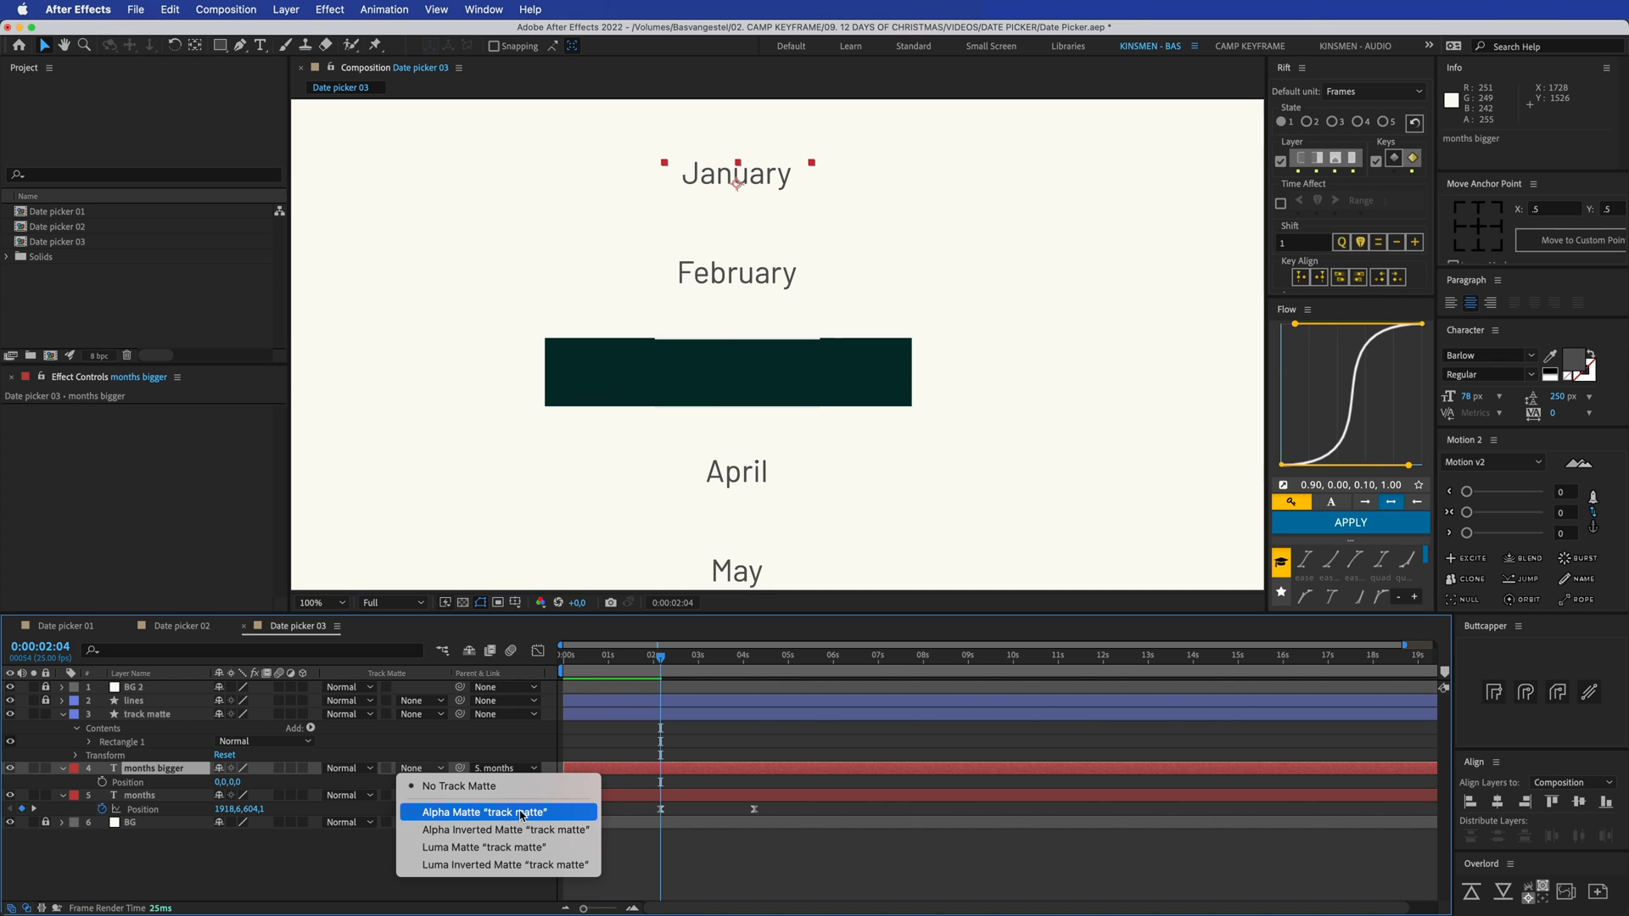
{"action": "left_click", "coordinate": [485, 811]}
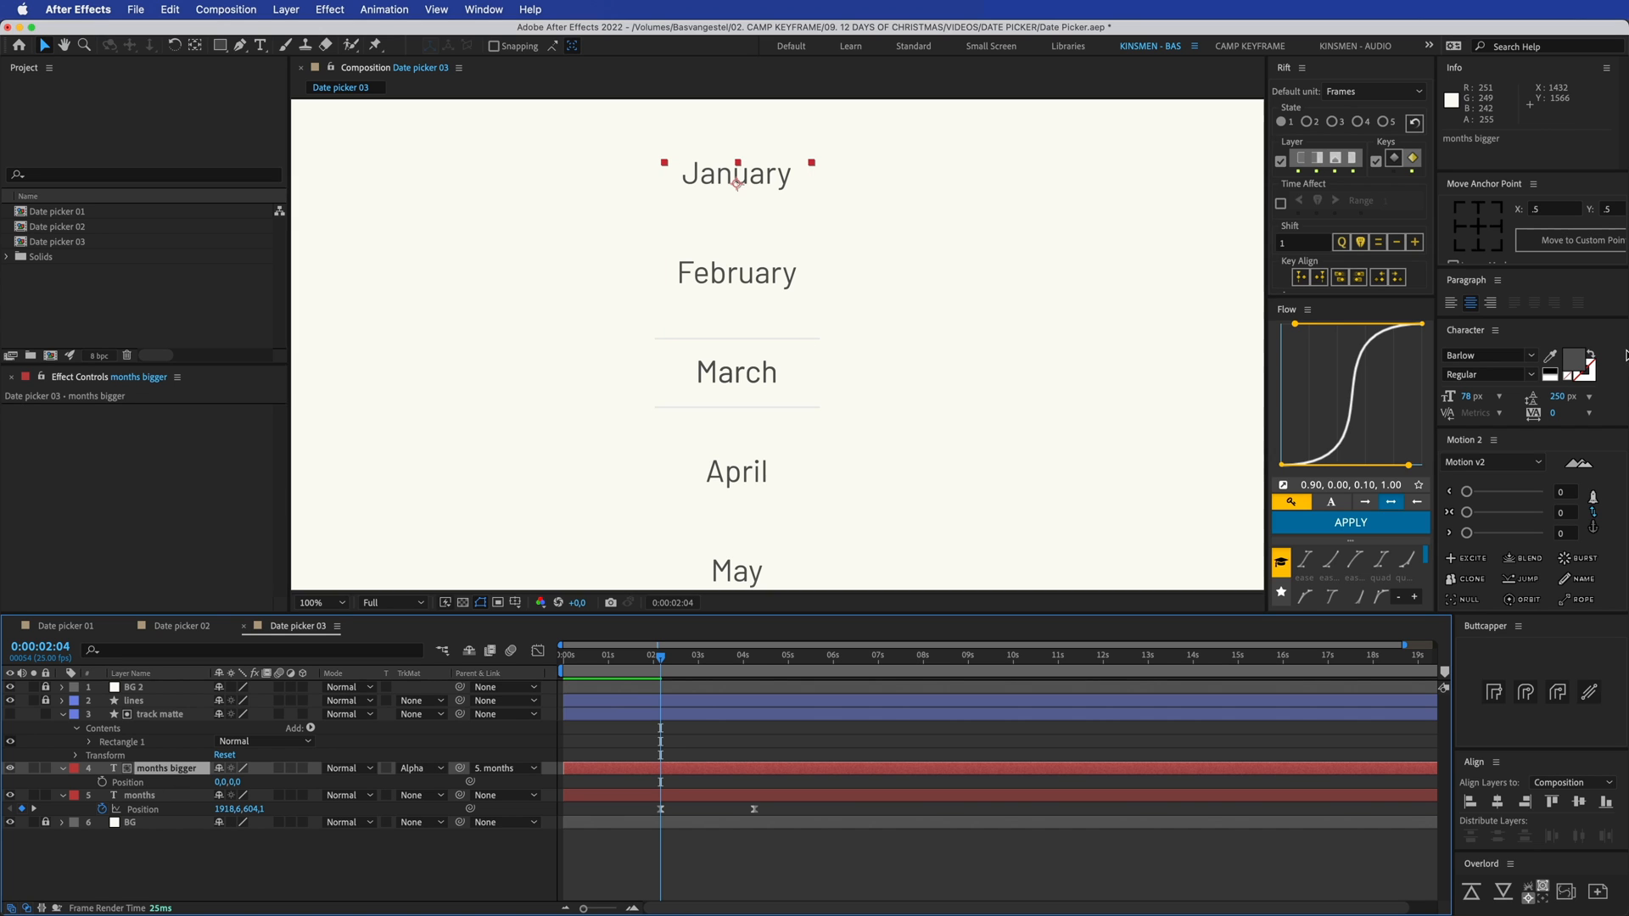
Change the months bigger text fill colour to red (D91515)
{"action": "left_click", "coordinate": [1579, 361]}
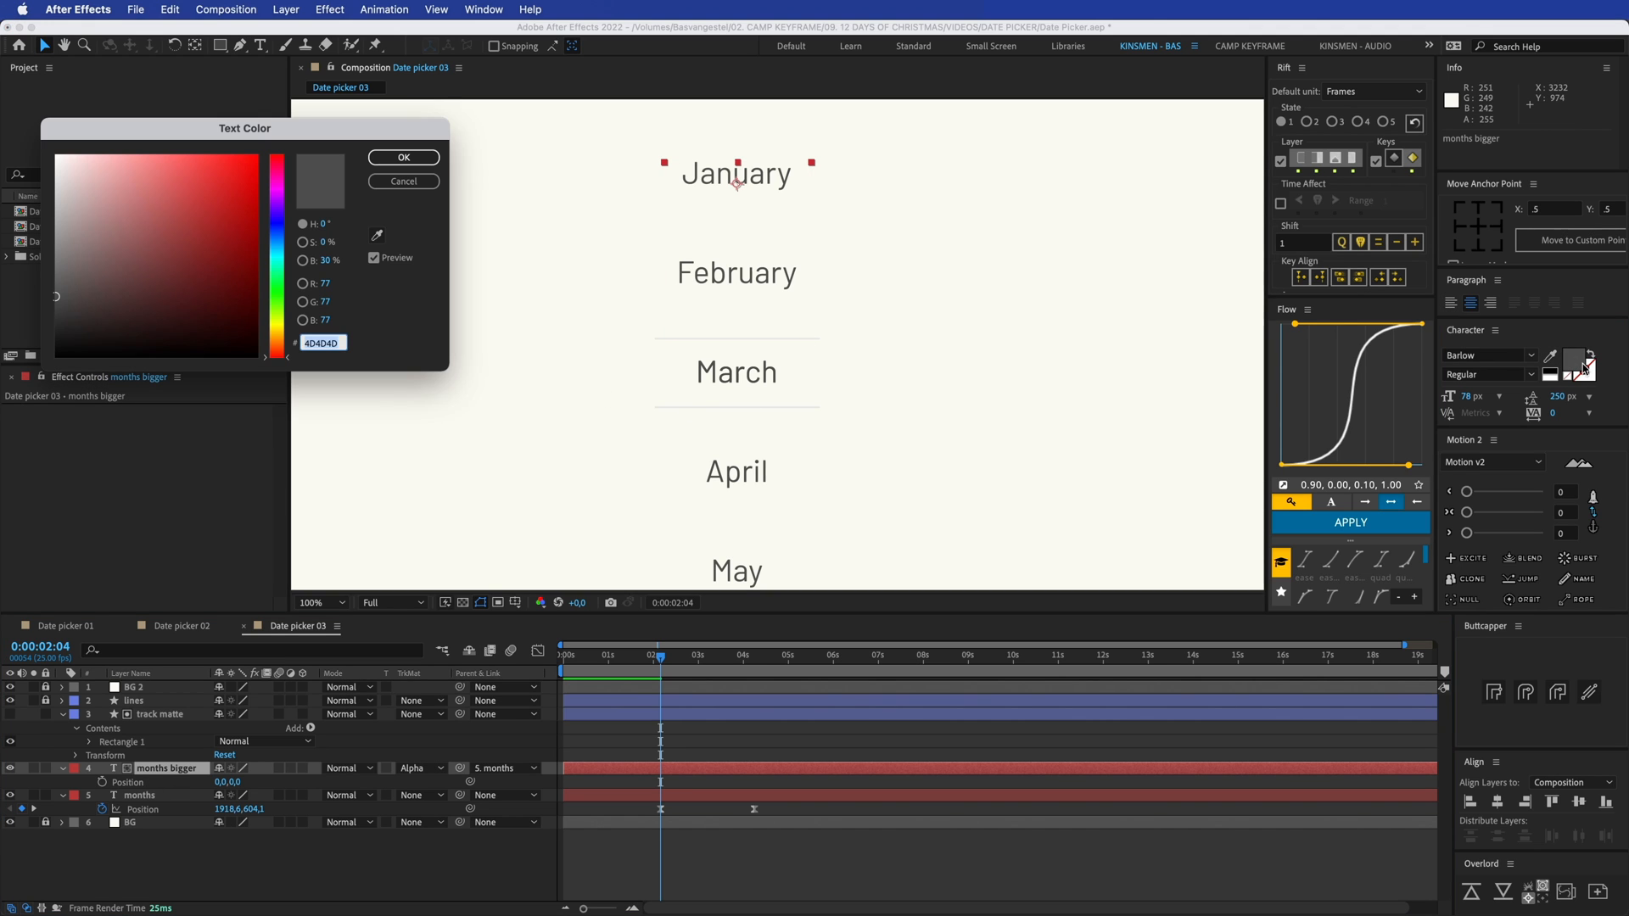
{"action": "left_click", "coordinate": [238, 184]}
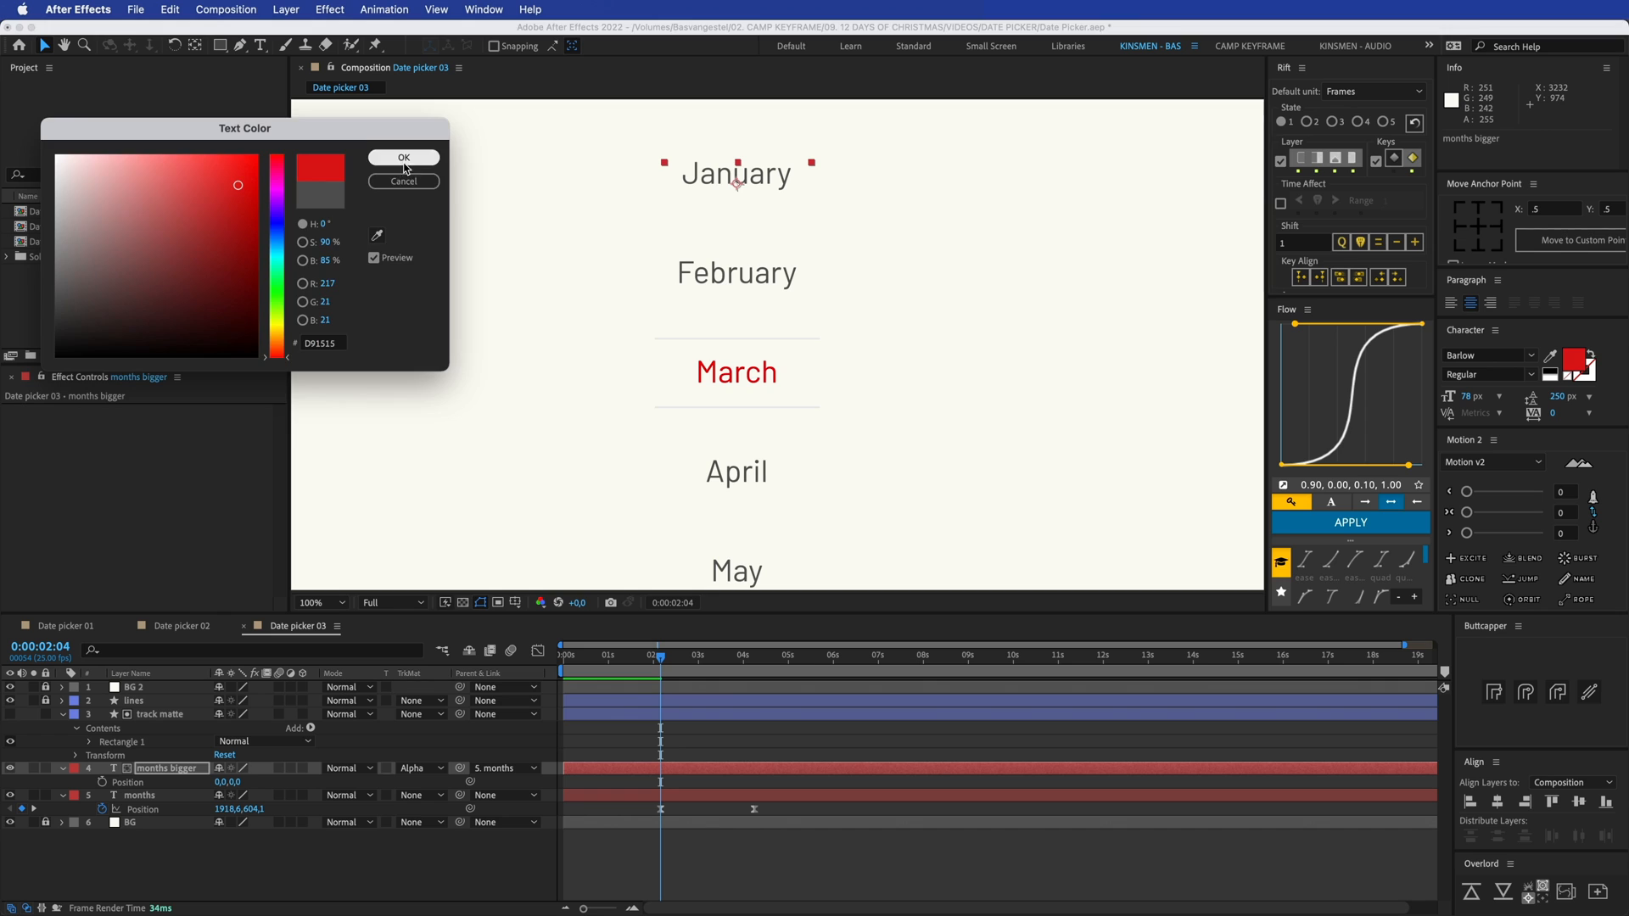
{"action": "left_click", "coordinate": [403, 157]}
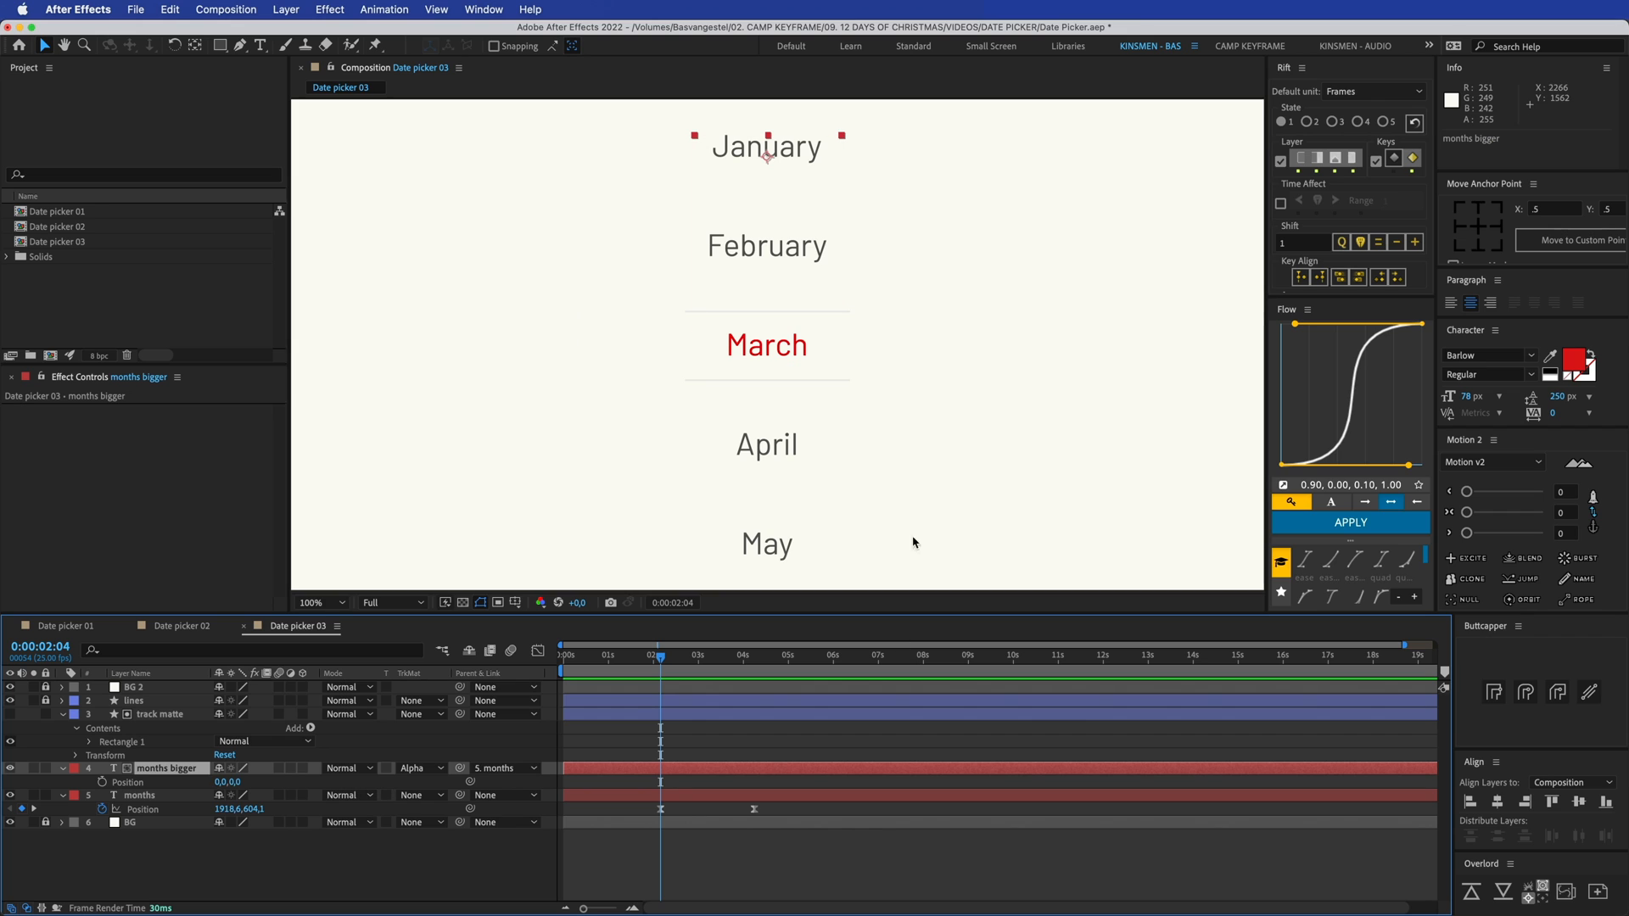
{"action": "mouse_move", "coordinate": [1468, 397]}
{"action": "type", "text": "98"}
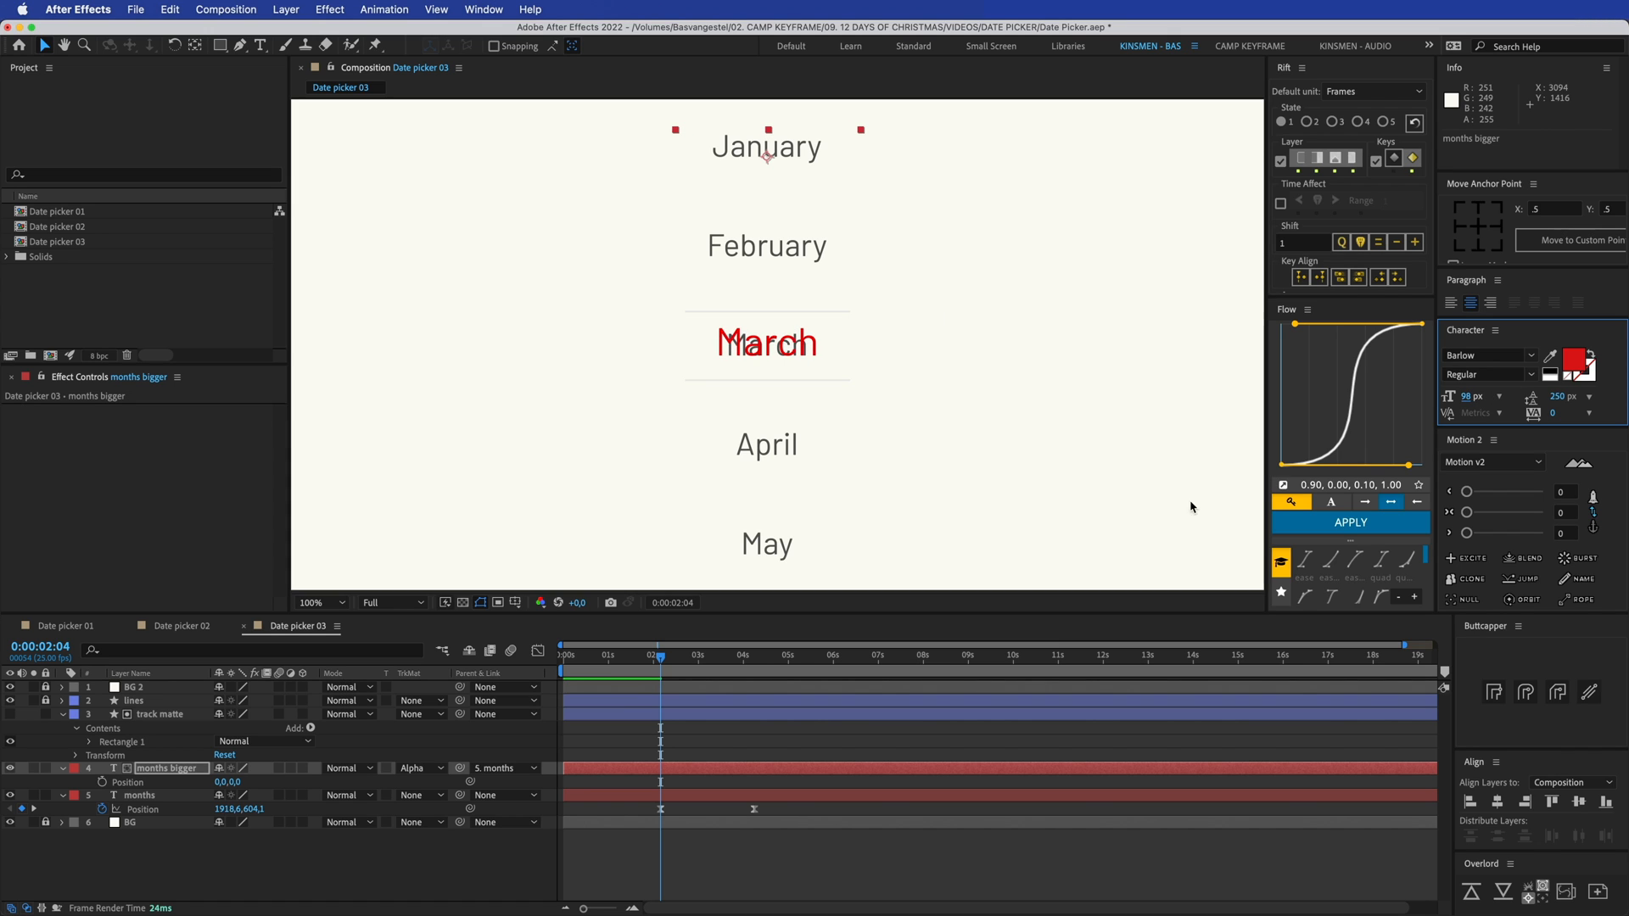
{"action": "mouse_move", "coordinate": [784, 361]}
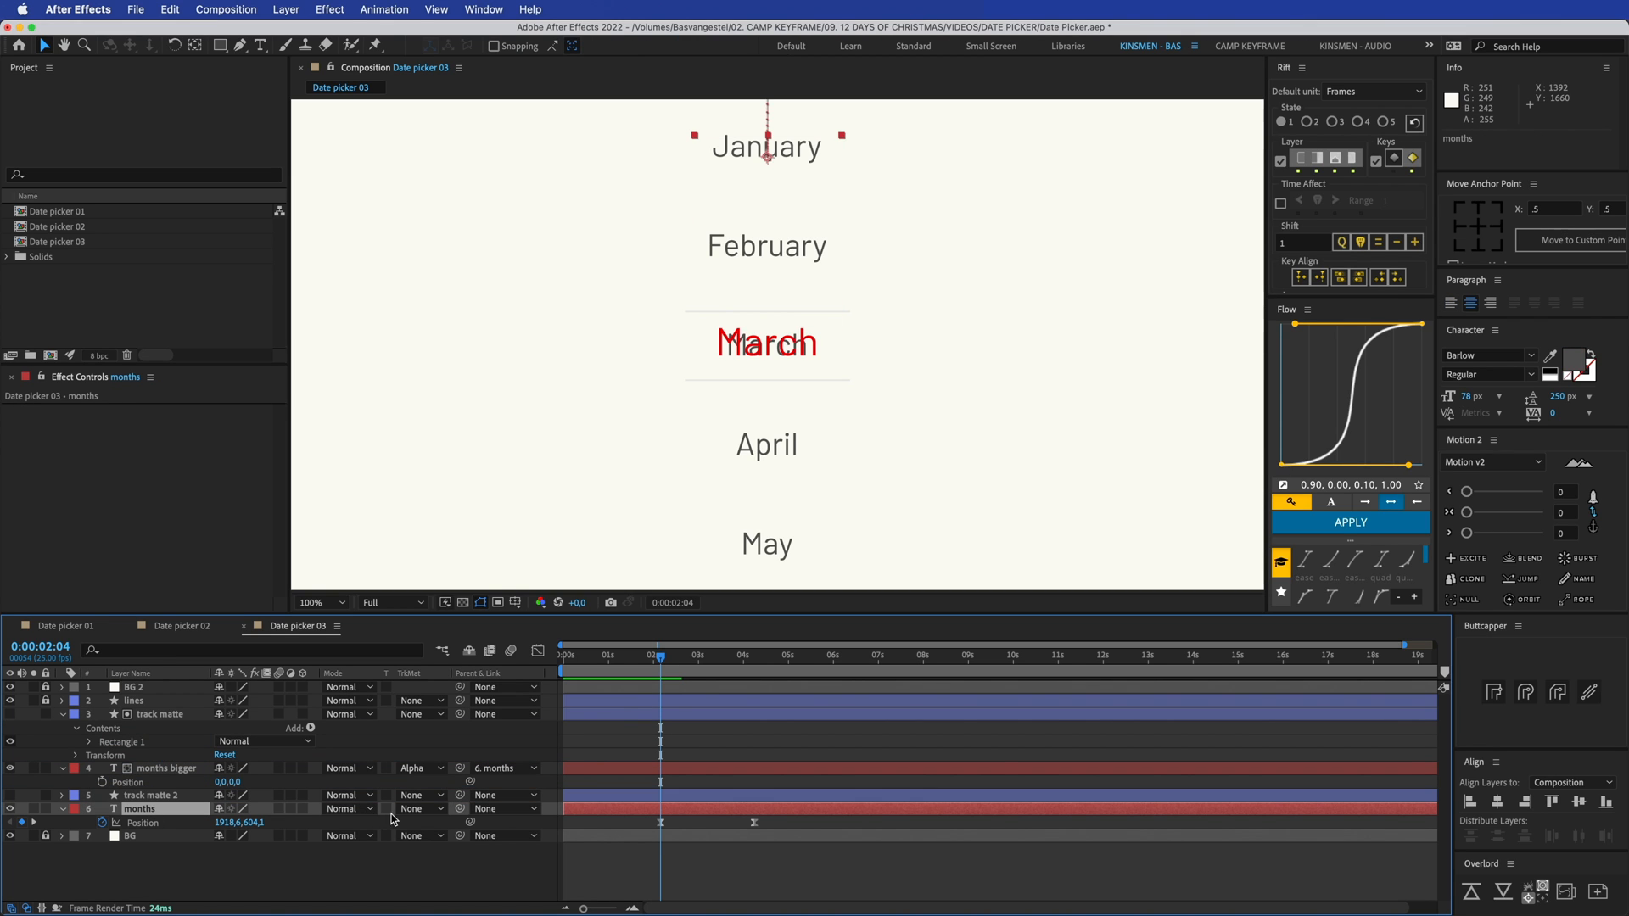
Set the months layer's Track Matte to Alpha Inverted Matte 'track matte 2'
{"action": "left_click", "coordinate": [416, 809]}
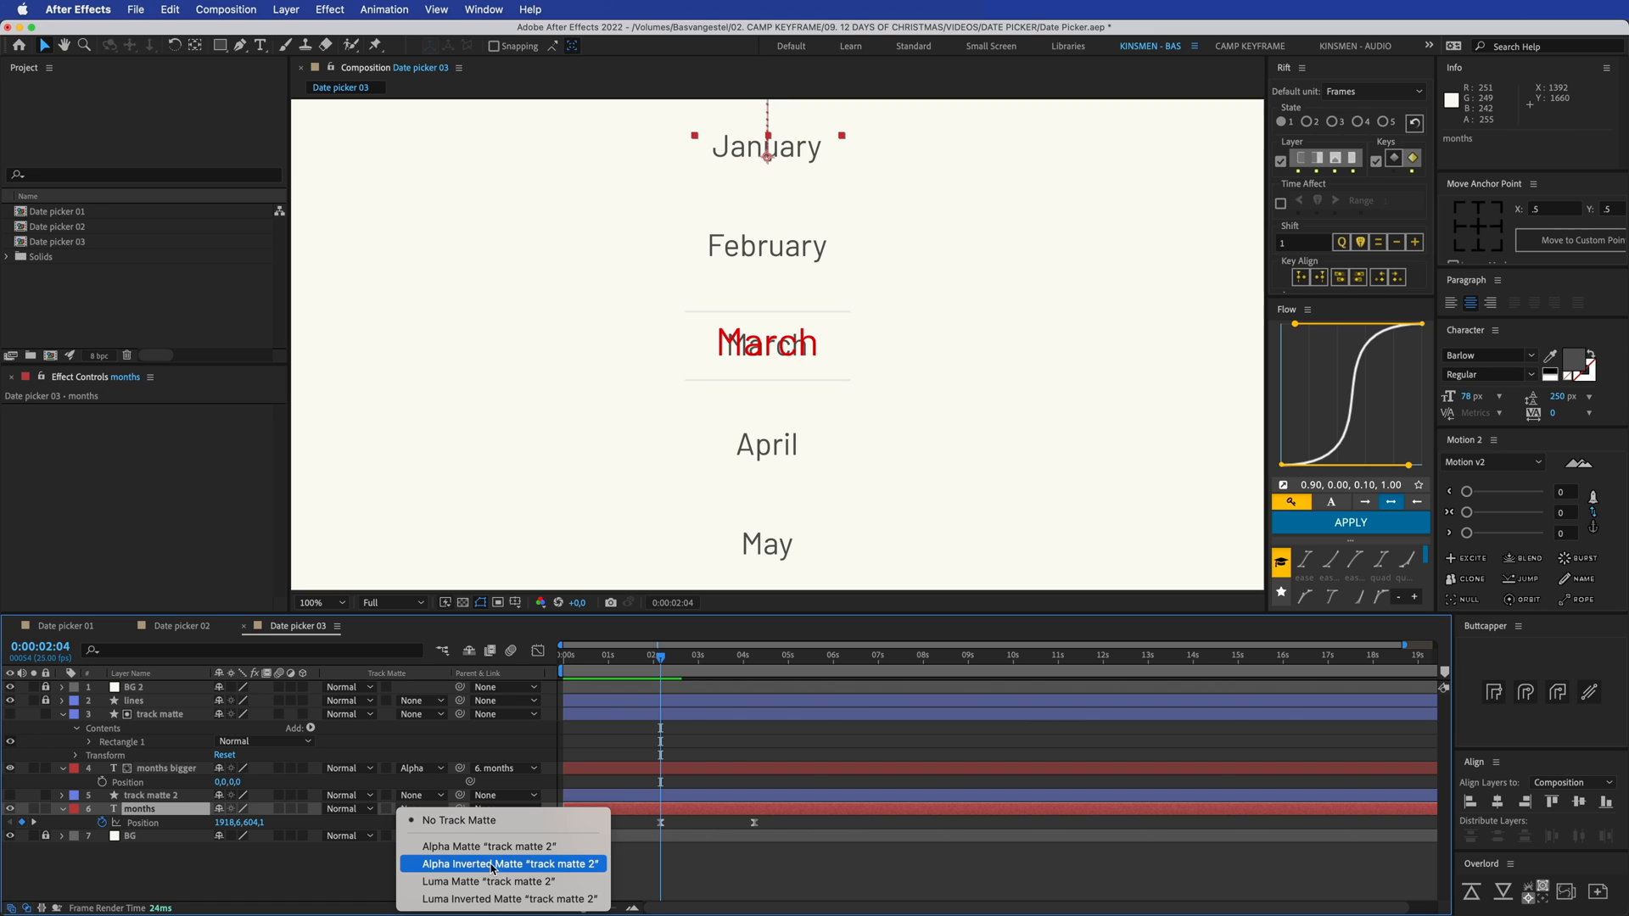
{"action": "left_click", "coordinate": [509, 864]}
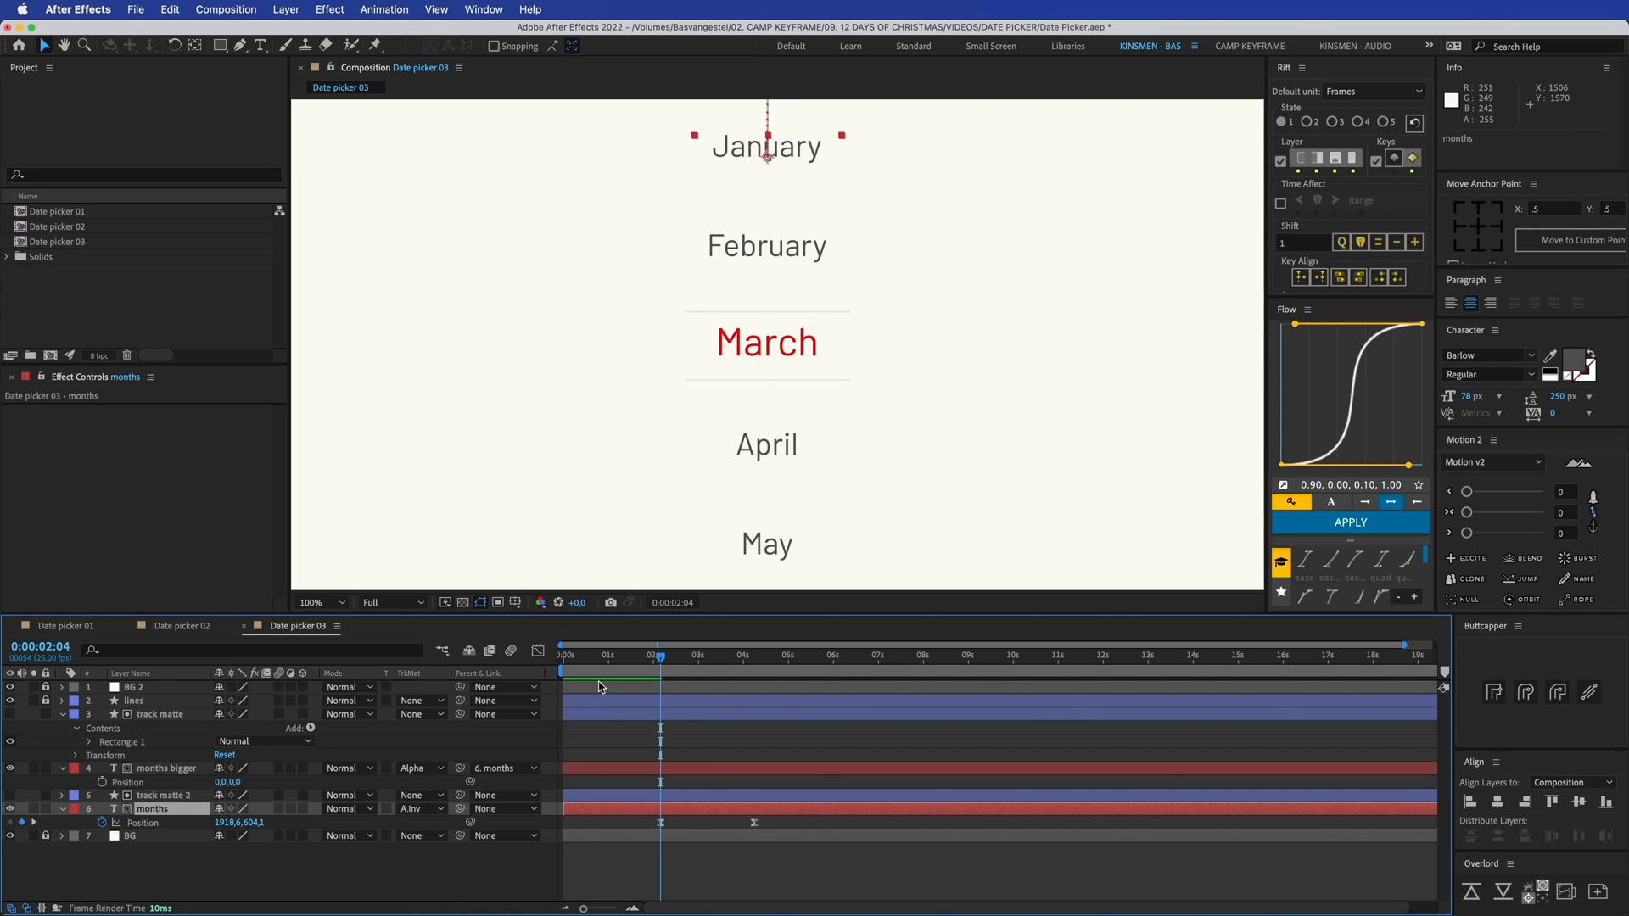
{"action": "left_click", "coordinate": [166, 794]}
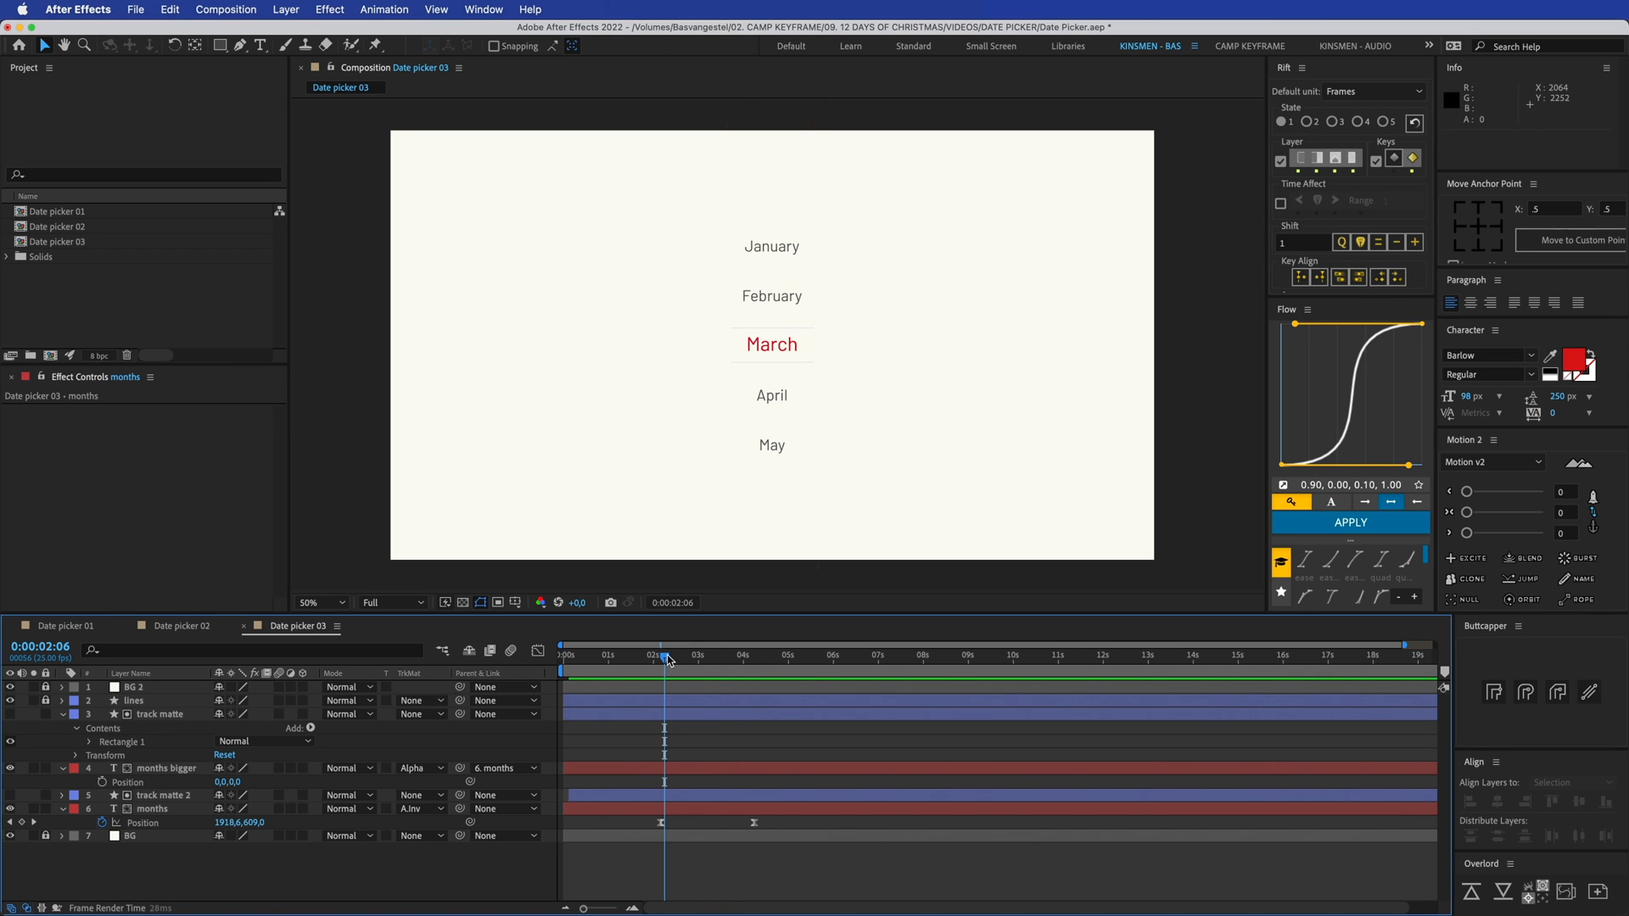
Preview the scrolling months, then duplicate the date picker comp as Date picker 04
{"action": "key", "text": "space"}
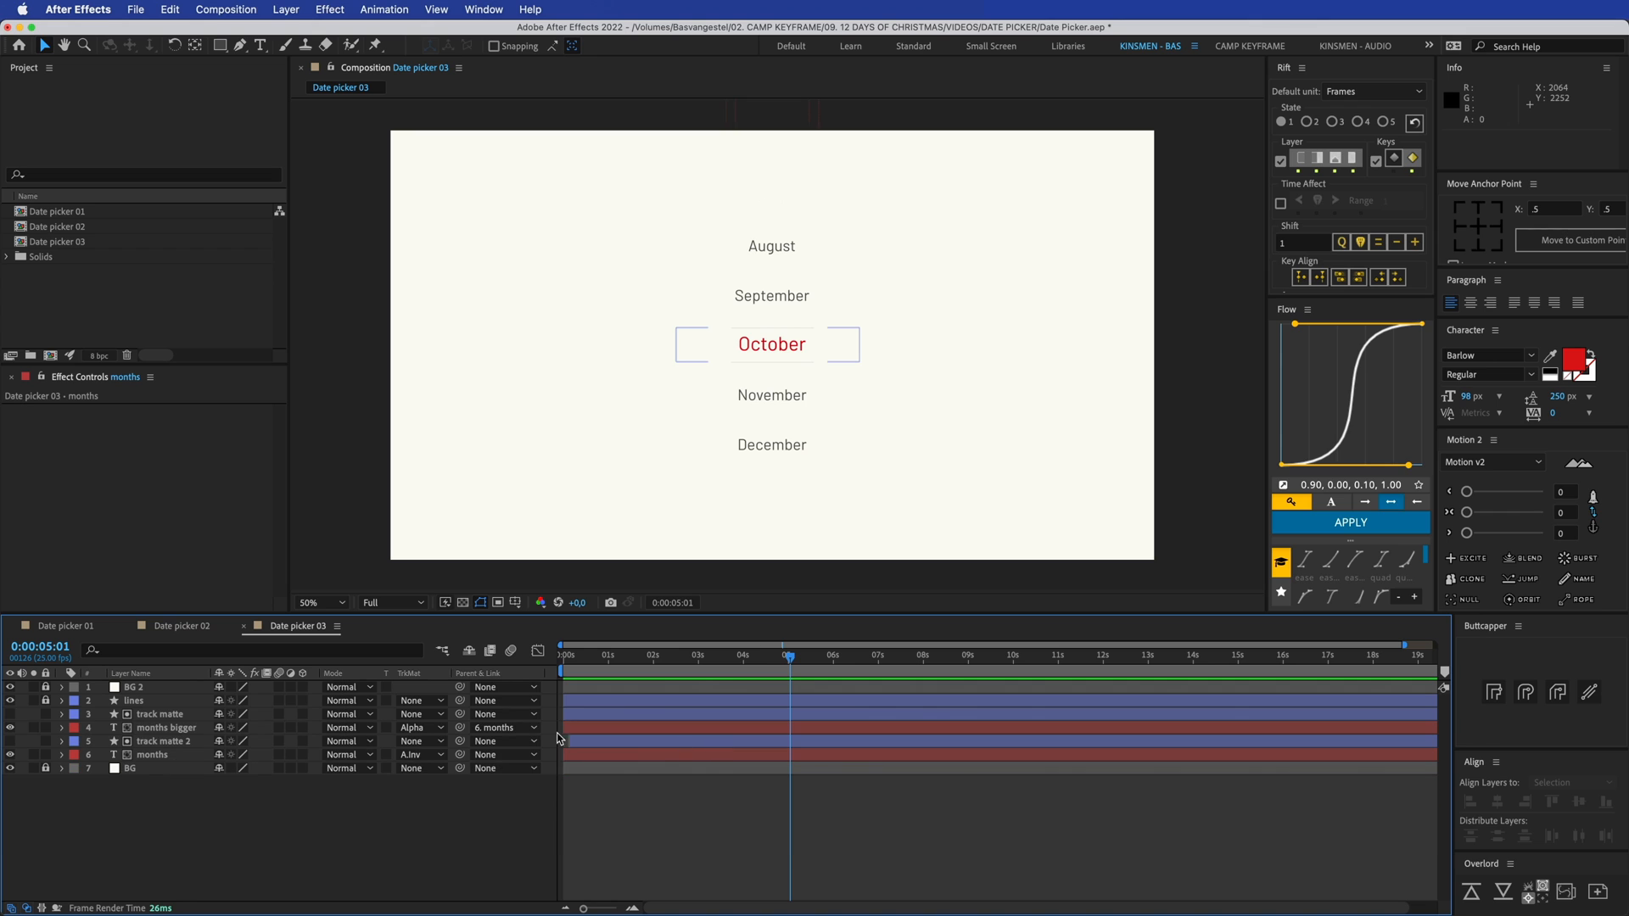
{"action": "left_click", "coordinate": [60, 241]}
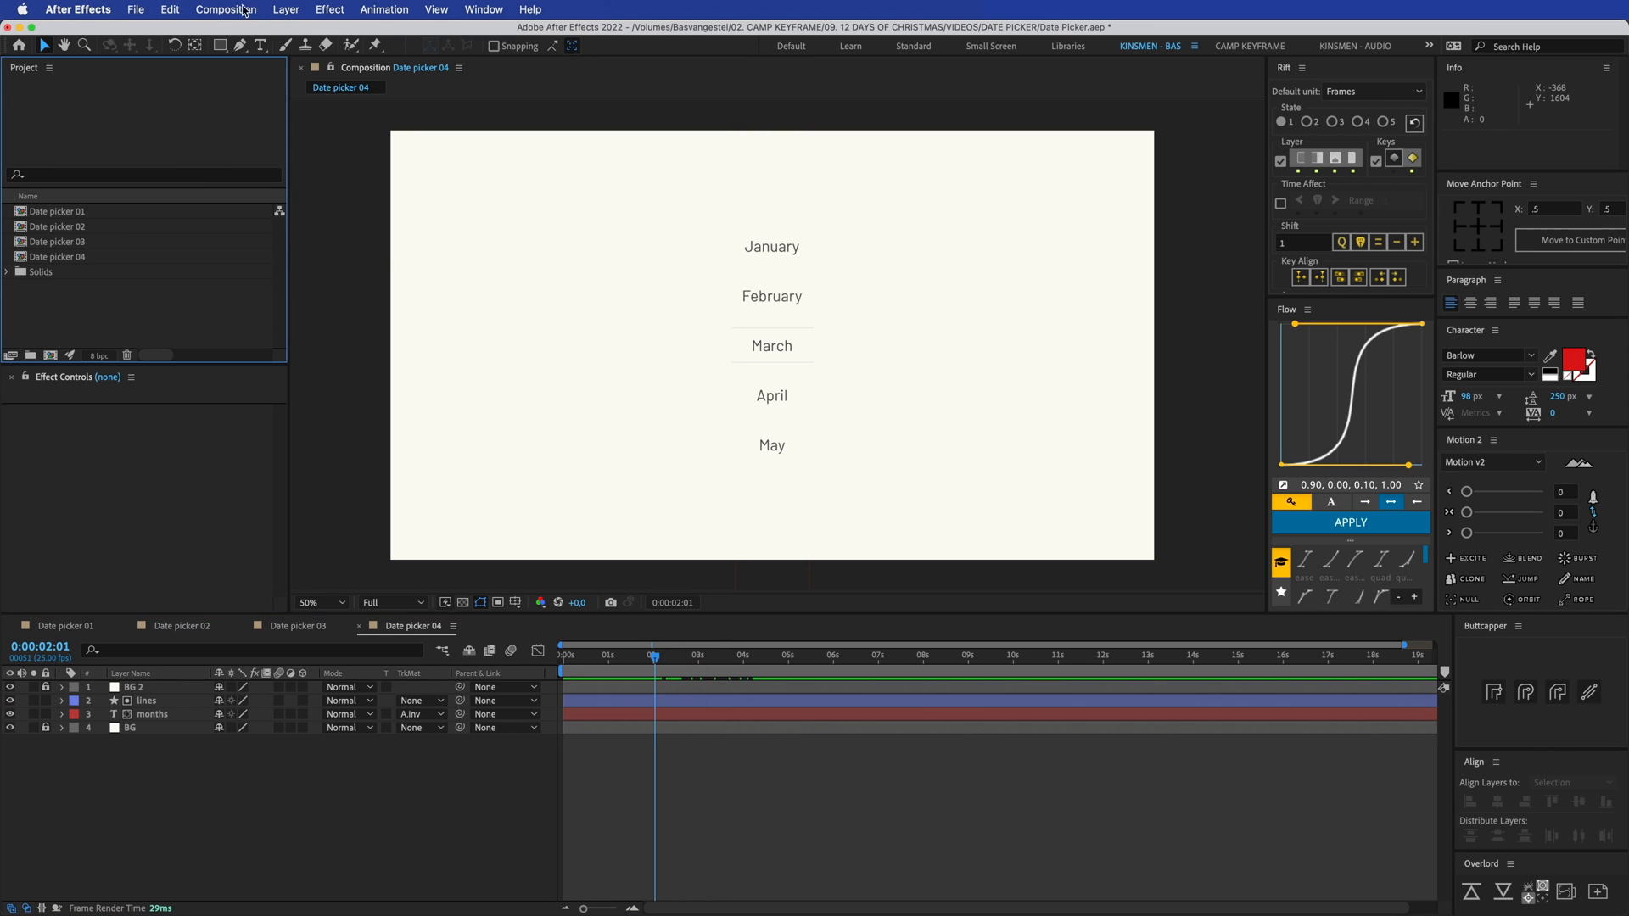
Add an adjustment layer named bulge and set the months layer to No Track Matte
{"action": "left_click", "coordinate": [285, 9]}
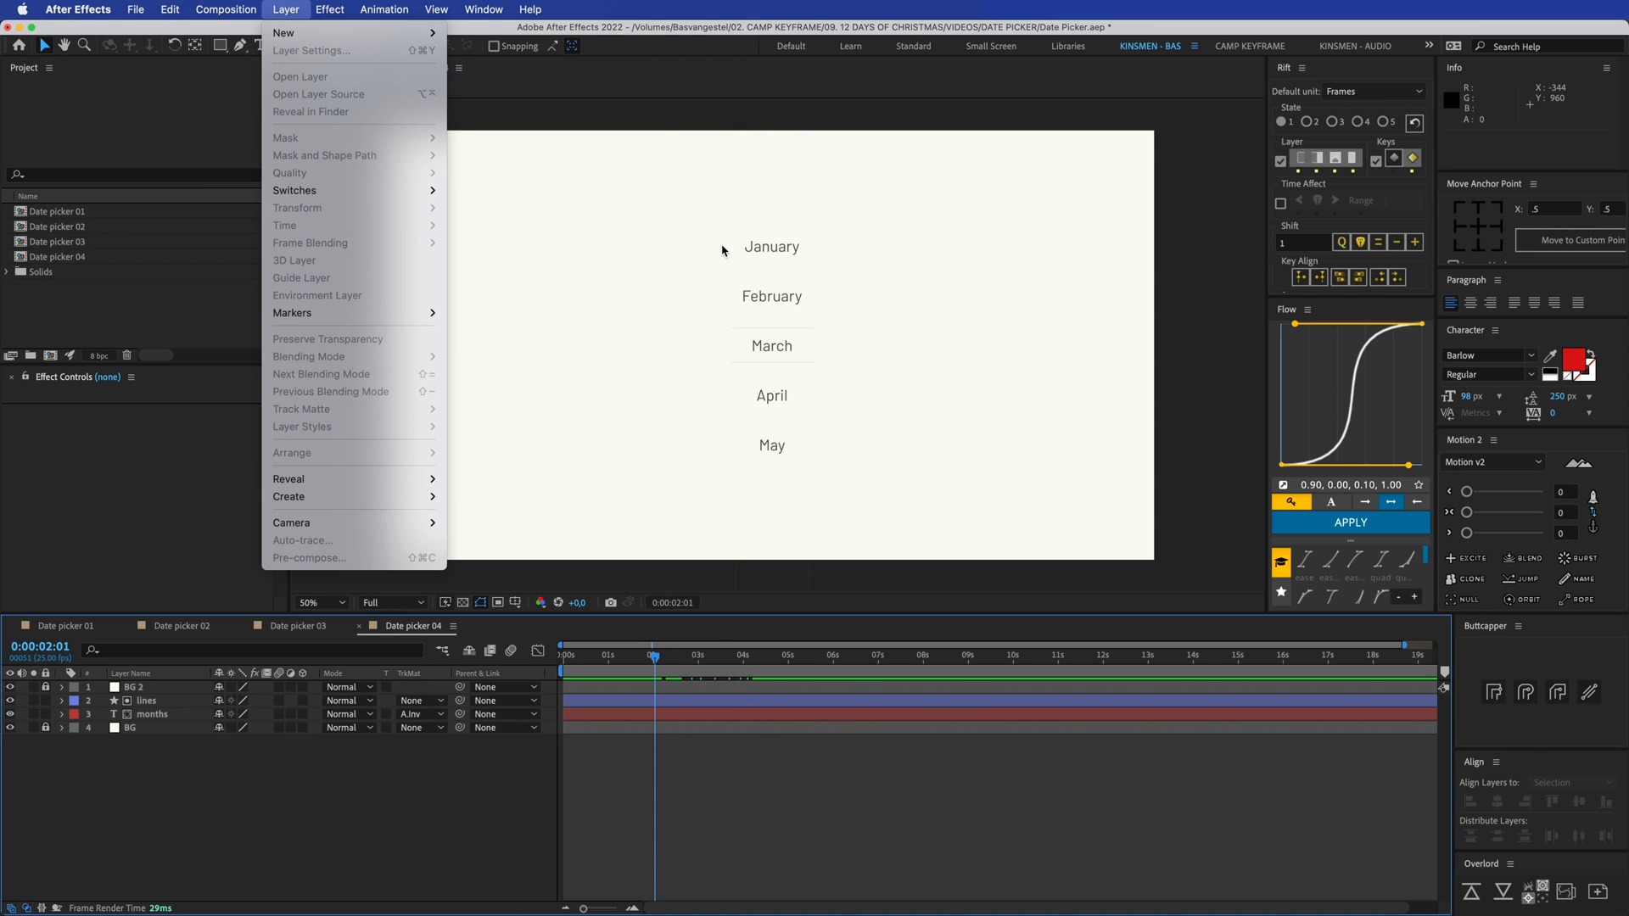
{"action": "mouse_move", "coordinate": [283, 32]}
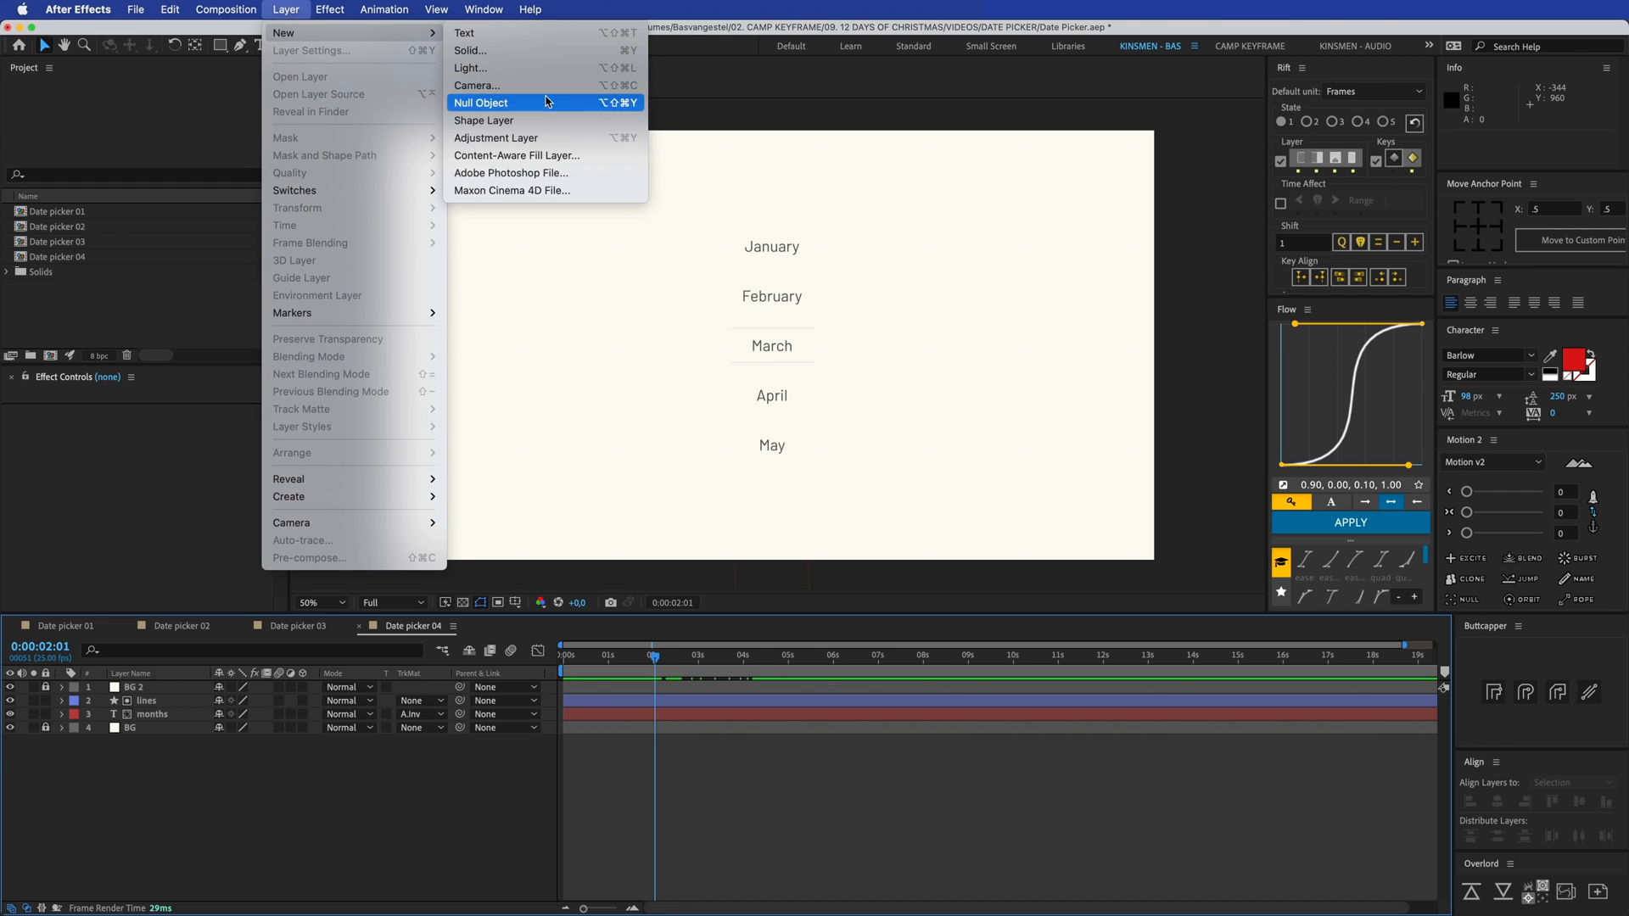
{"action": "left_click", "coordinate": [495, 138]}
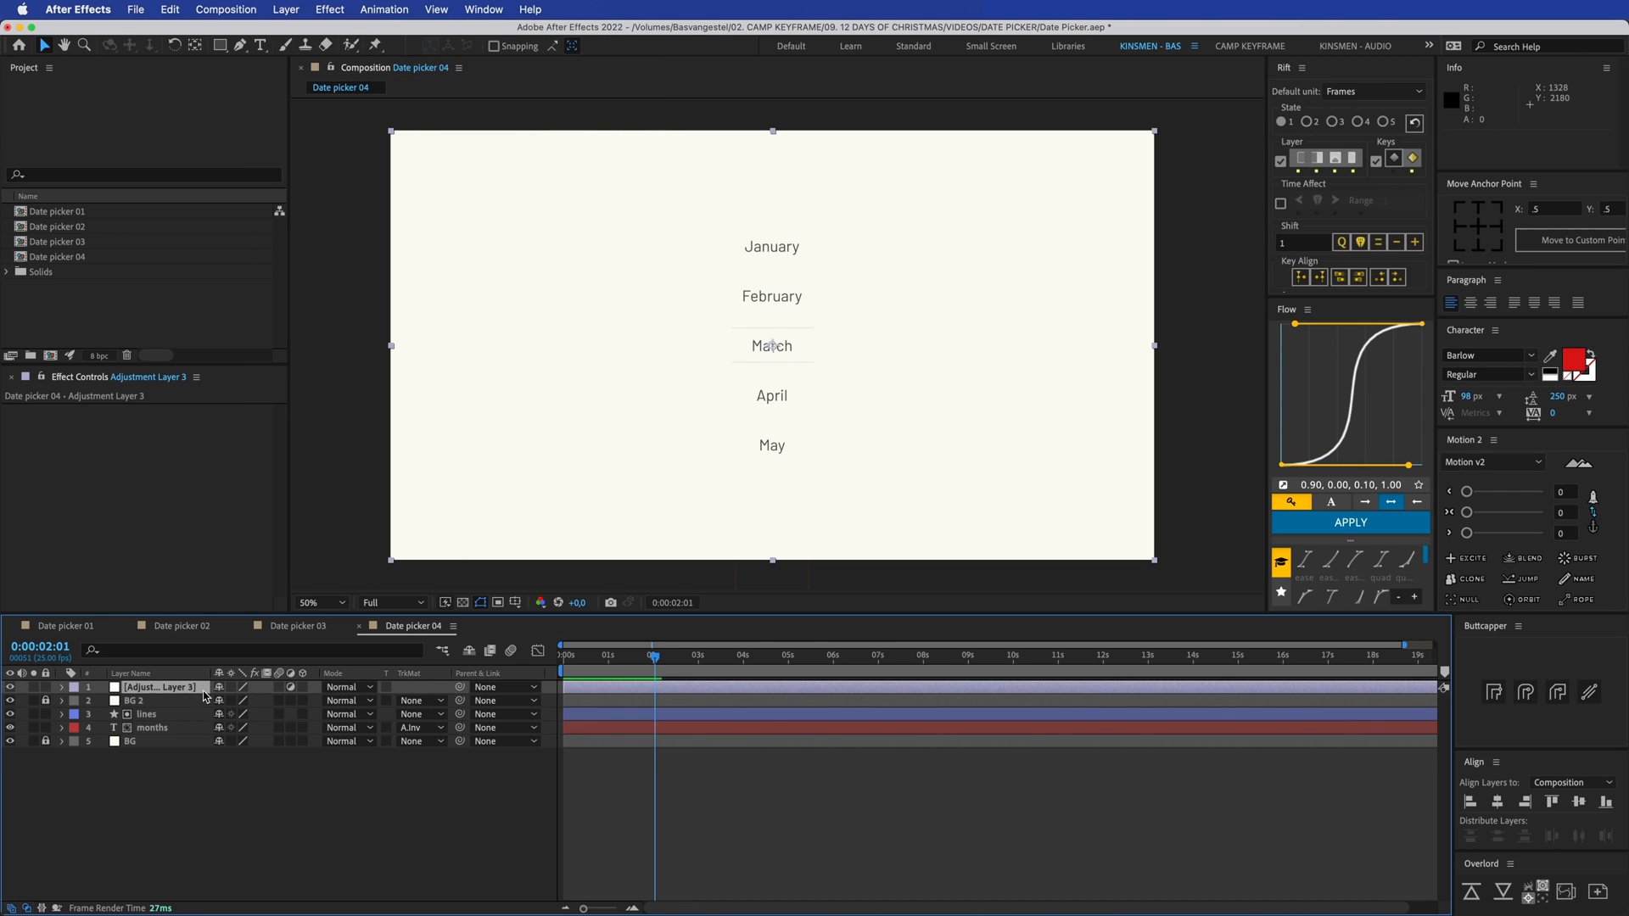
{"action": "type", "text": "bulge"}
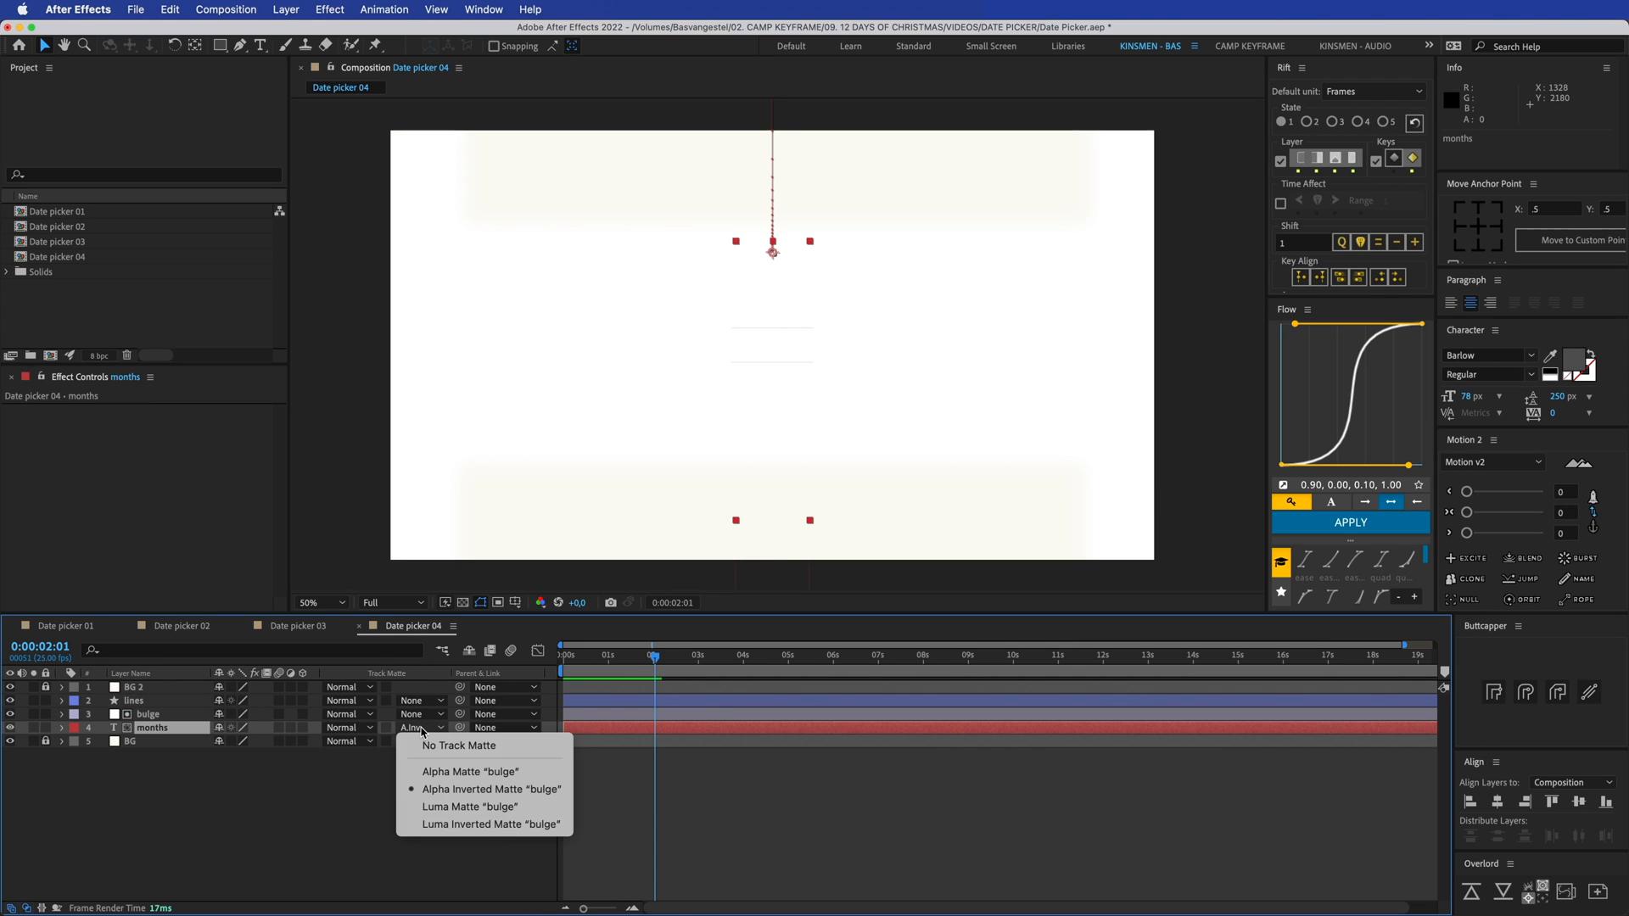
{"action": "left_click", "coordinate": [457, 745]}
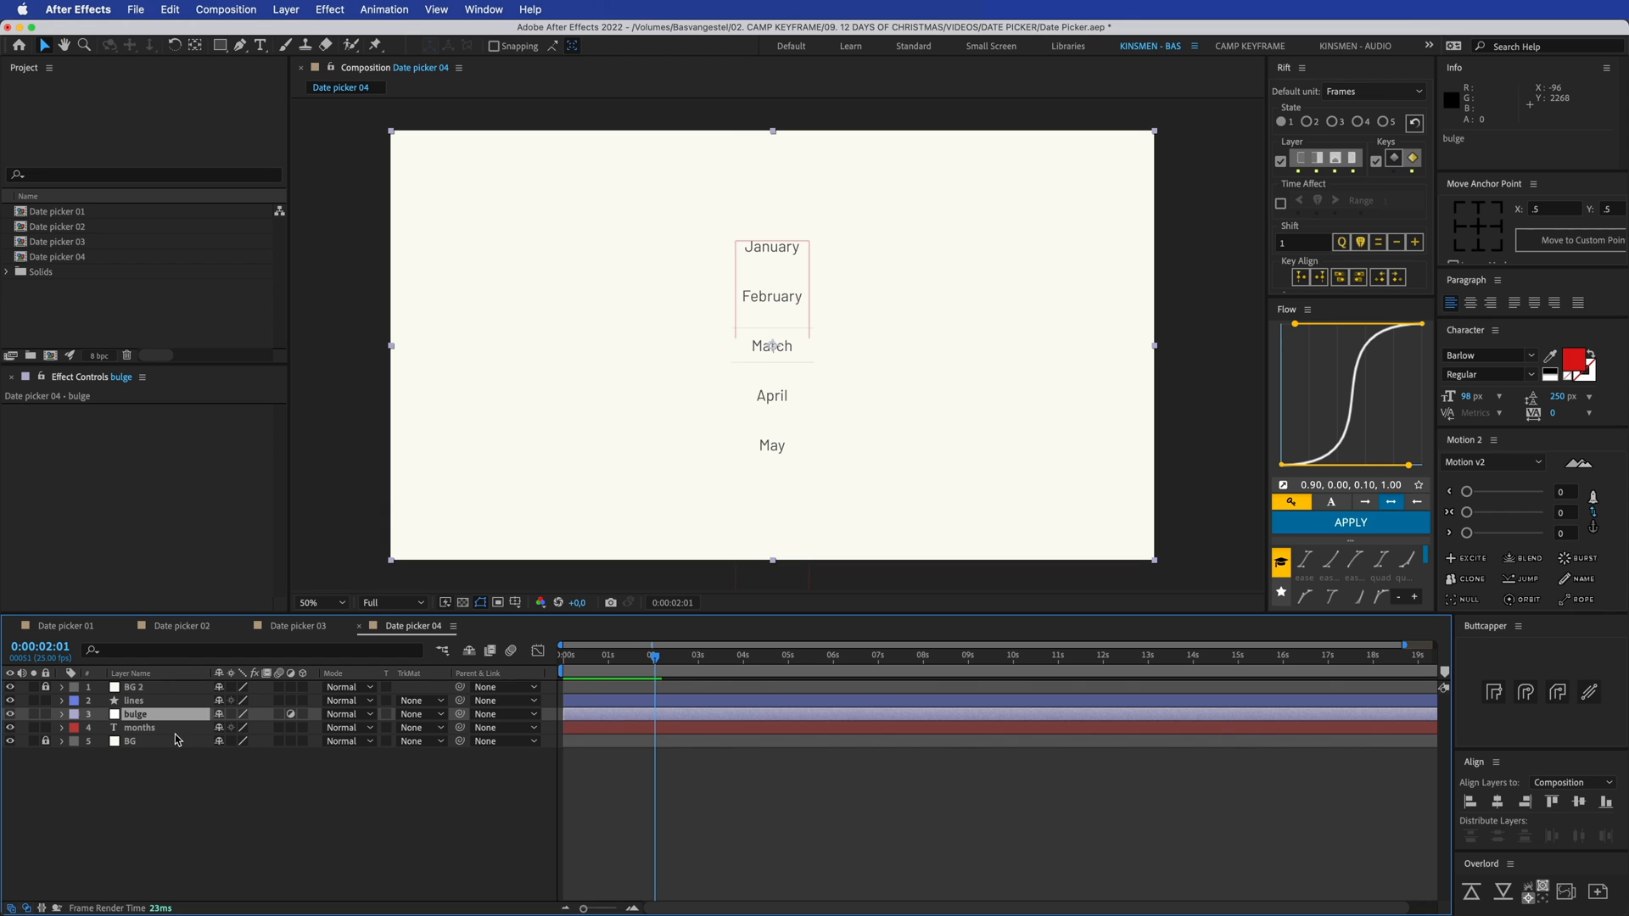
{"action": "left_click", "coordinate": [139, 727]}
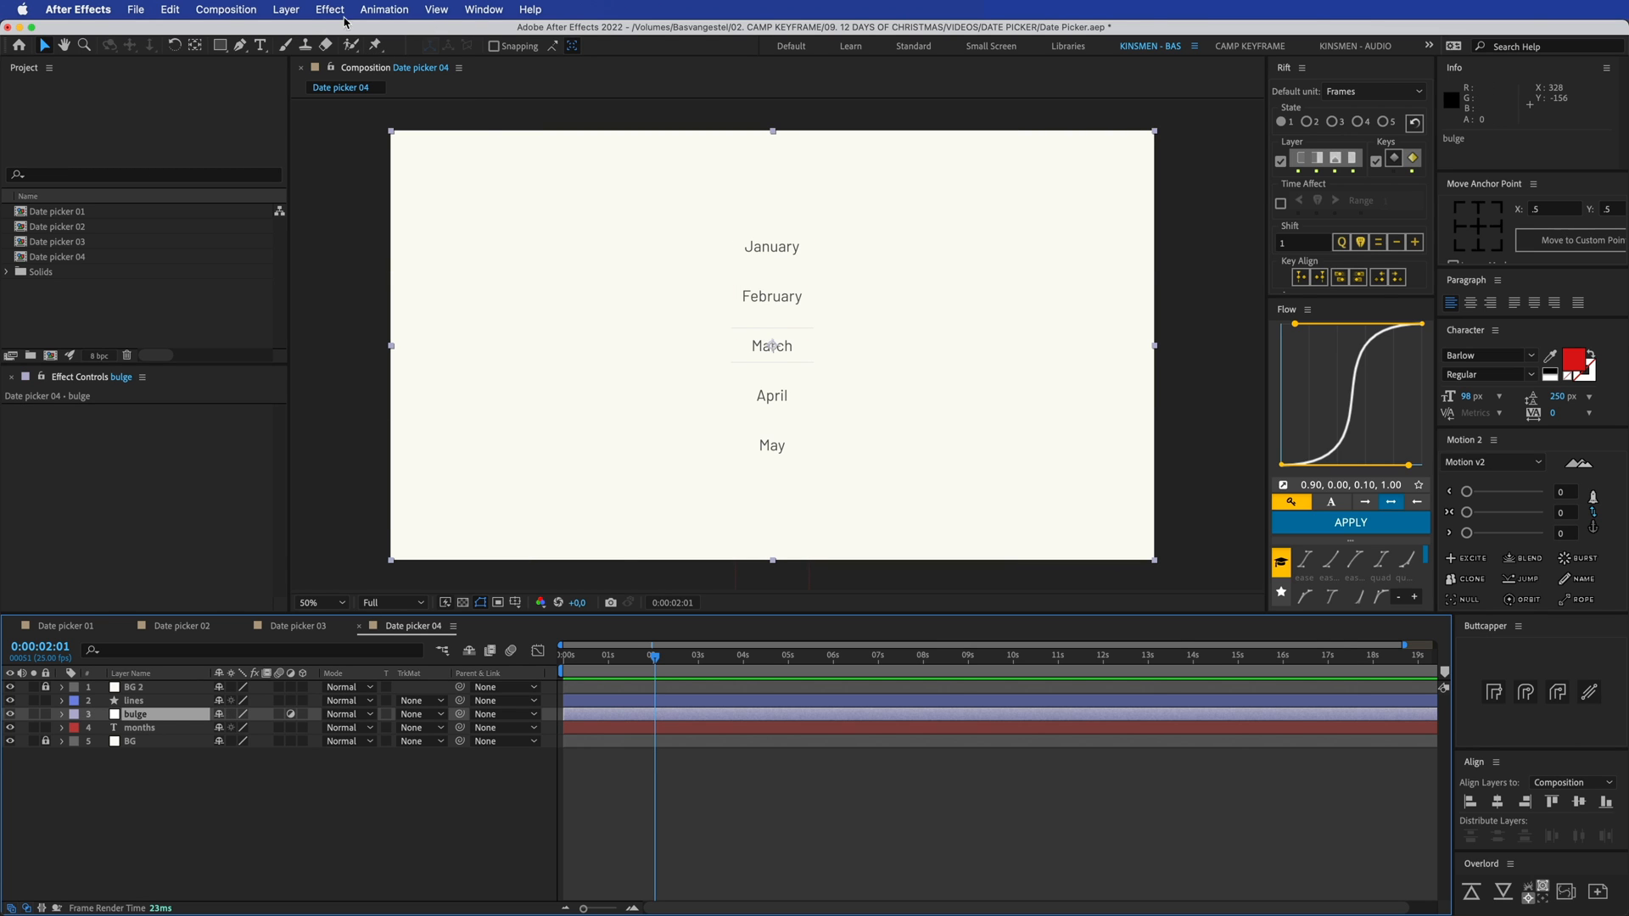
Apply Bulge to the bulge layer with 600 radii and 0.7 height, preview, and return to Date picker 03
{"action": "left_click", "coordinate": [329, 9]}
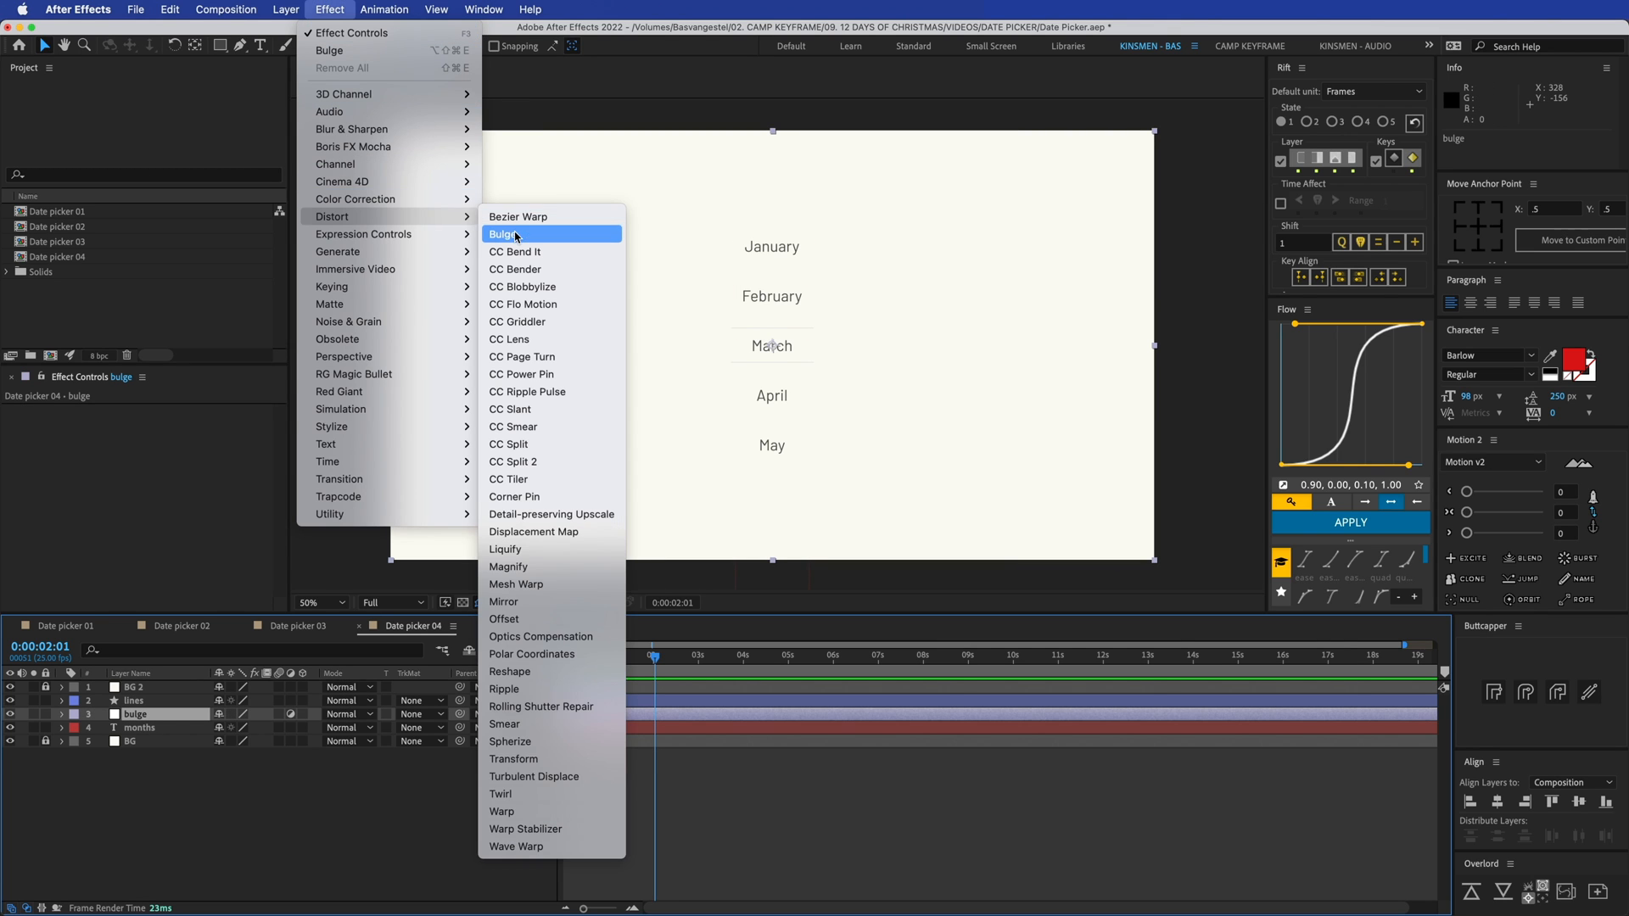
{"action": "left_click", "coordinate": [503, 234]}
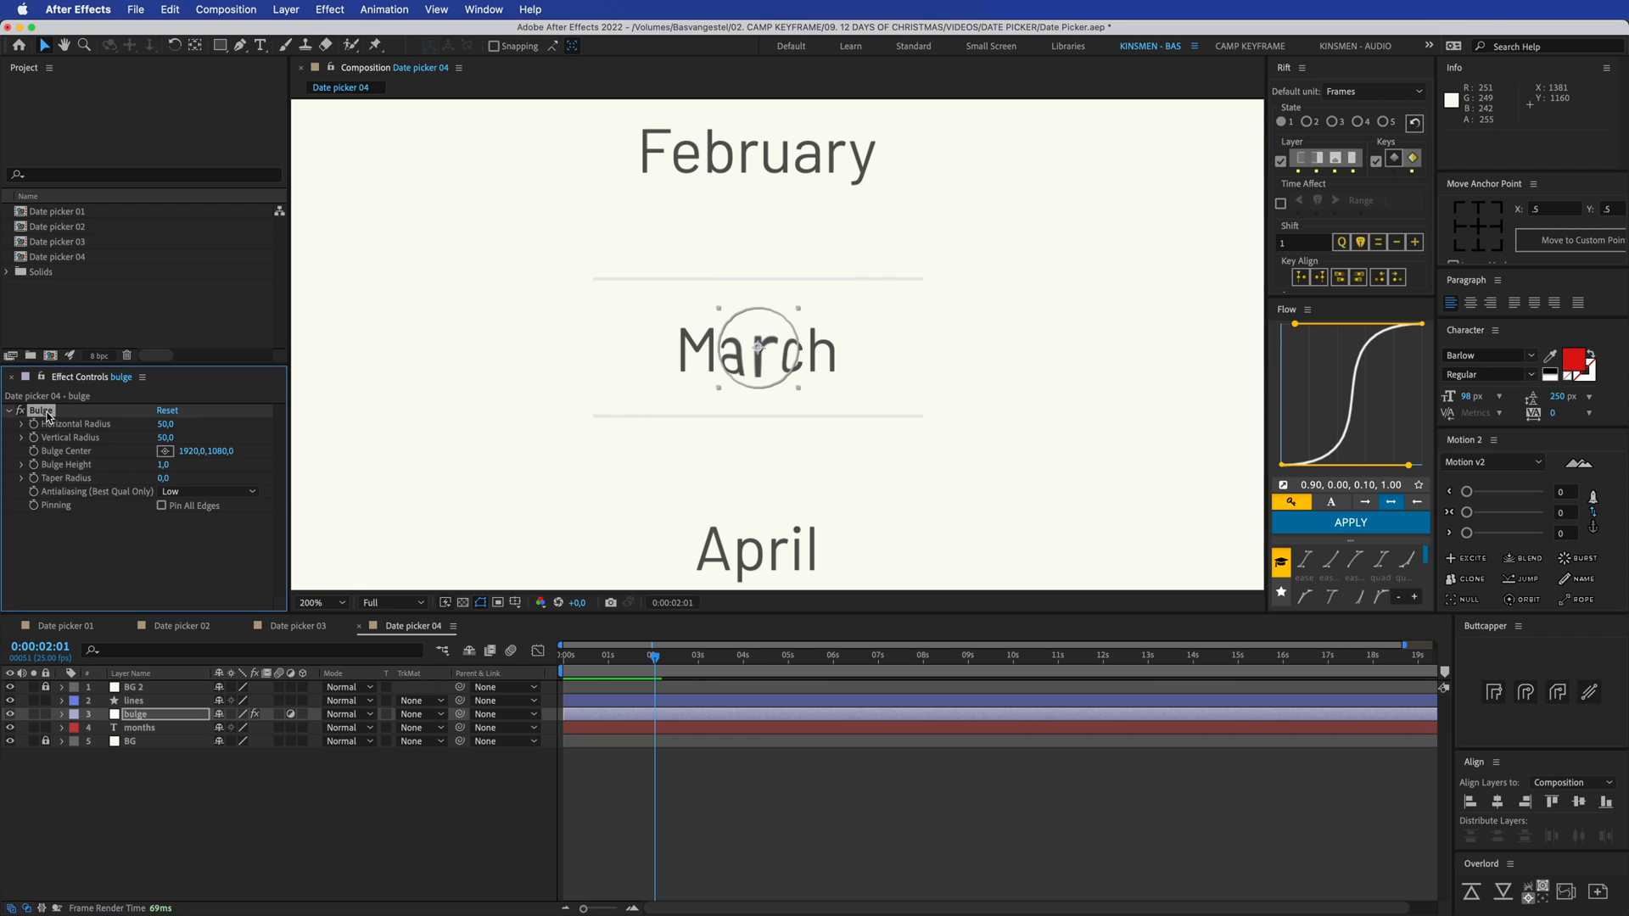
{"action": "mouse_move", "coordinate": [661, 390]}
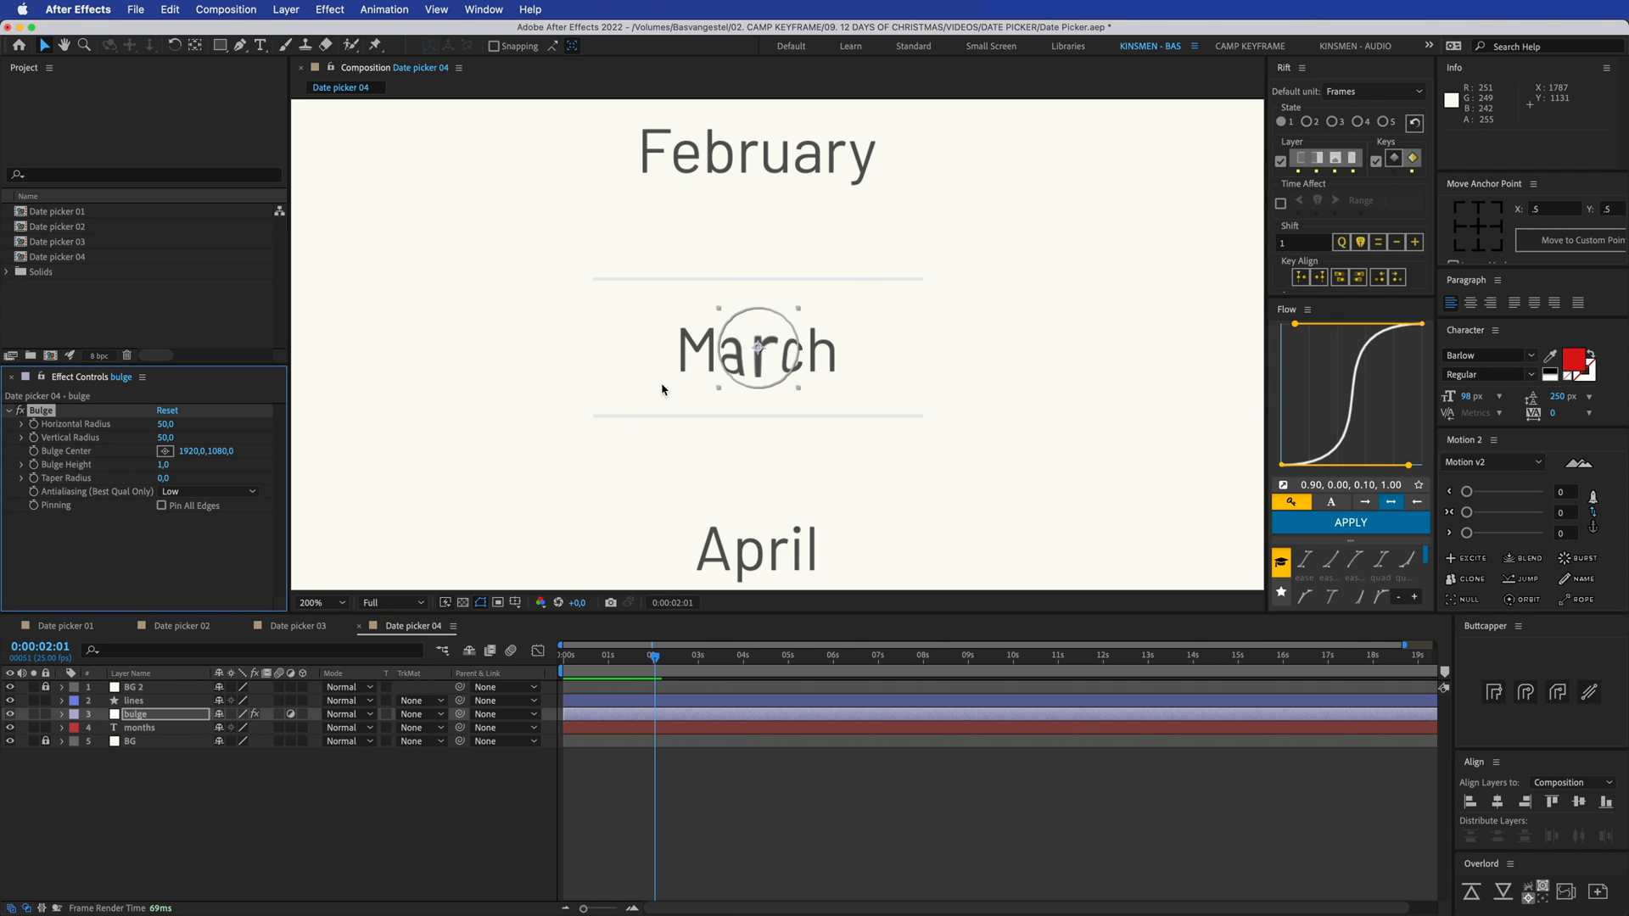
{"action": "mouse_move", "coordinate": [795, 390]}
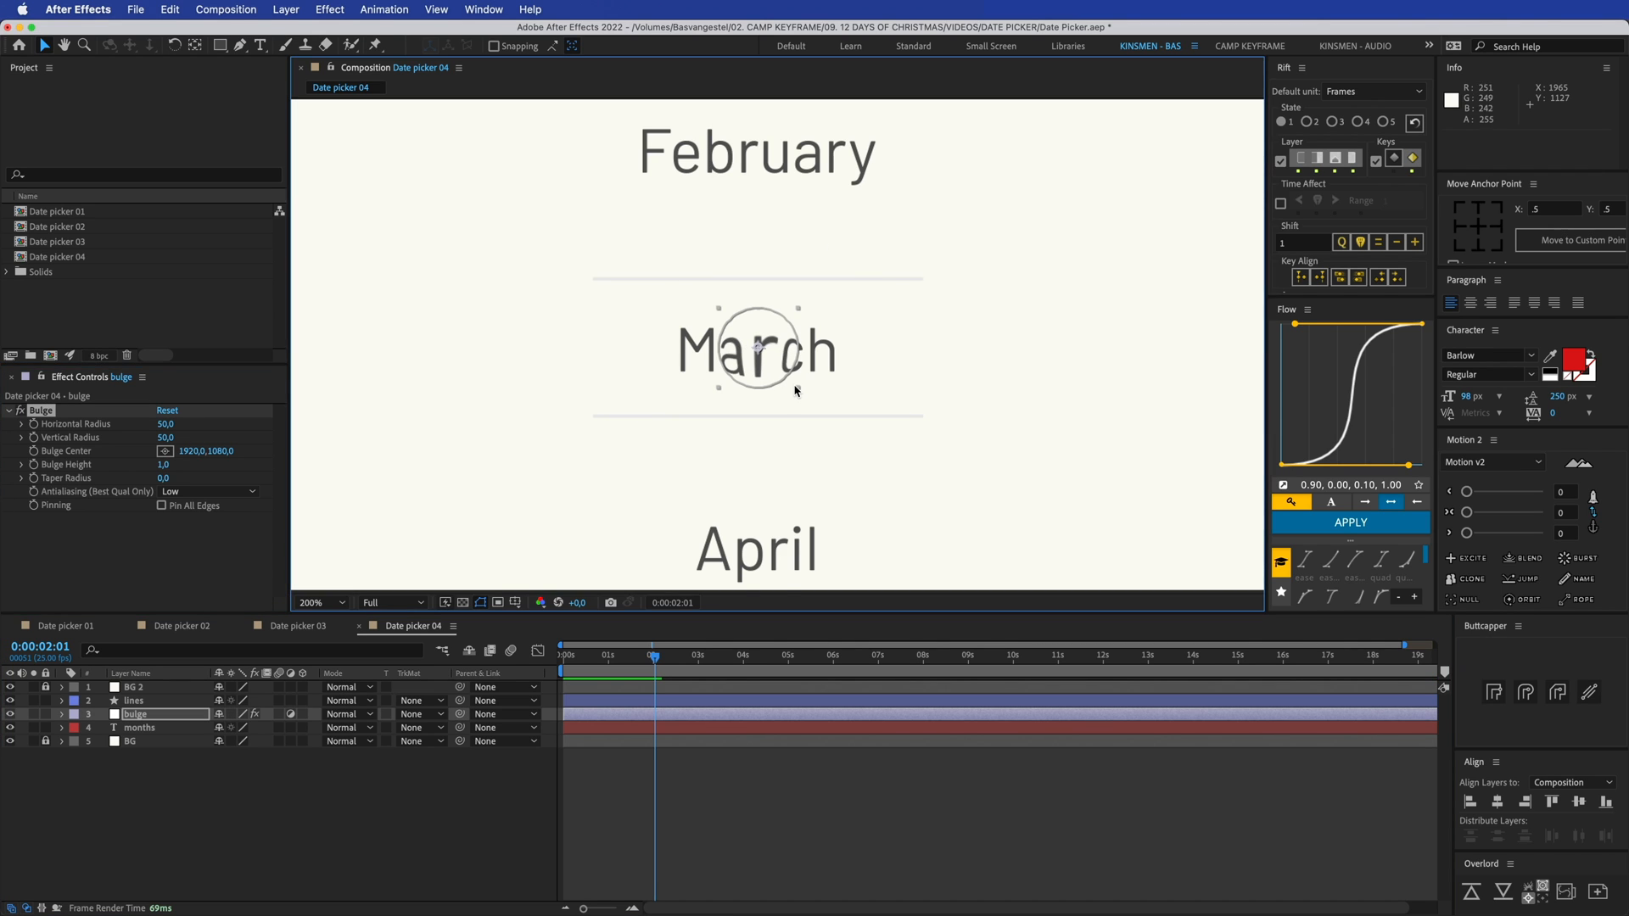
{"action": "left_click", "coordinate": [319, 602]}
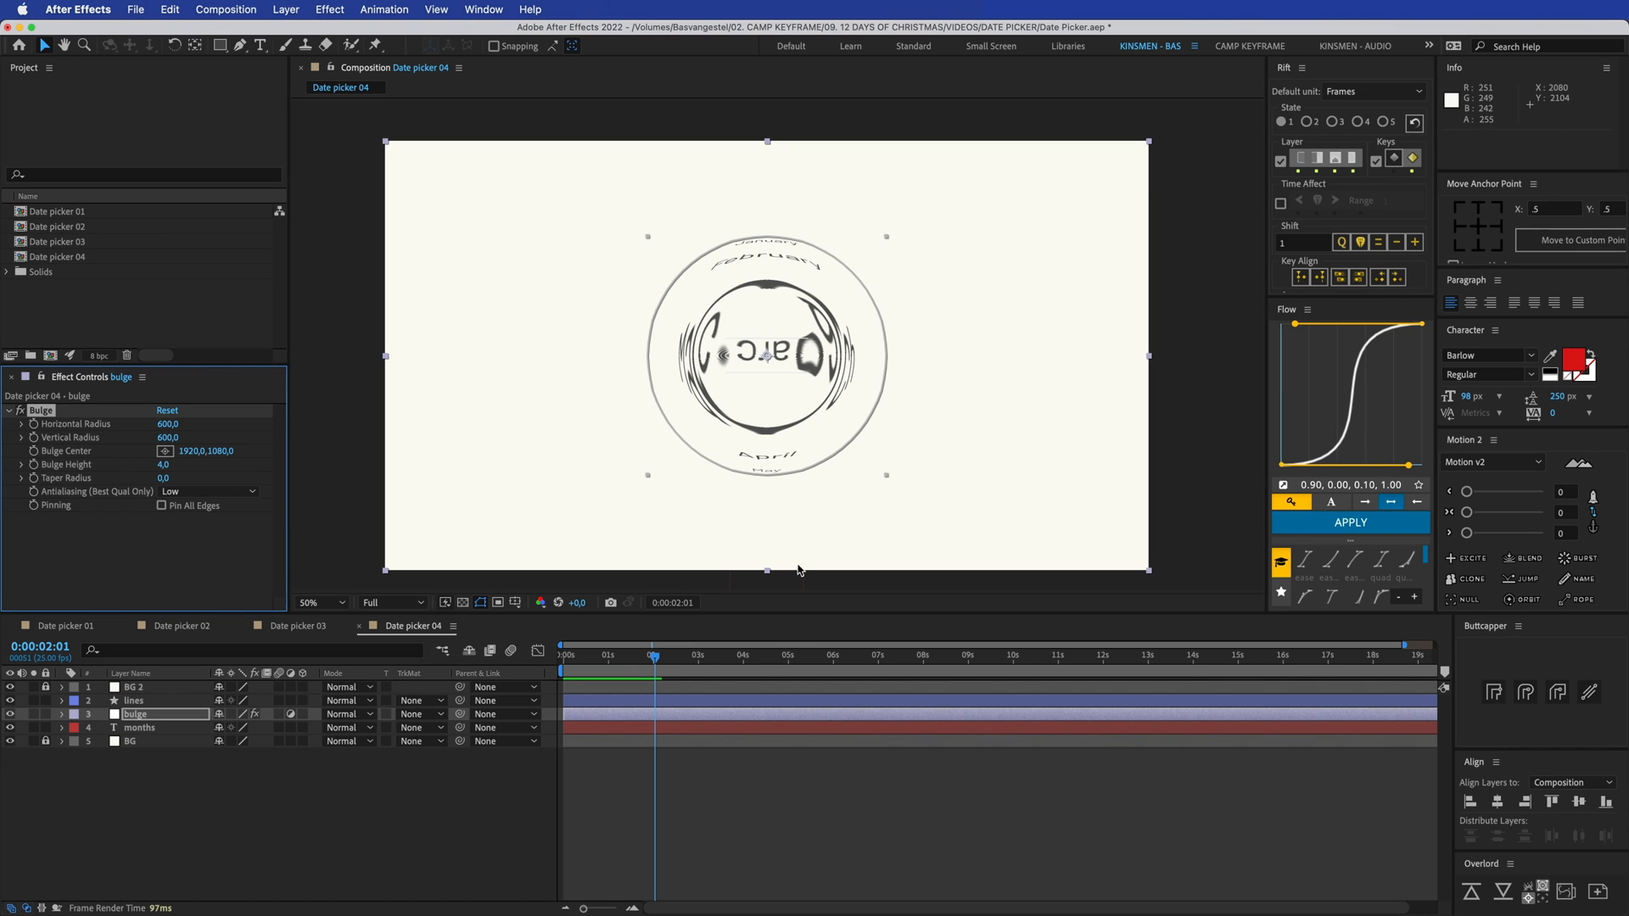
{"action": "left_click", "coordinate": [750, 660]}
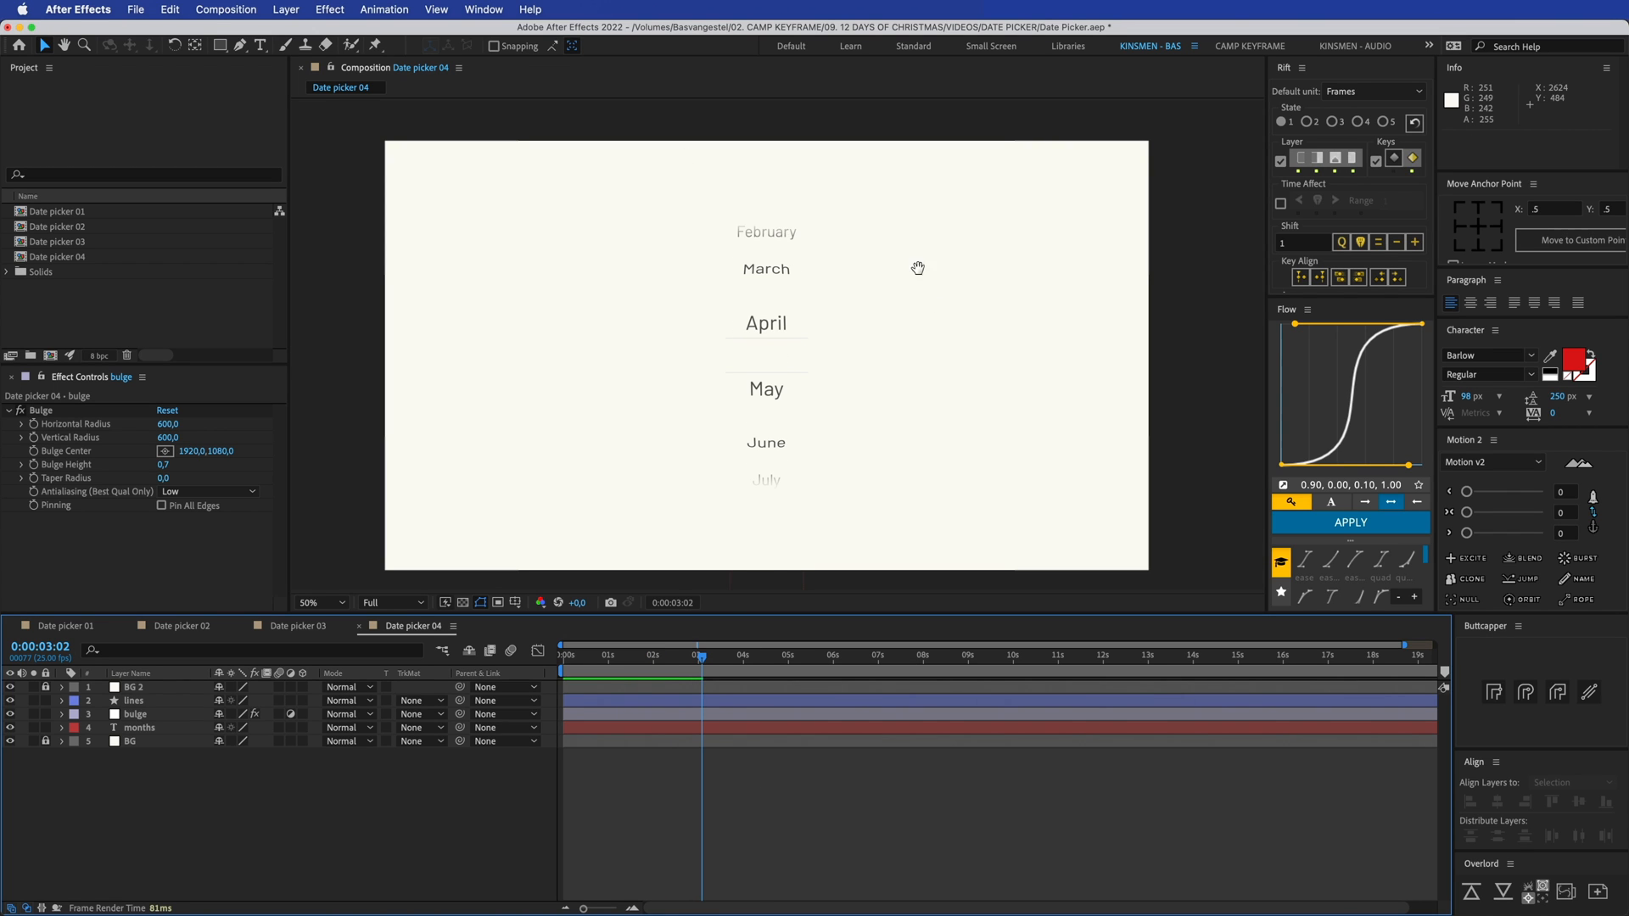
{"action": "key", "text": "space"}
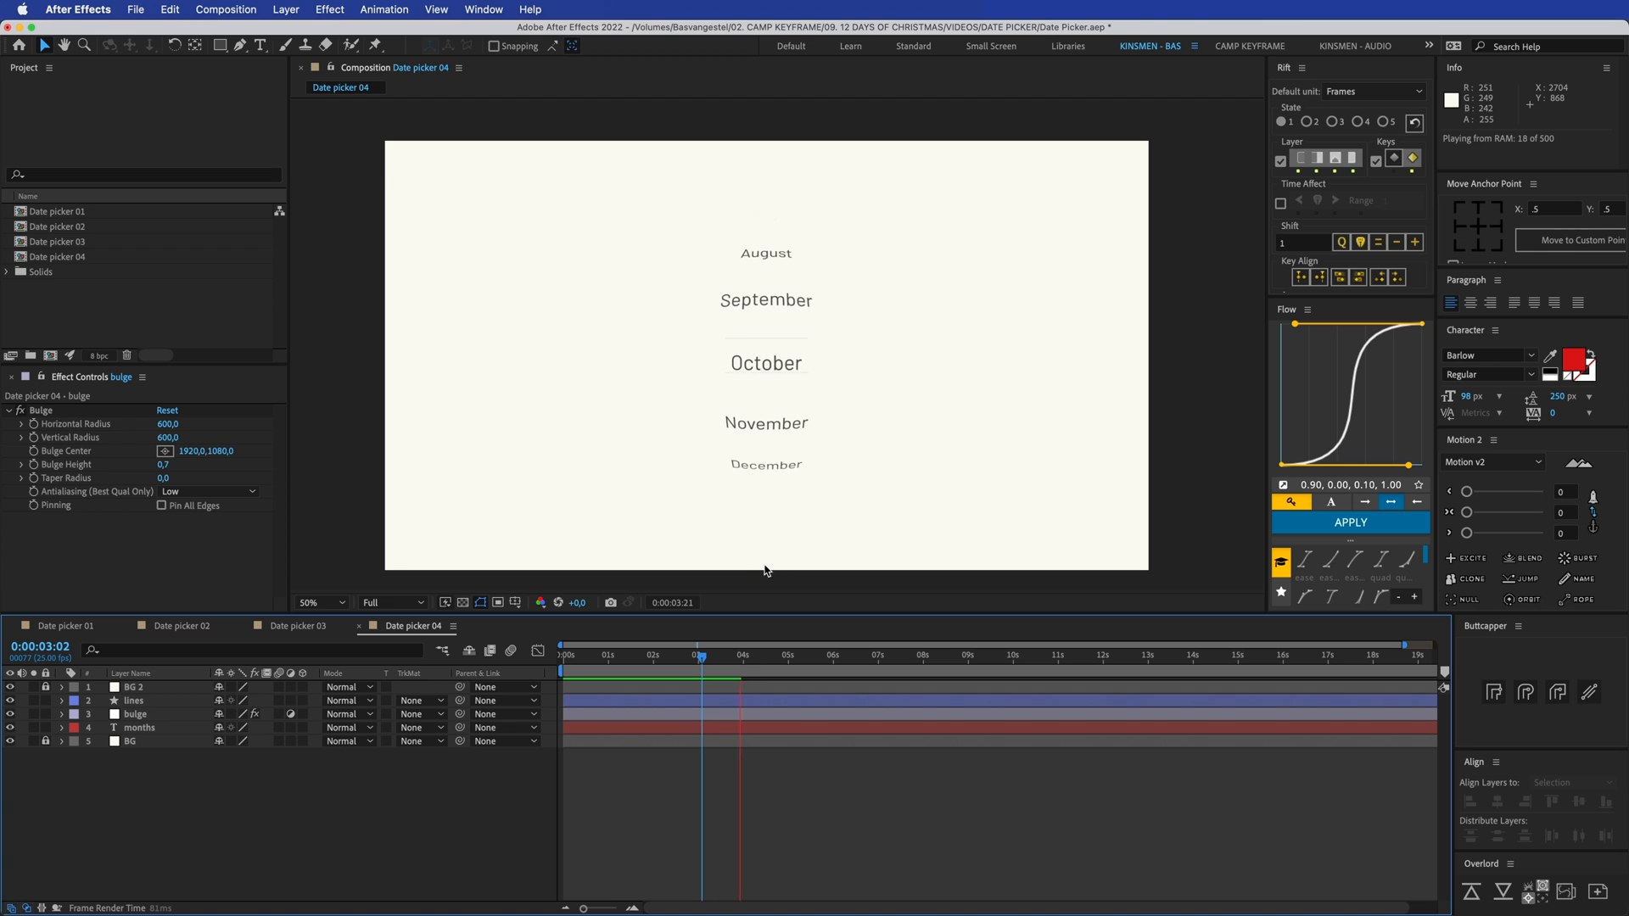
{"action": "left_click", "coordinate": [298, 625]}
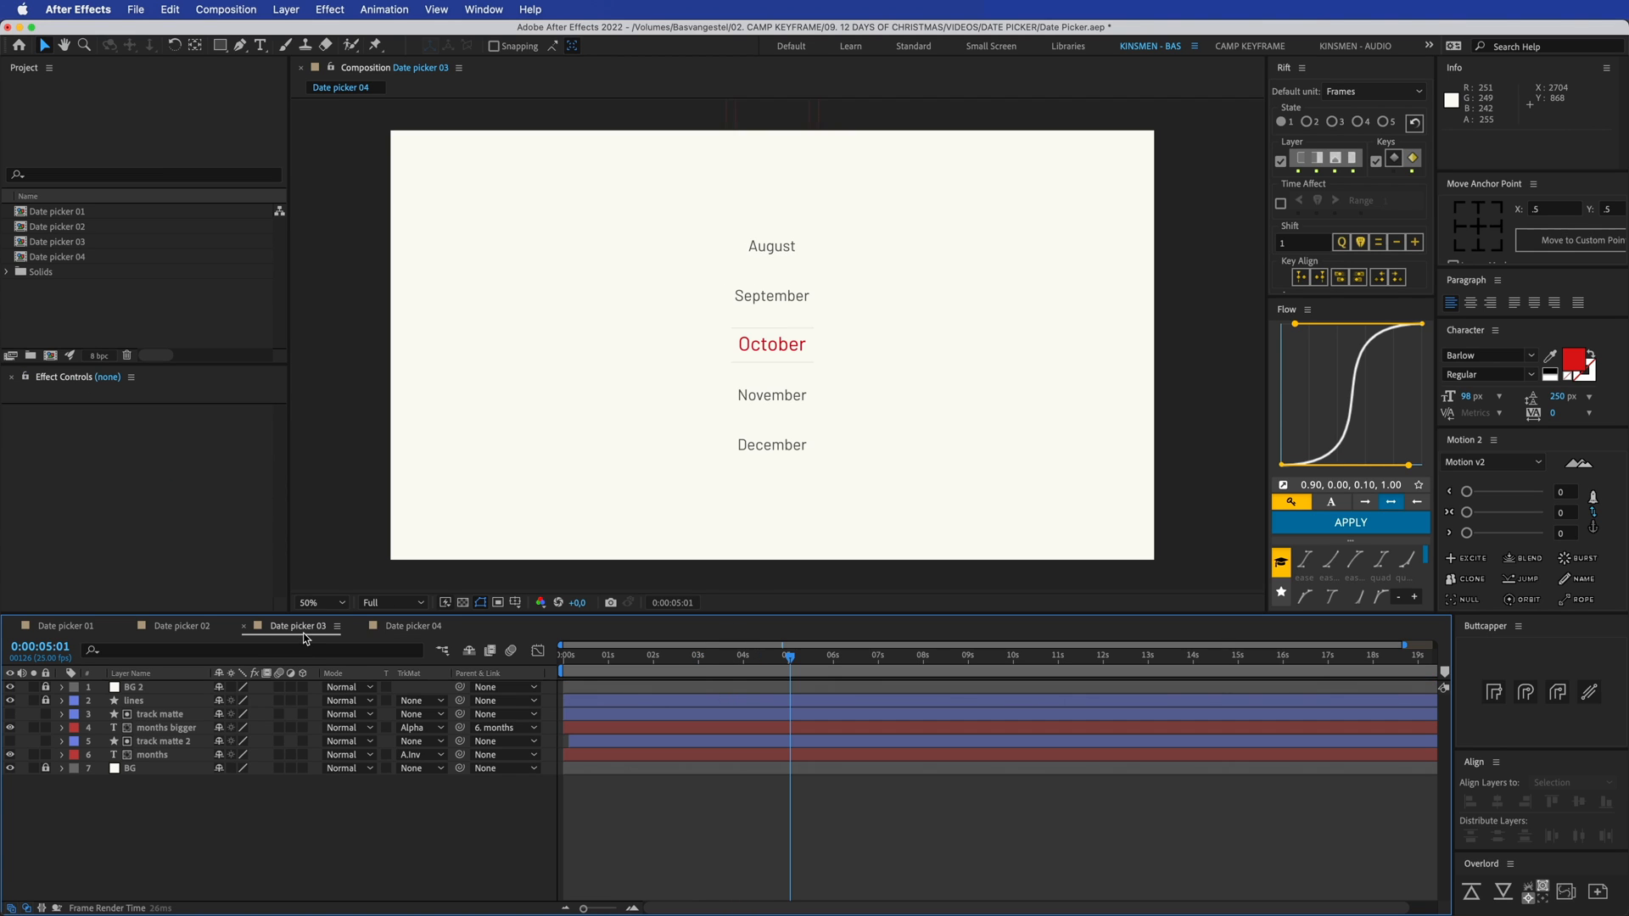
Copy the bulge adjustment layer into Date picker 03, scrub to check, then play Date picker 04
{"action": "left_click", "coordinate": [411, 625]}
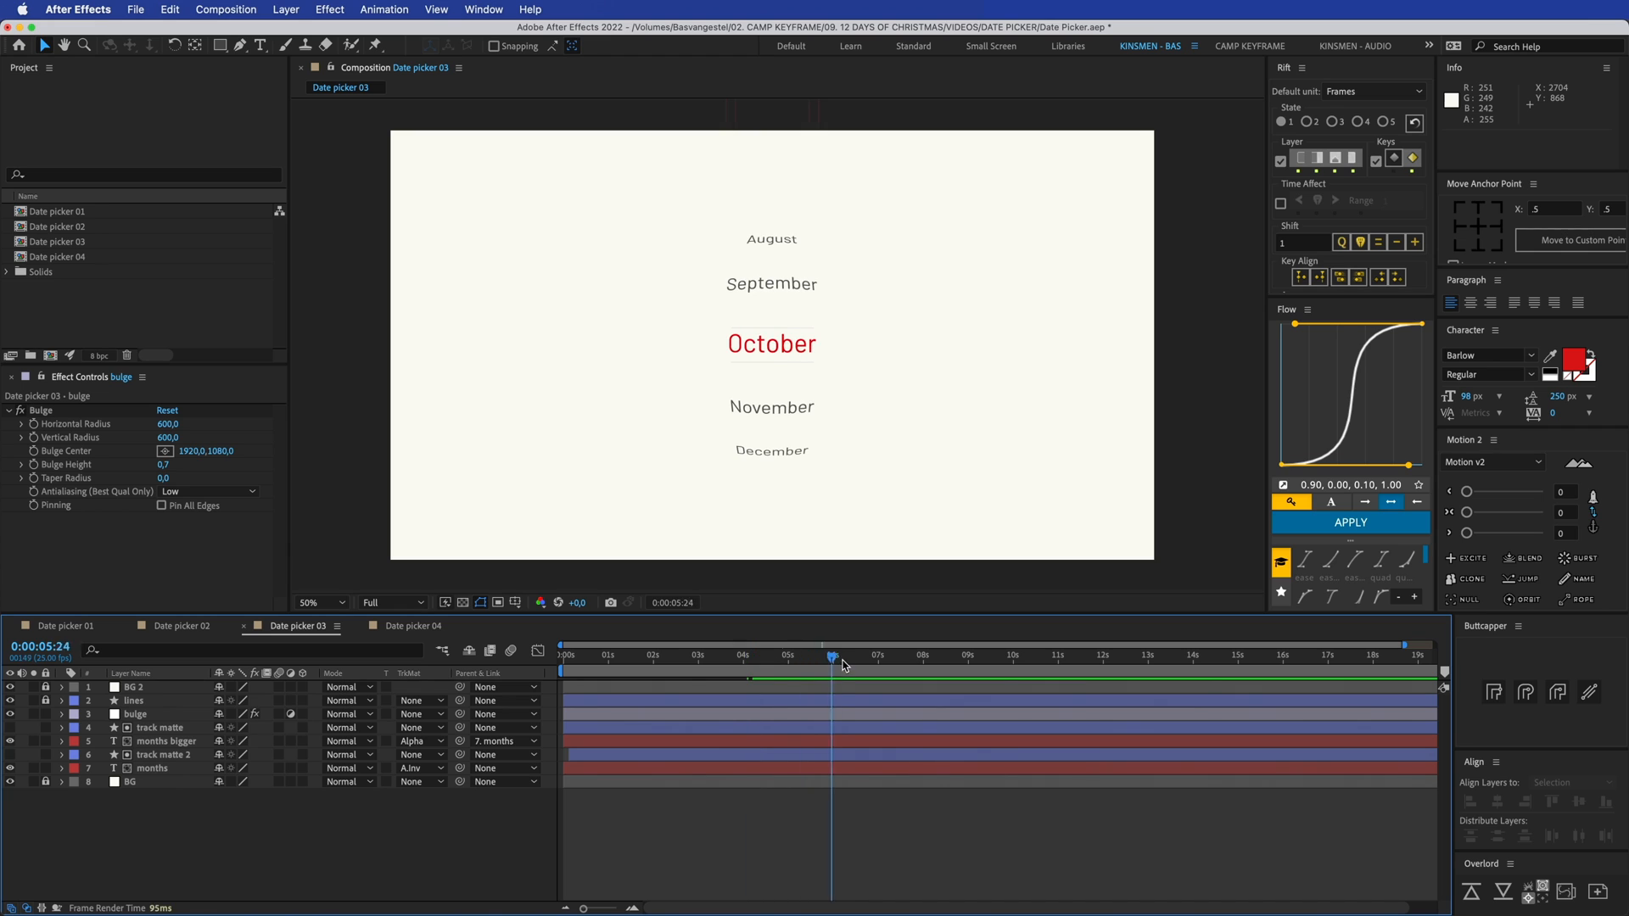
{"action": "left_click_drag", "start_coordinate": [832, 658], "coordinate": [690, 658]}
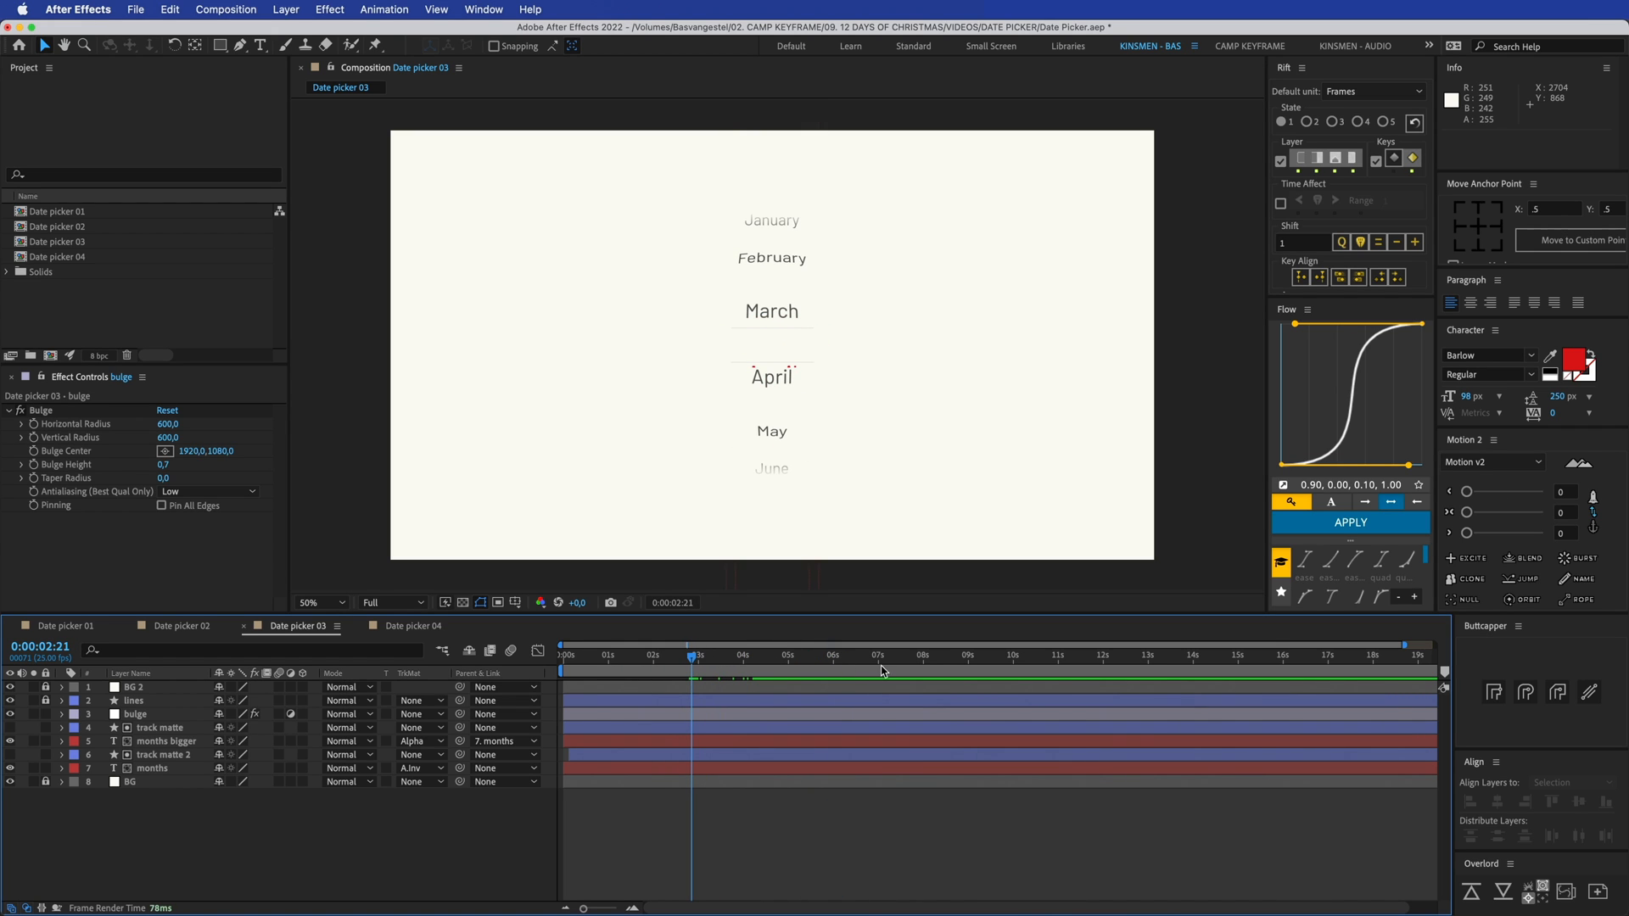
{"action": "left_click", "coordinate": [134, 713]}
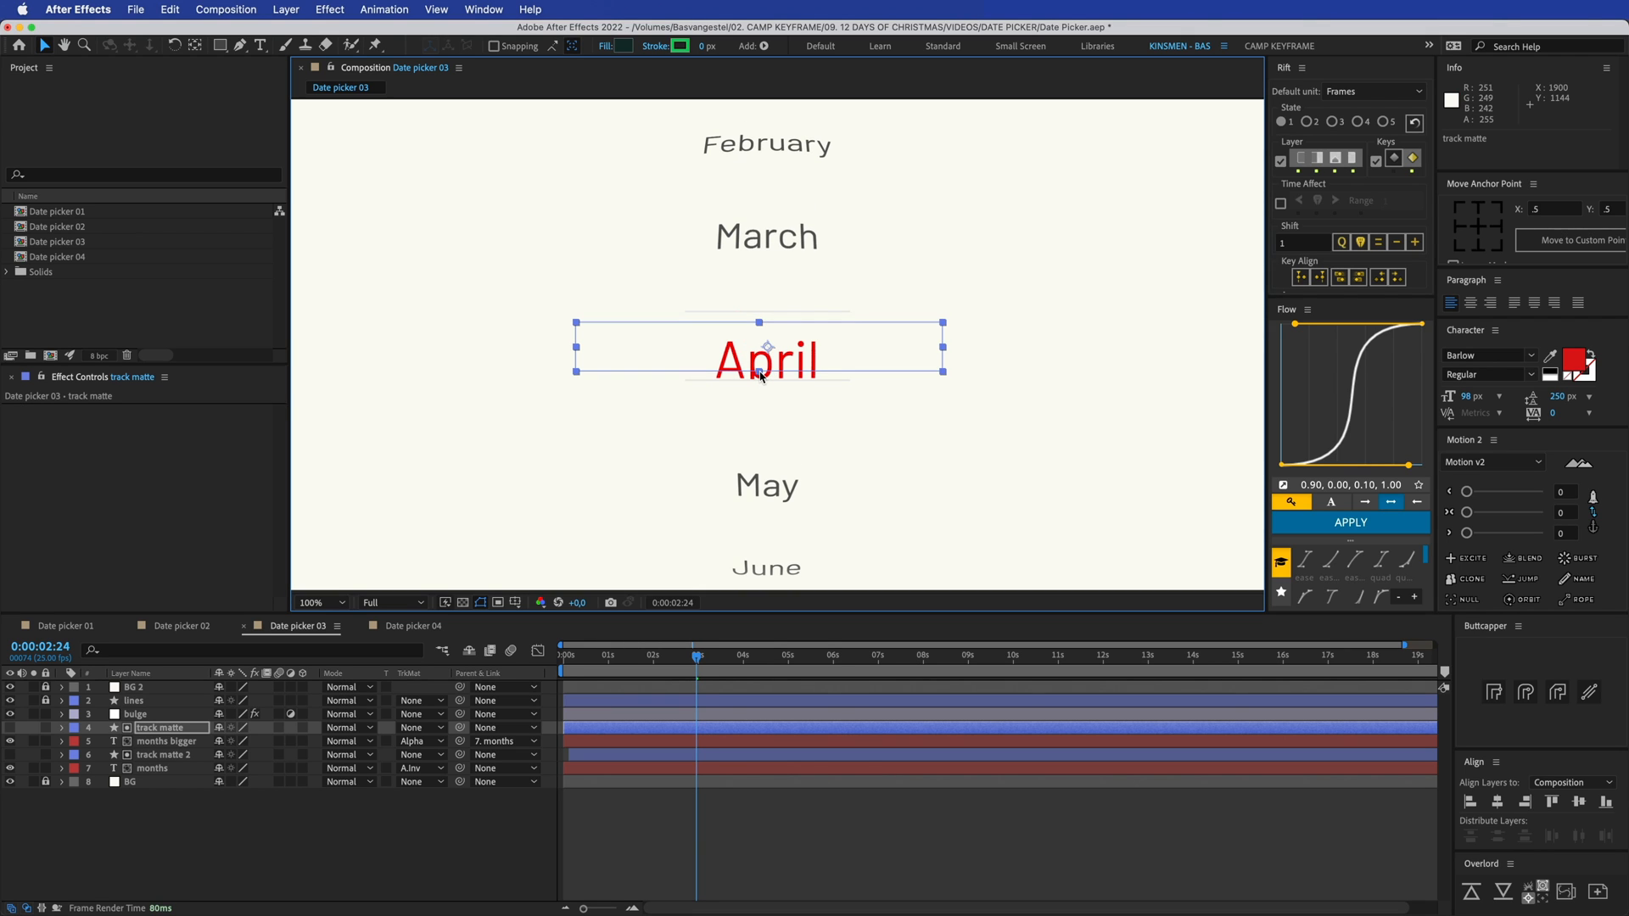
{"action": "left_click", "coordinate": [319, 603]}
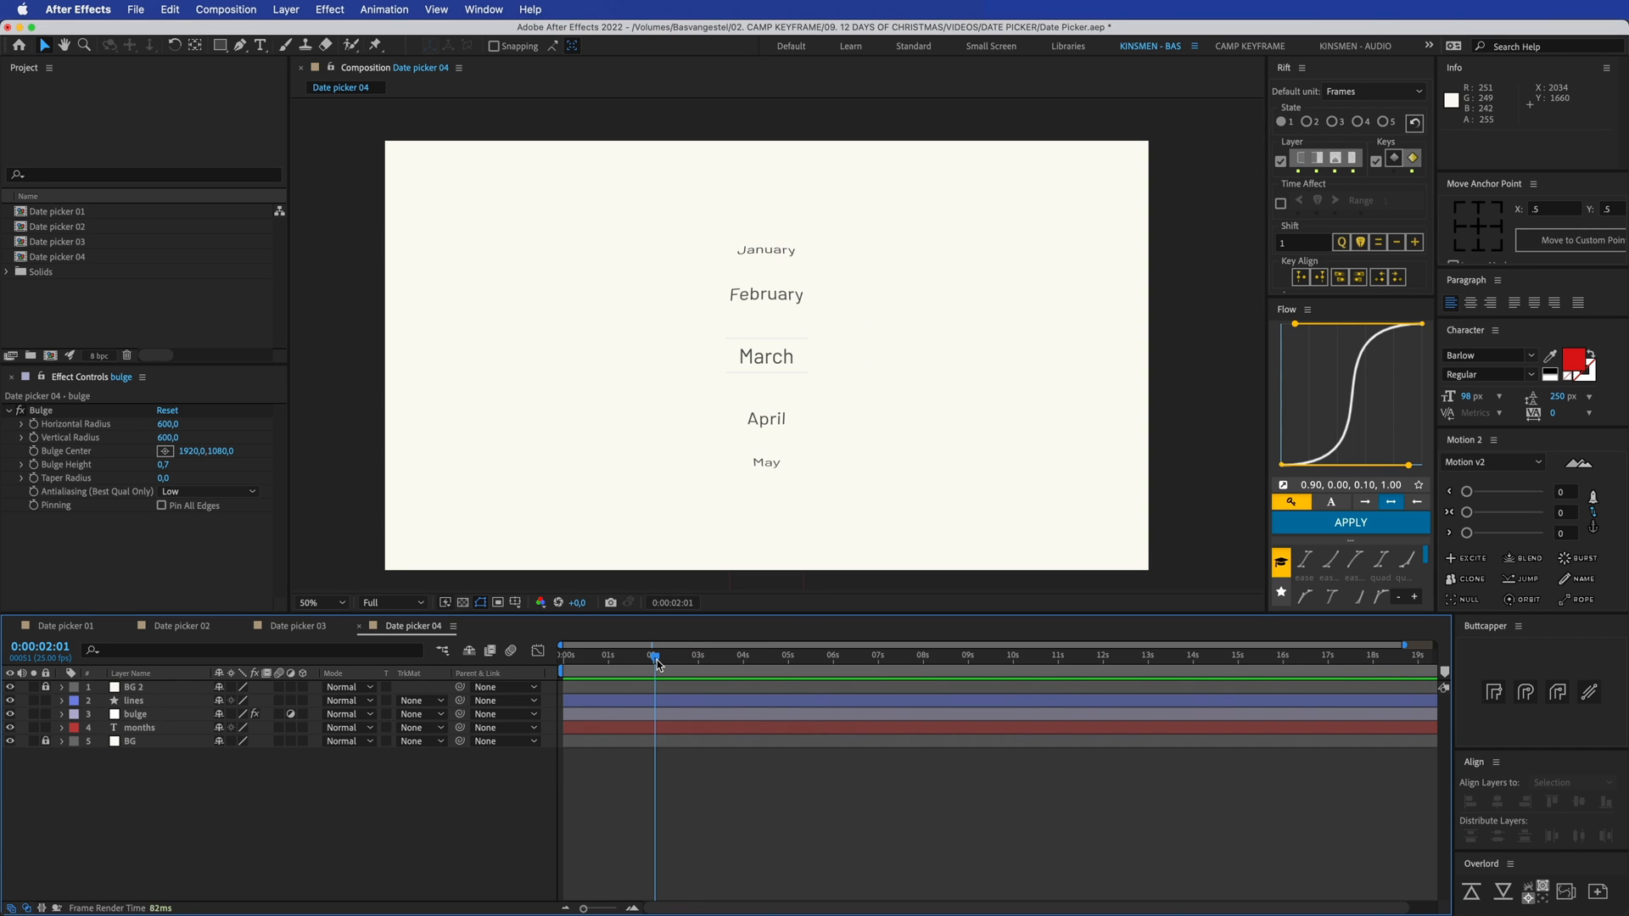
{"action": "key", "text": "space"}
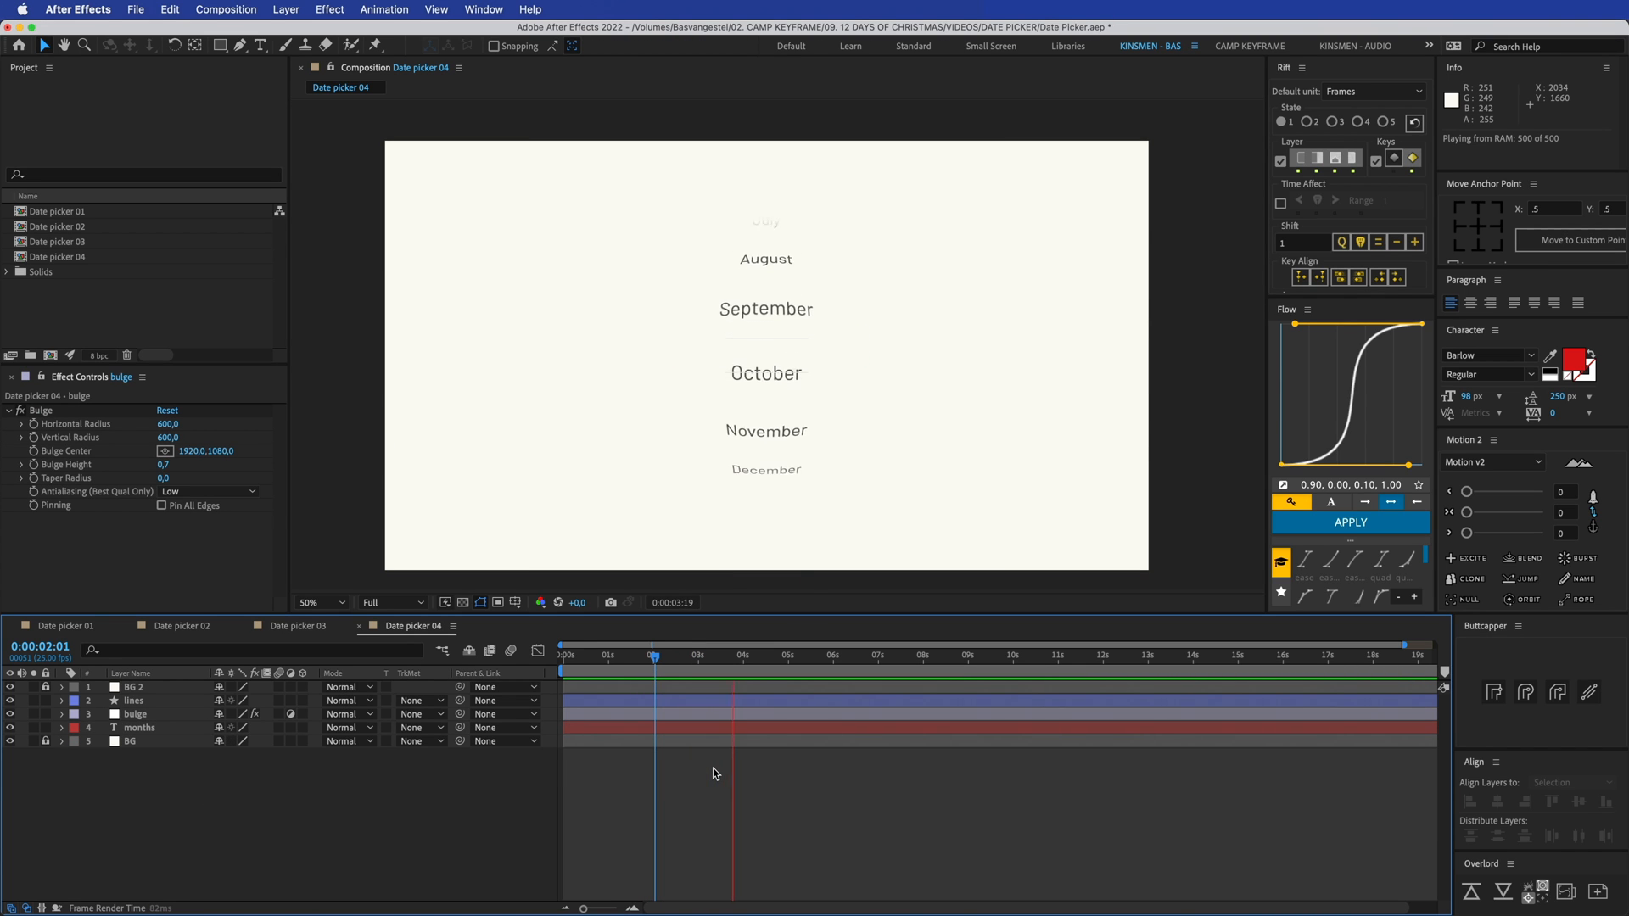